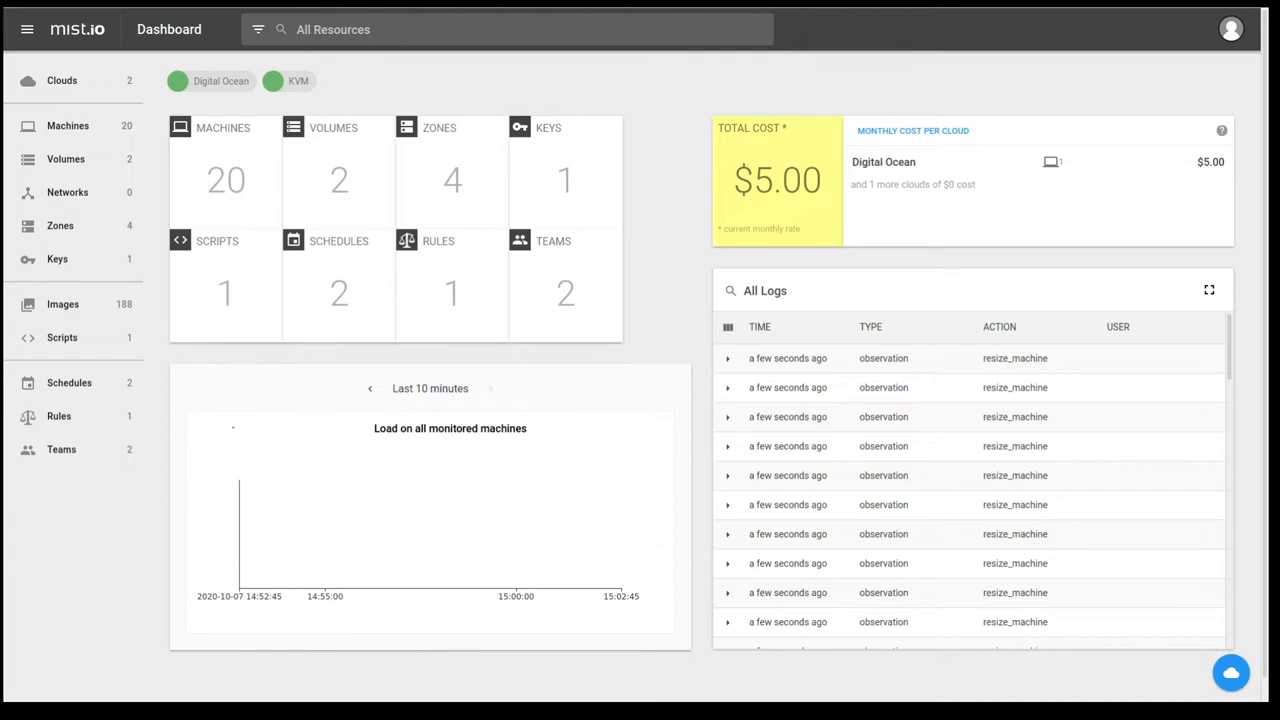
mouse_move(250, 408)
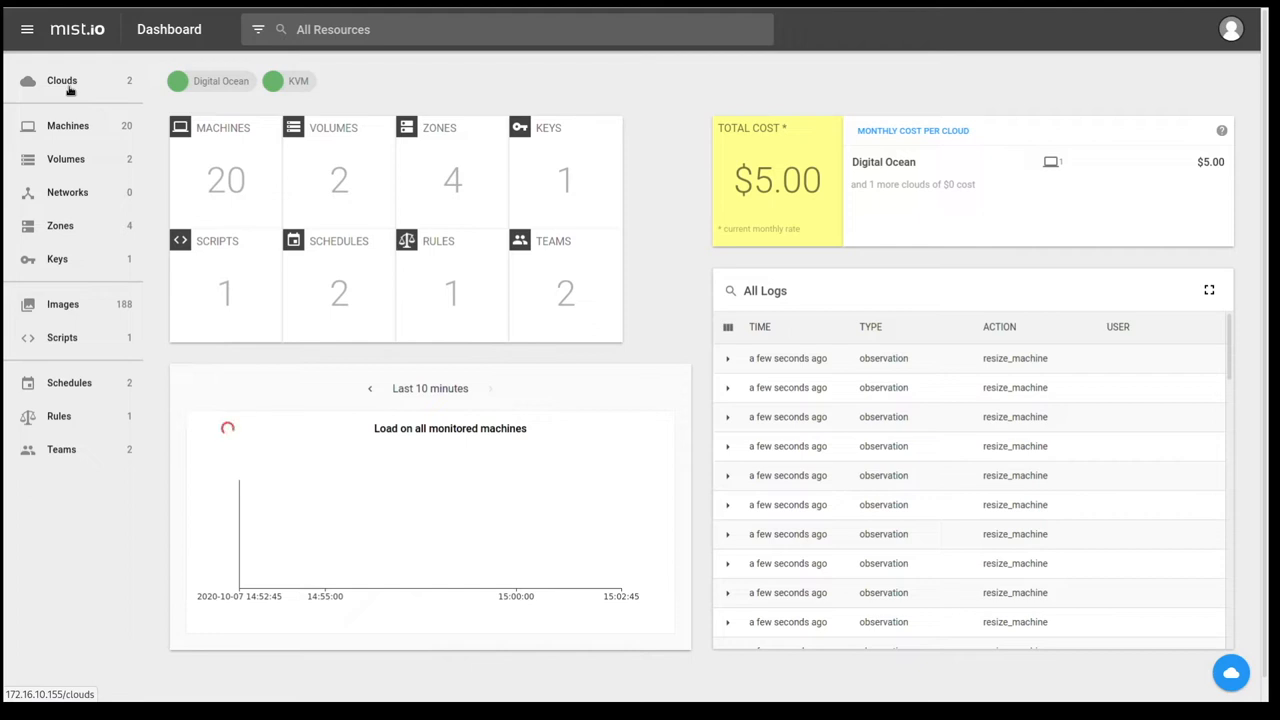
- Show the connected clouds: Digital Ocean (1 machine) and KVM (19 machines), both online
left_click(62, 80)
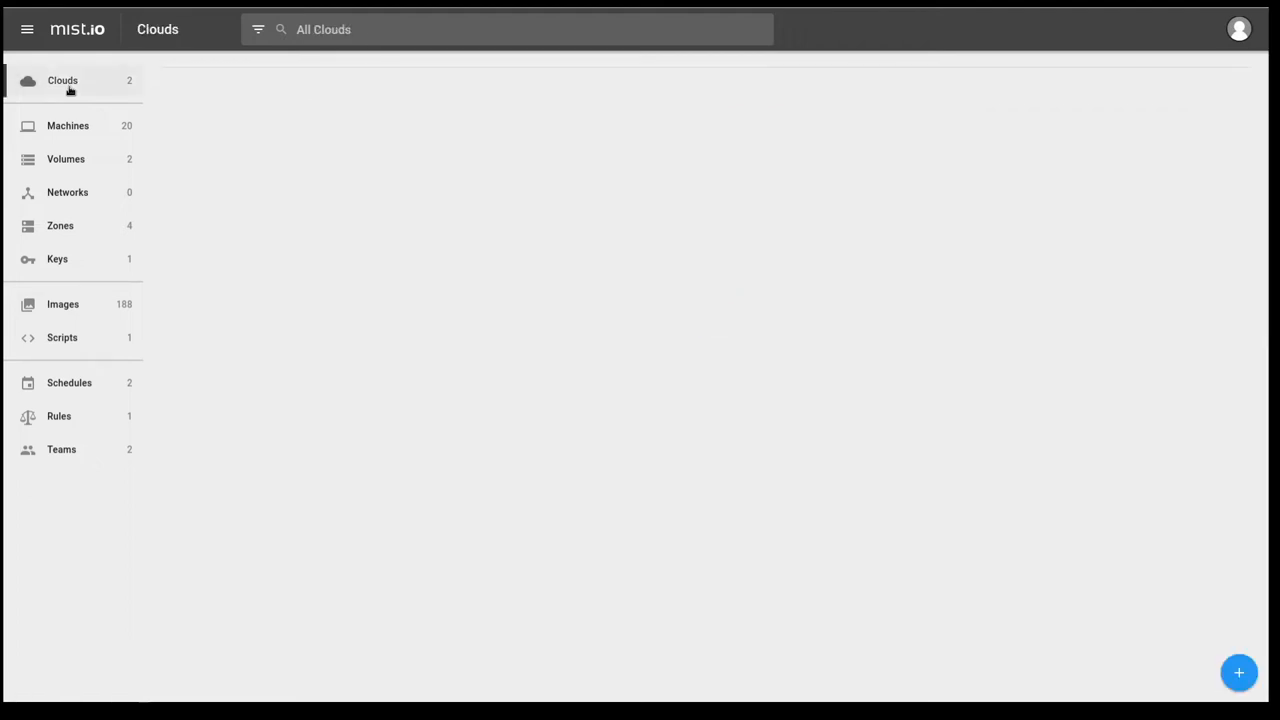
left_click(64, 80)
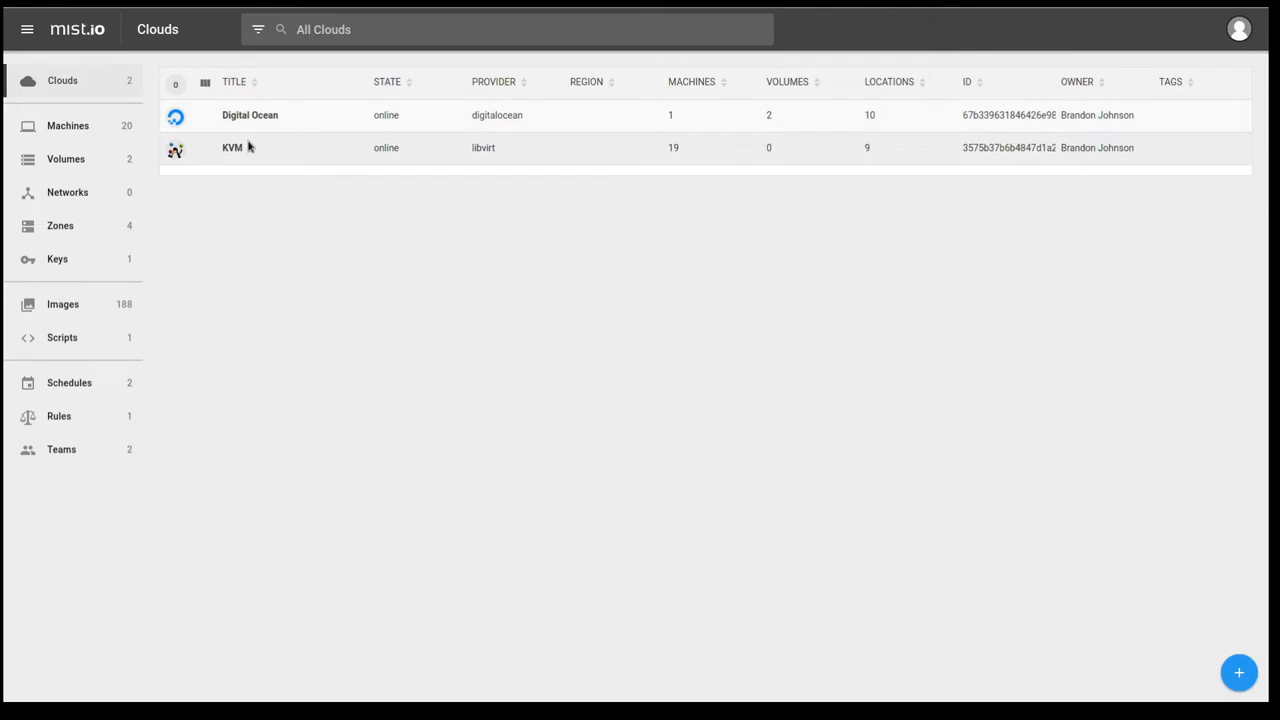
mouse_move(422, 238)
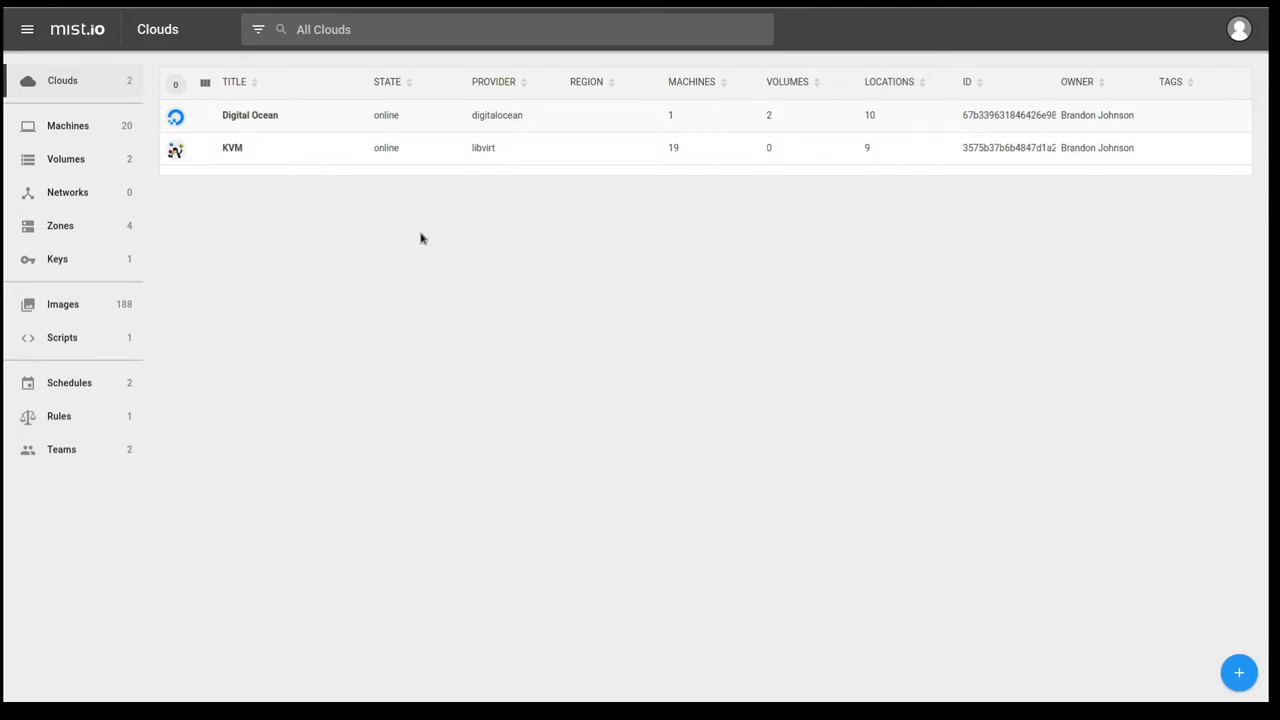
mouse_move(1260, 700)
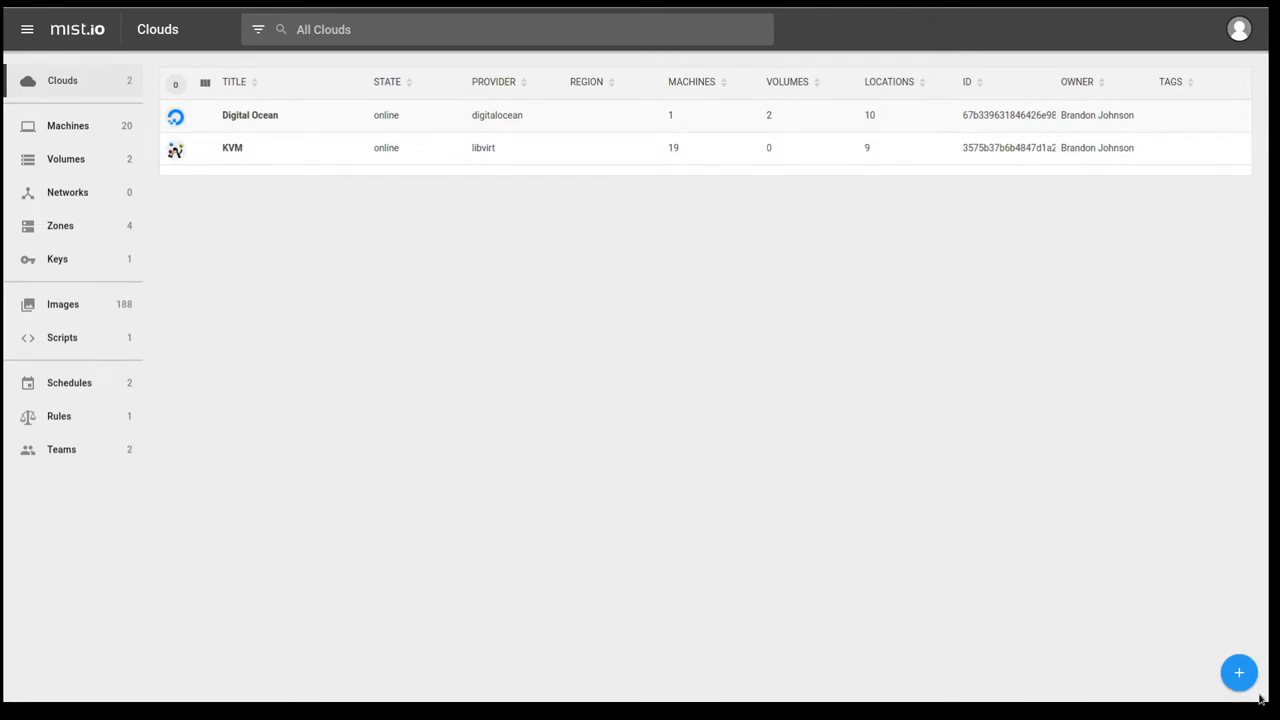
mouse_move(1248, 684)
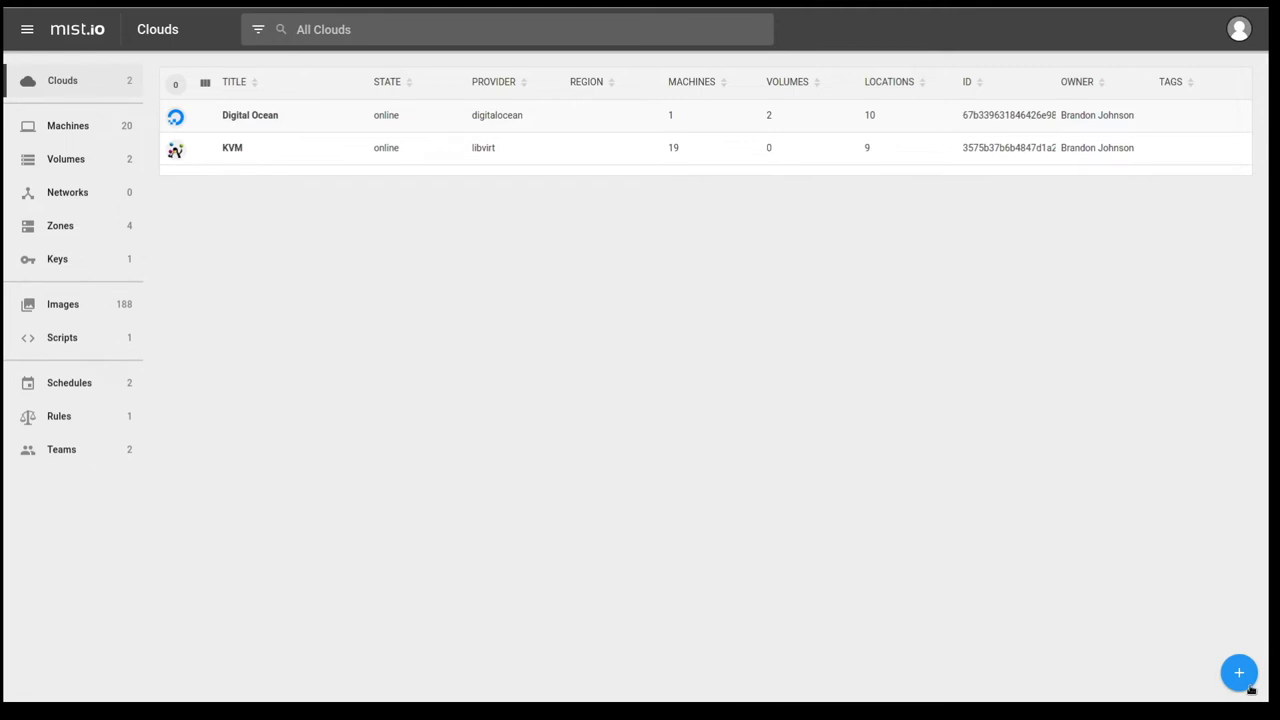
- Start adding a new cloud, reaching the Add Cloud provider list
left_click(1240, 672)
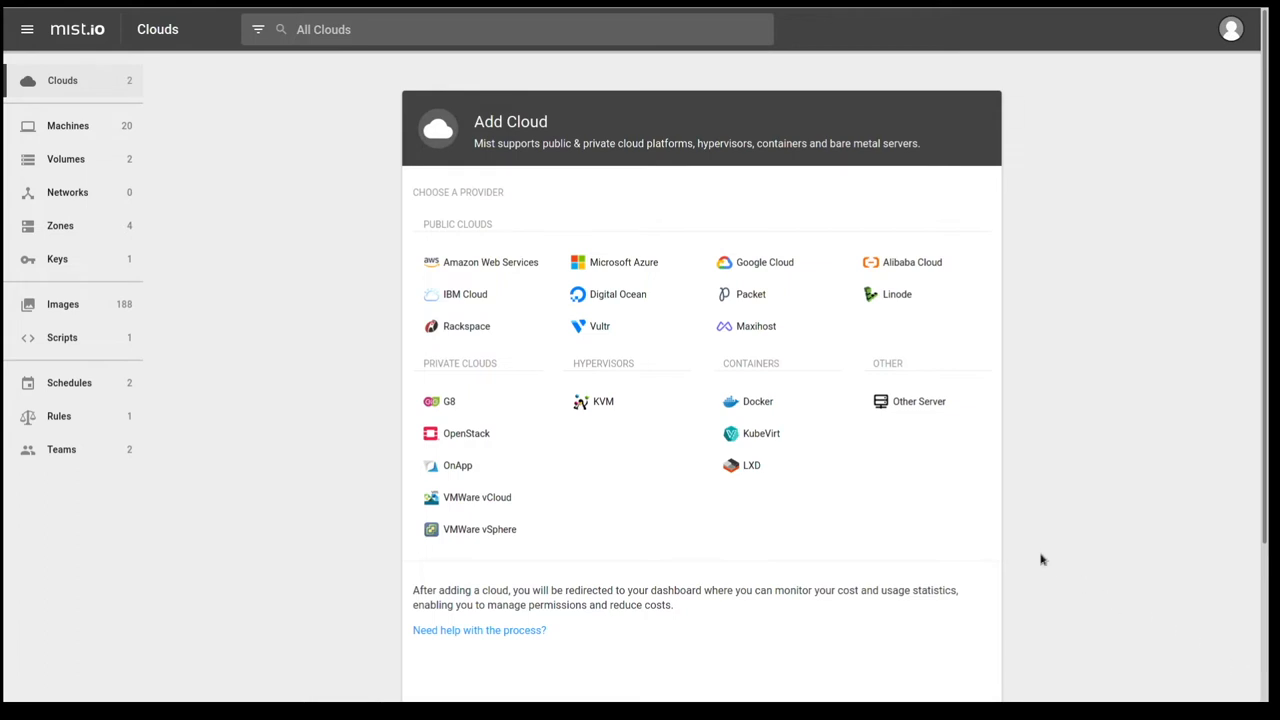
mouse_move(1040, 556)
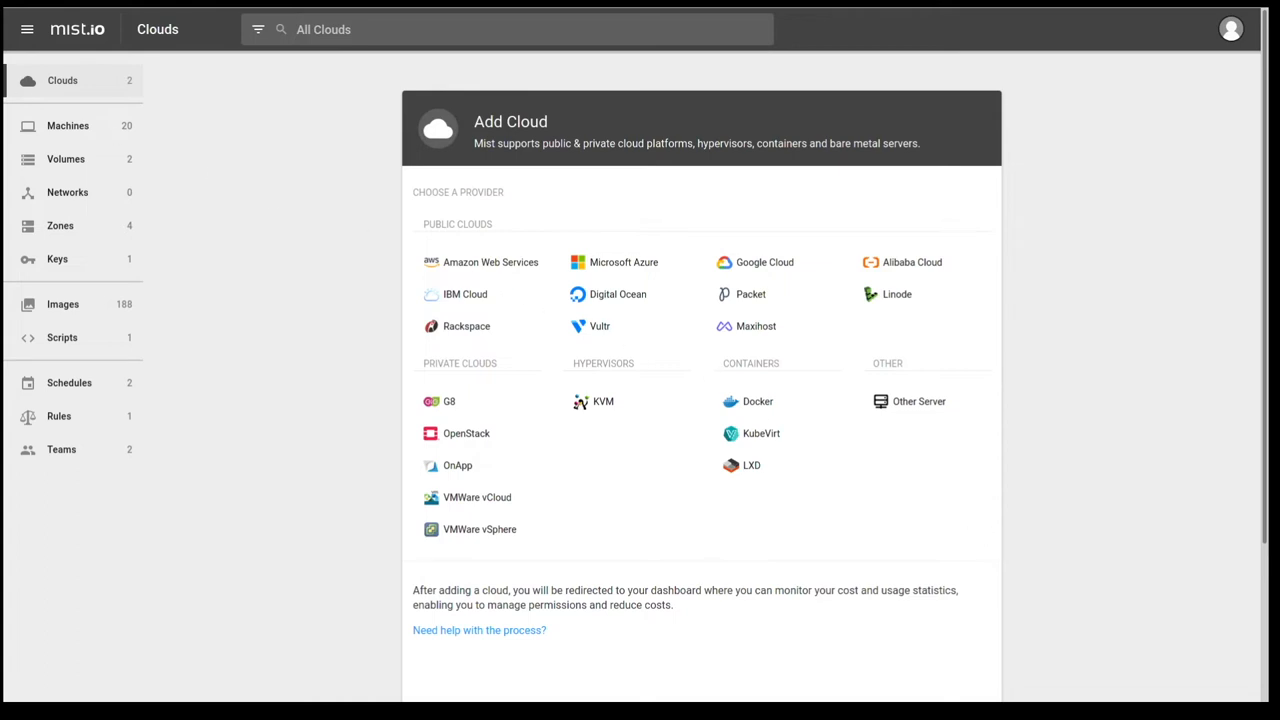
mouse_move(28, 122)
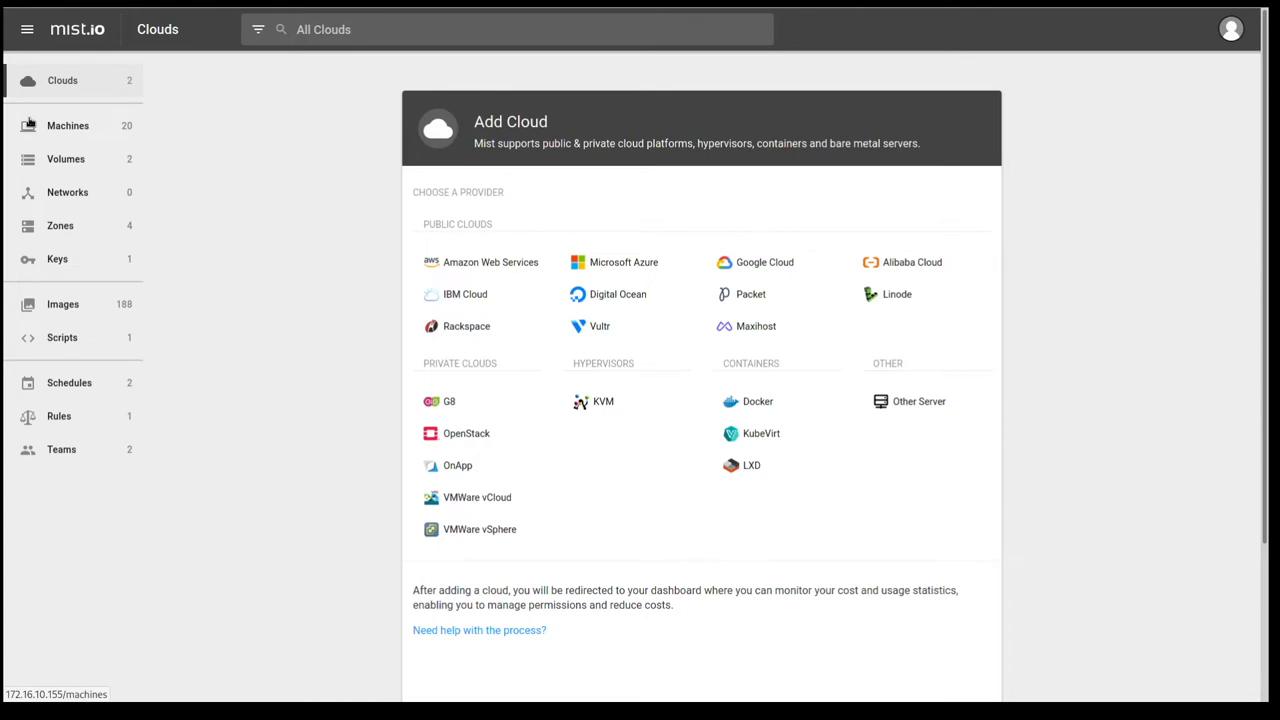
- Show all machines from Digital Ocean and KVM with their states
left_click(68, 124)
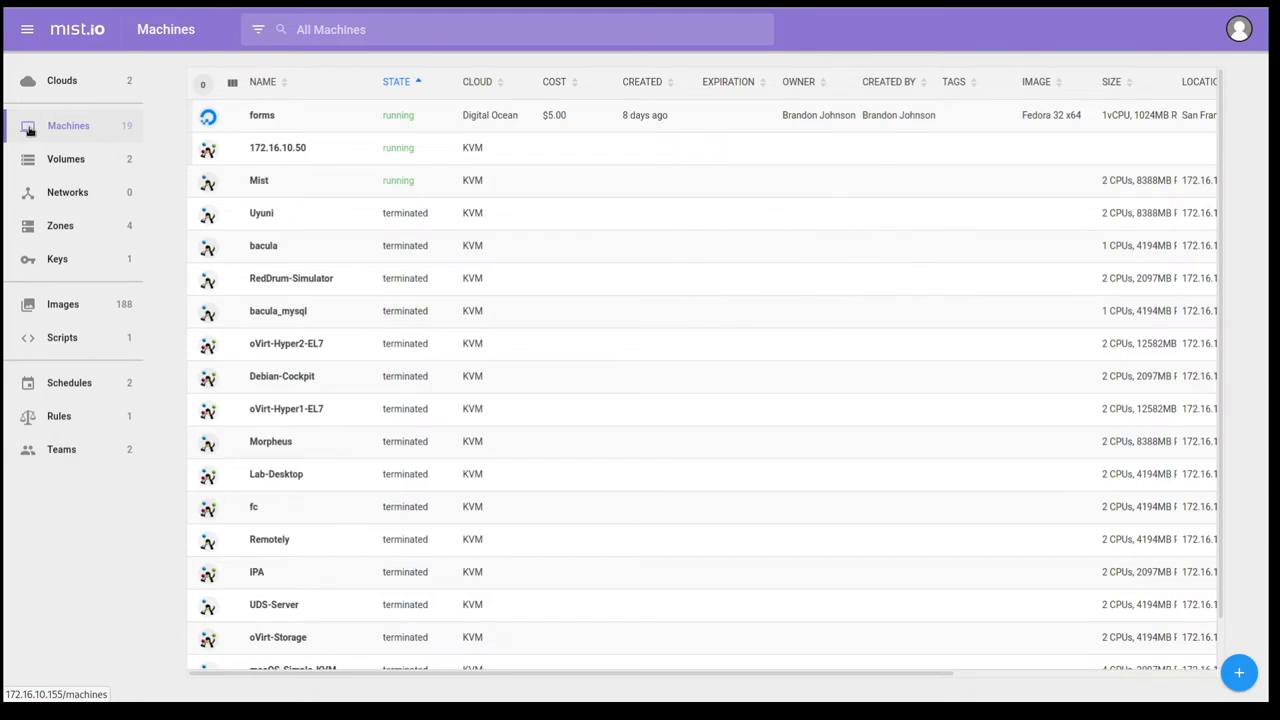
mouse_move(1190, 620)
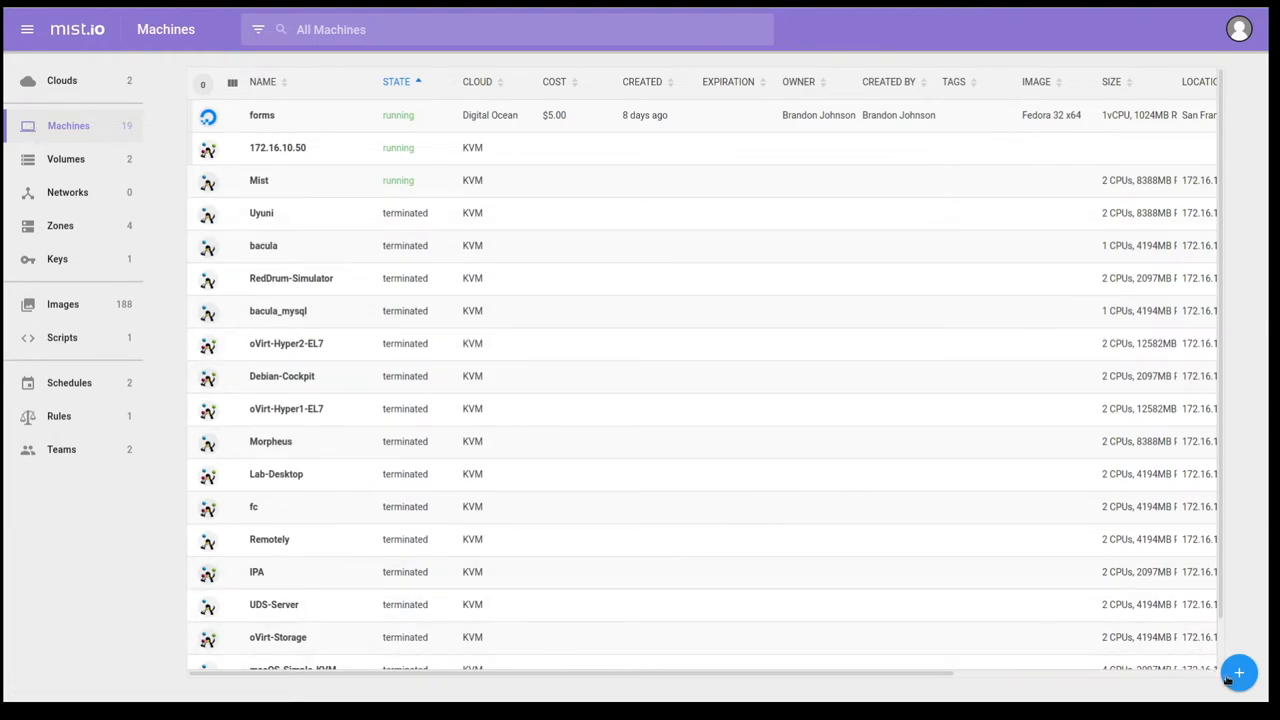
- Begin a new Digital Ocean machine named 'test'
left_click(1244, 672)
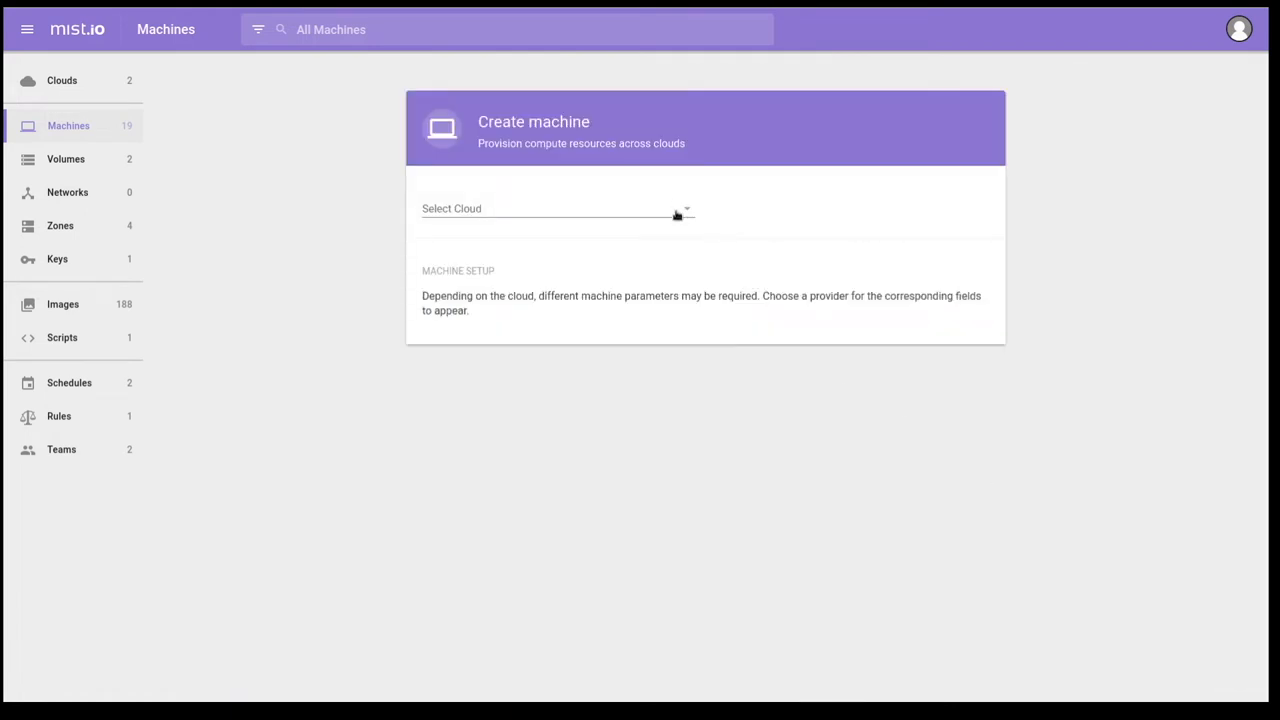
left_click(556, 208)
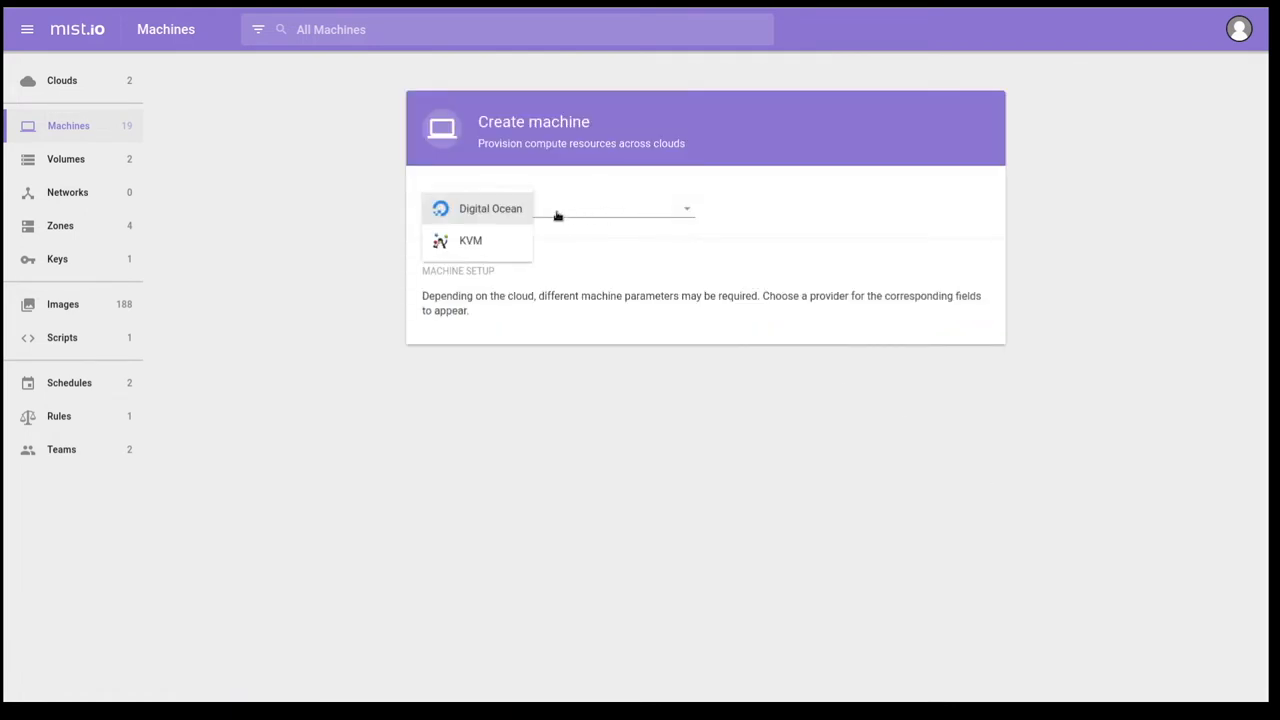
left_click(488, 208)
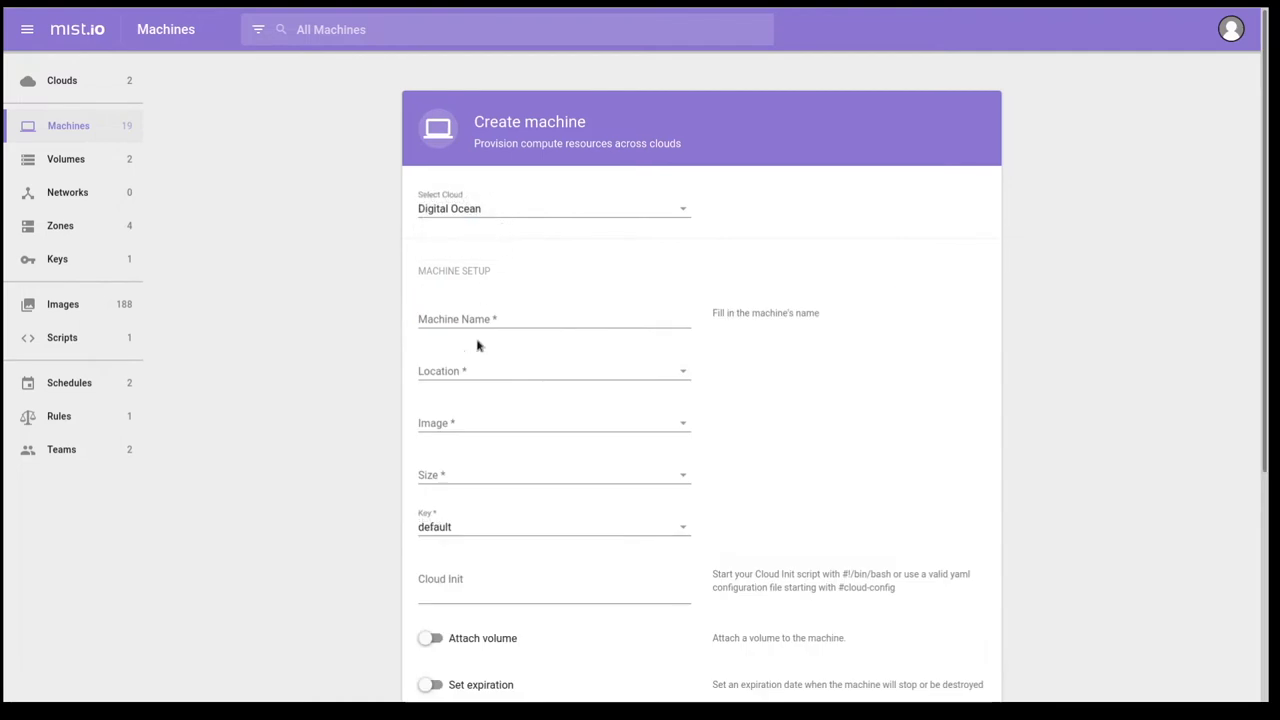
left_click(552, 320)
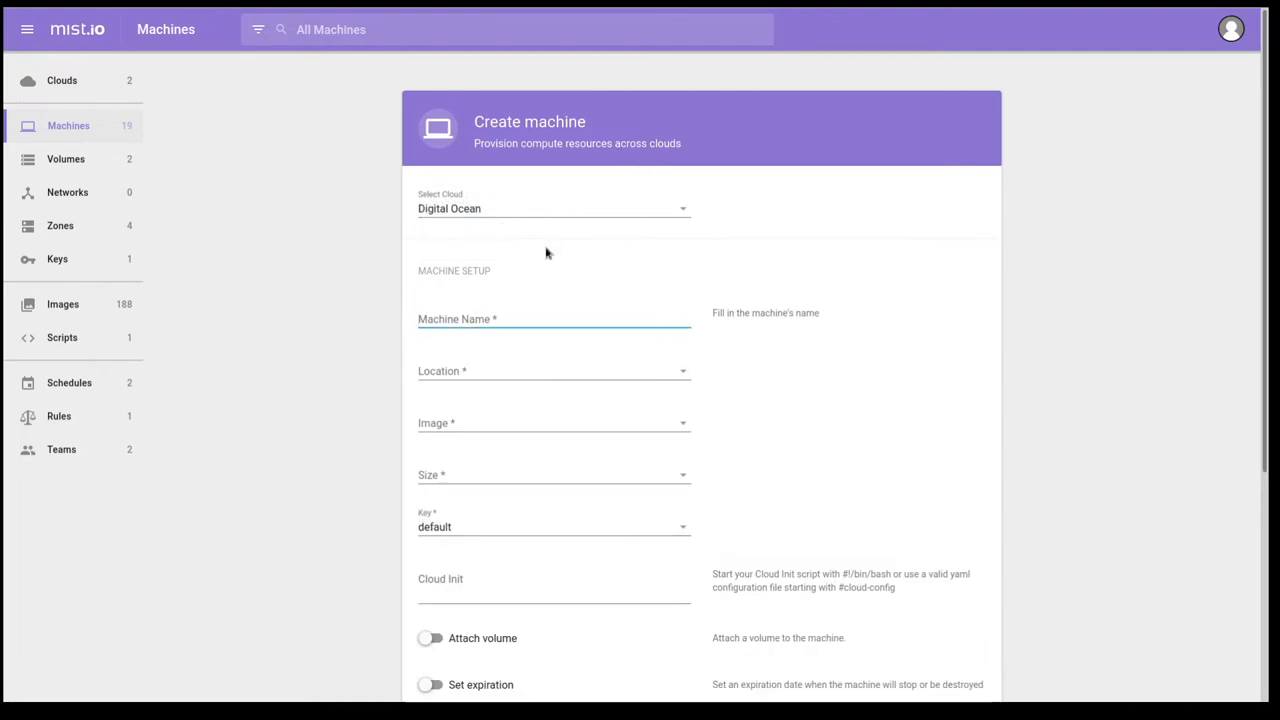
type("test")
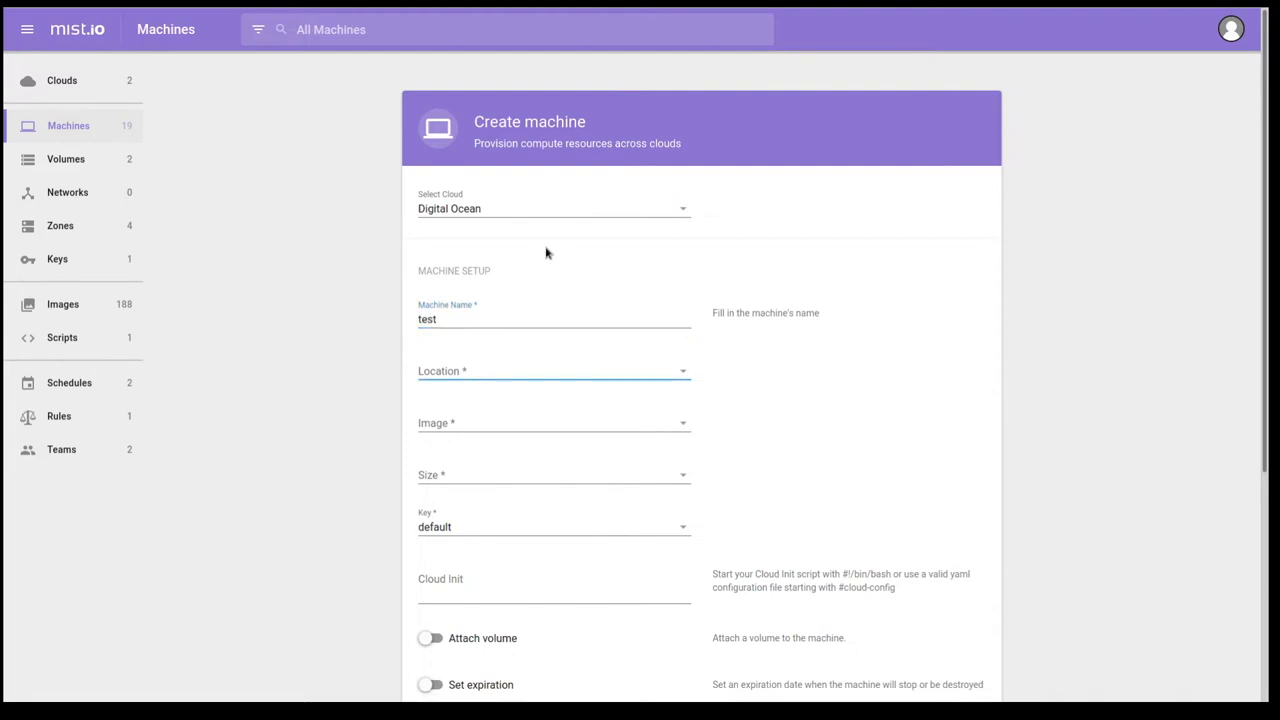
- Set location San Francisco 2 and image Fedora 32 x64 (searching 'fed')
left_click(552, 370)
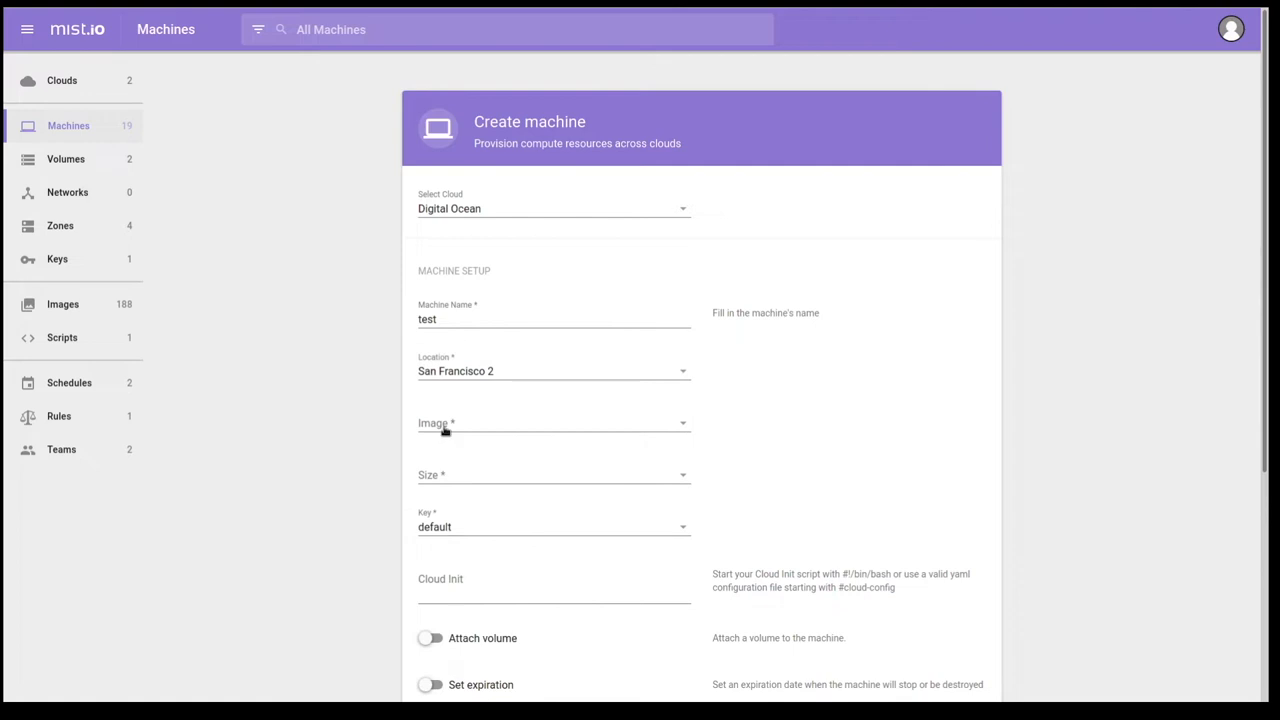
type("fed")
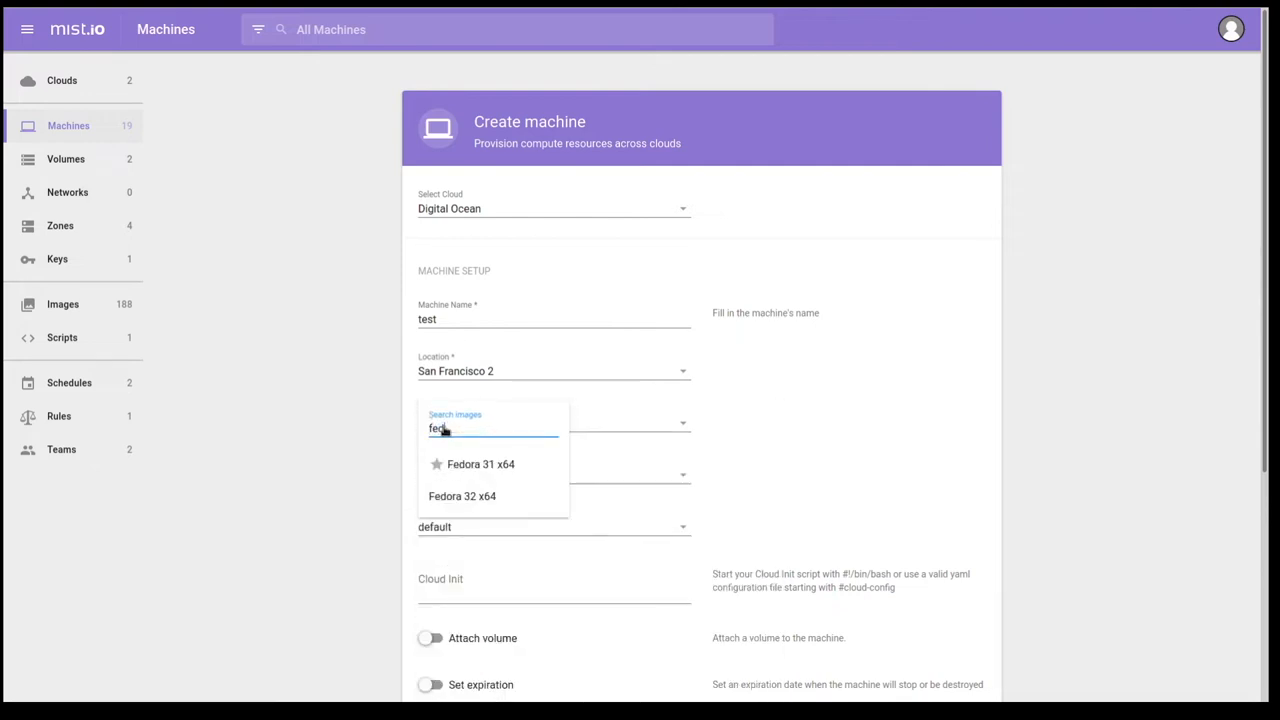
left_click(462, 496)
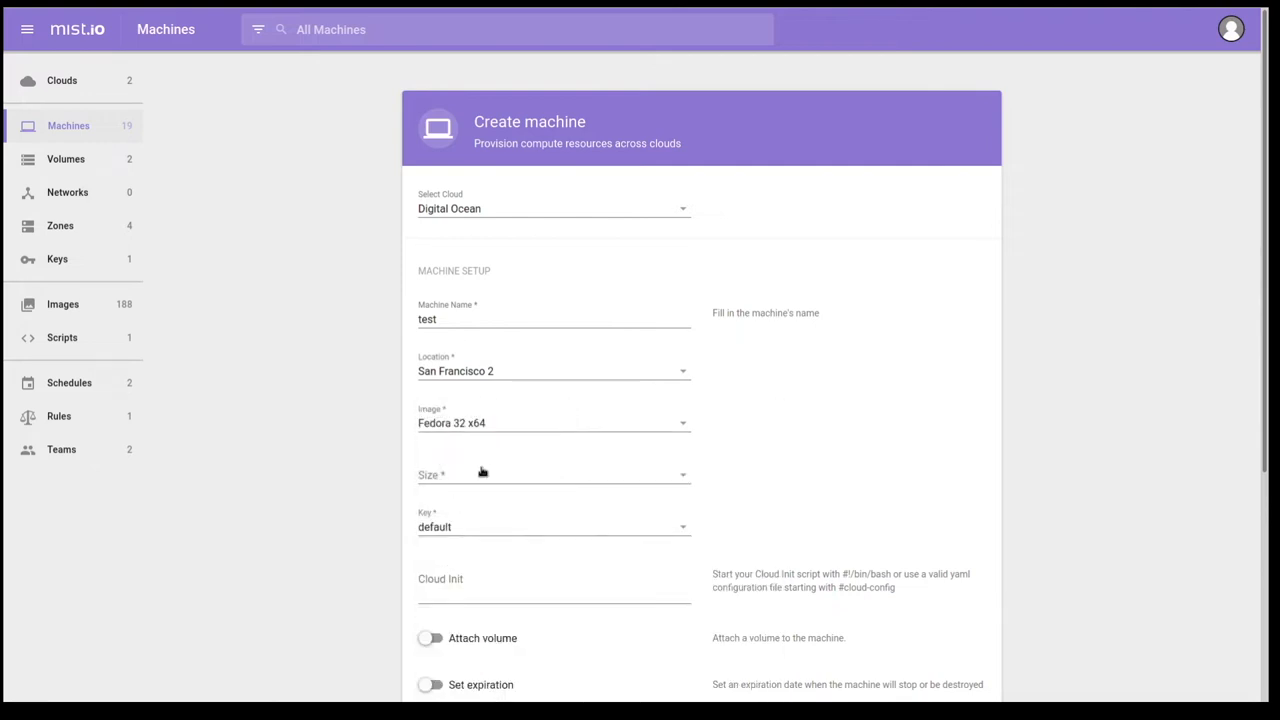
left_click(552, 476)
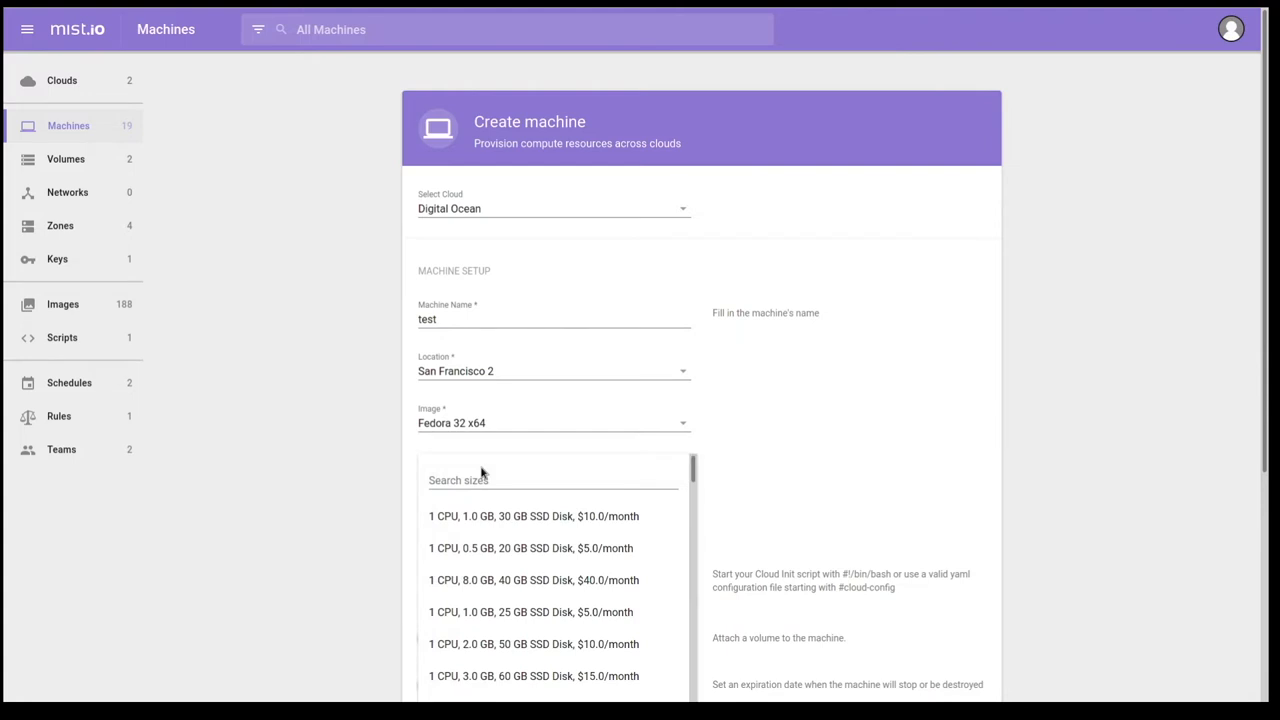
mouse_move(460, 612)
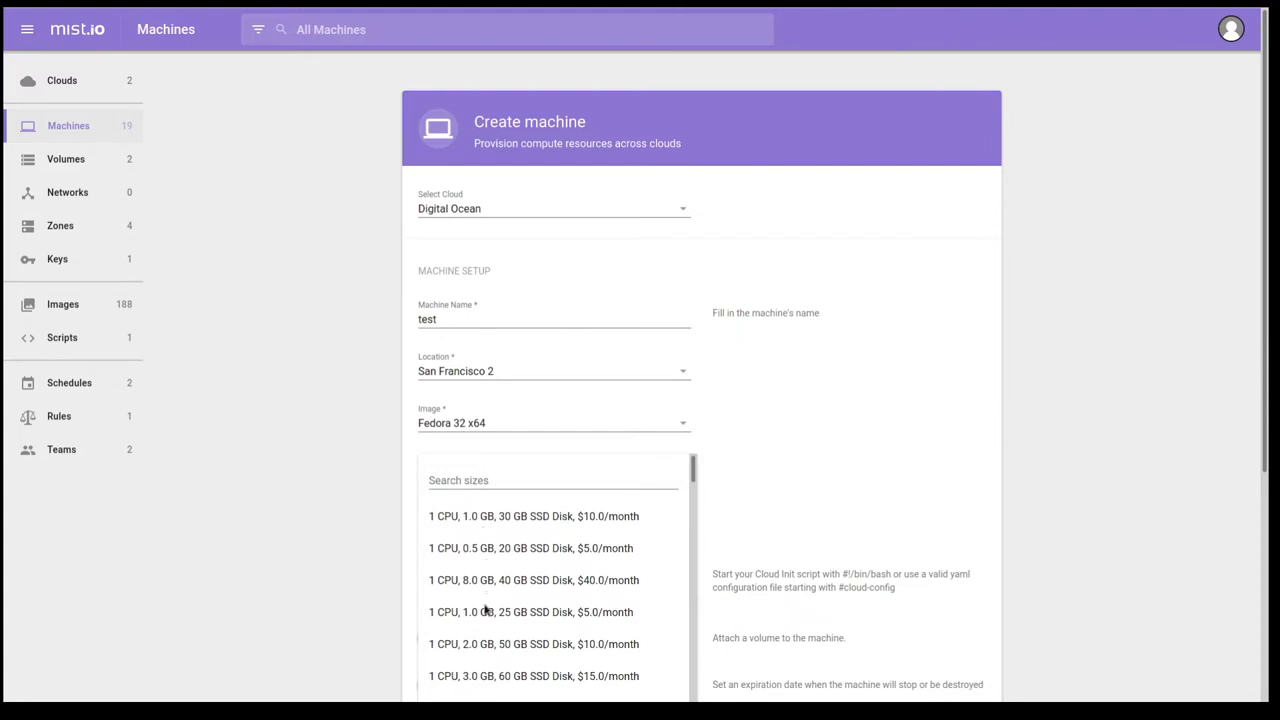
mouse_move(564, 628)
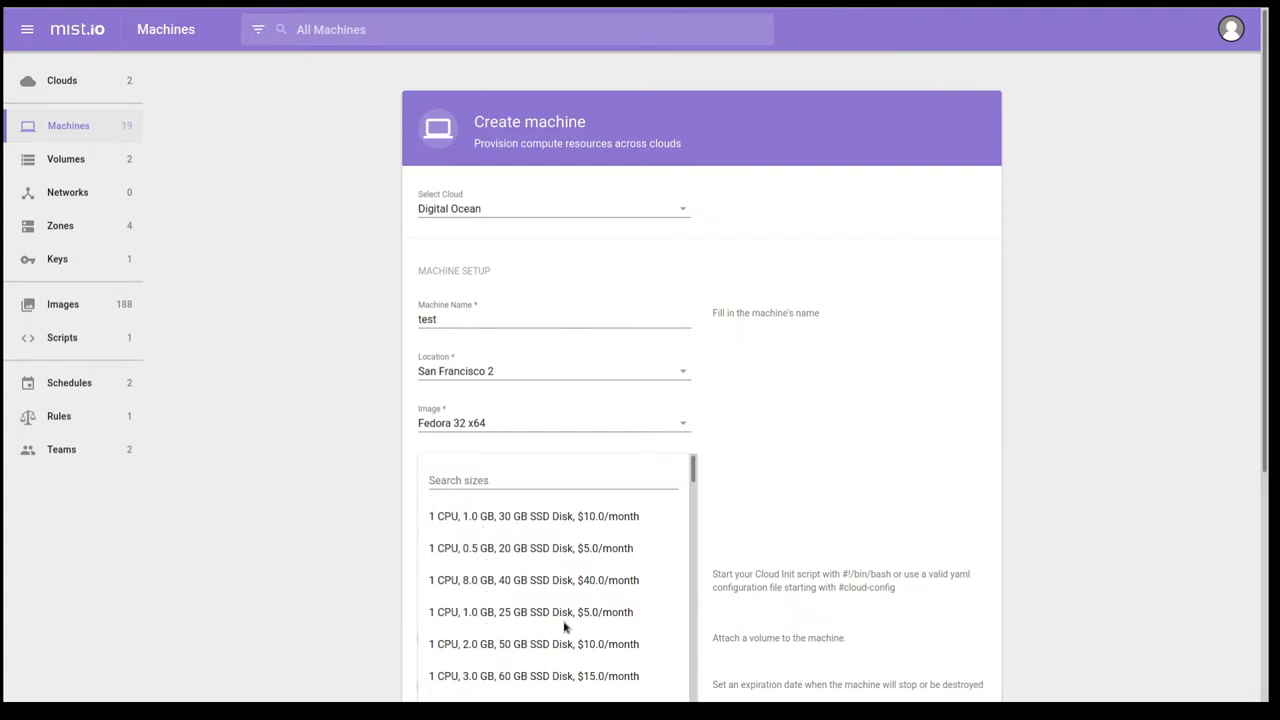
mouse_move(572, 620)
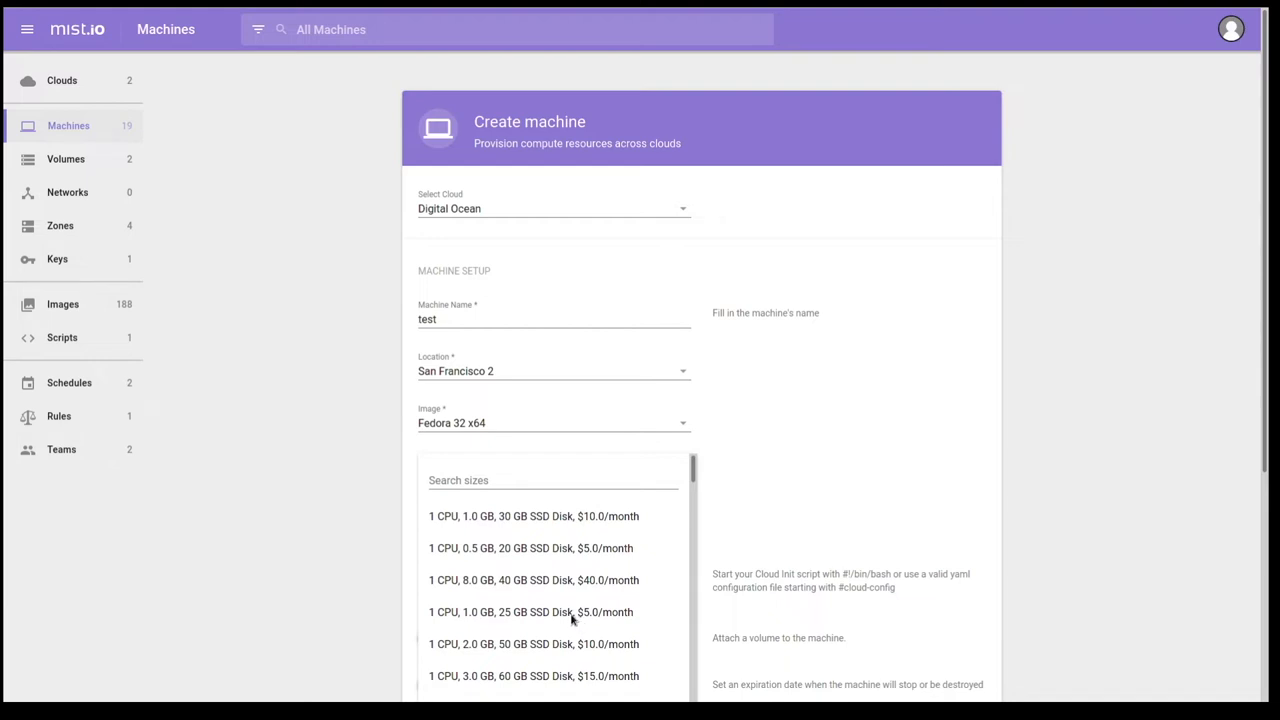
mouse_move(590, 620)
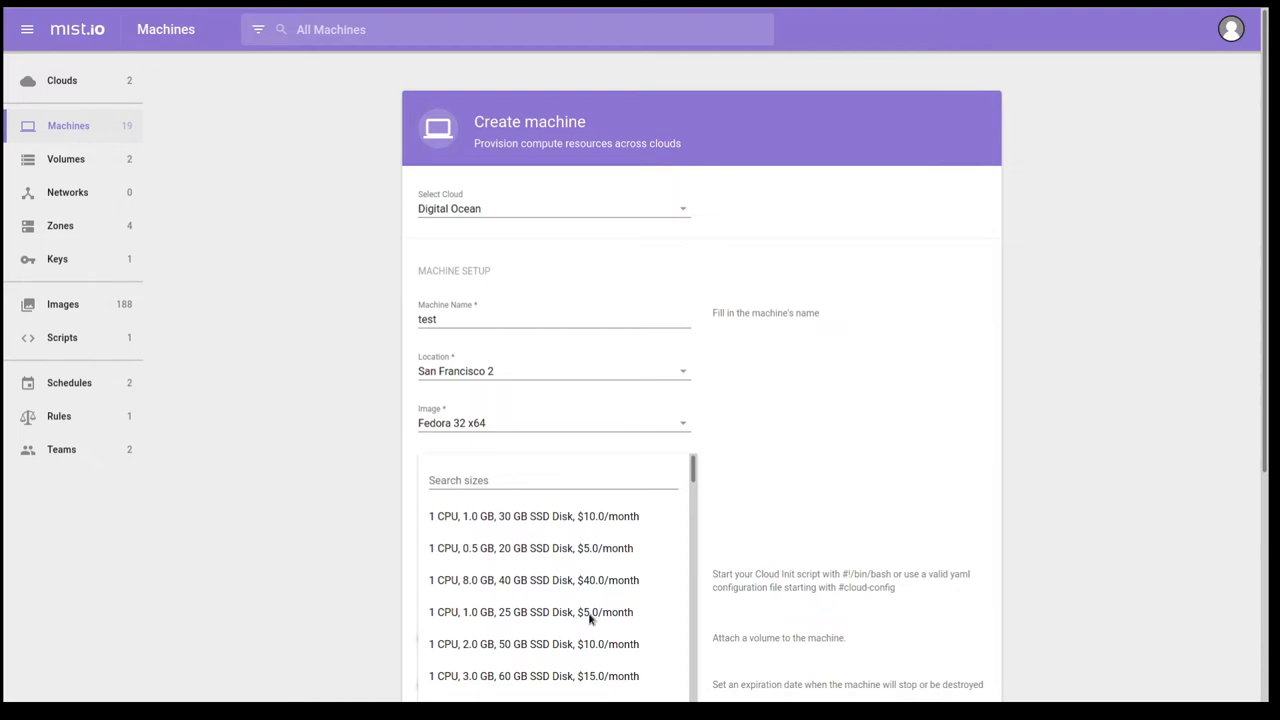
mouse_move(476, 556)
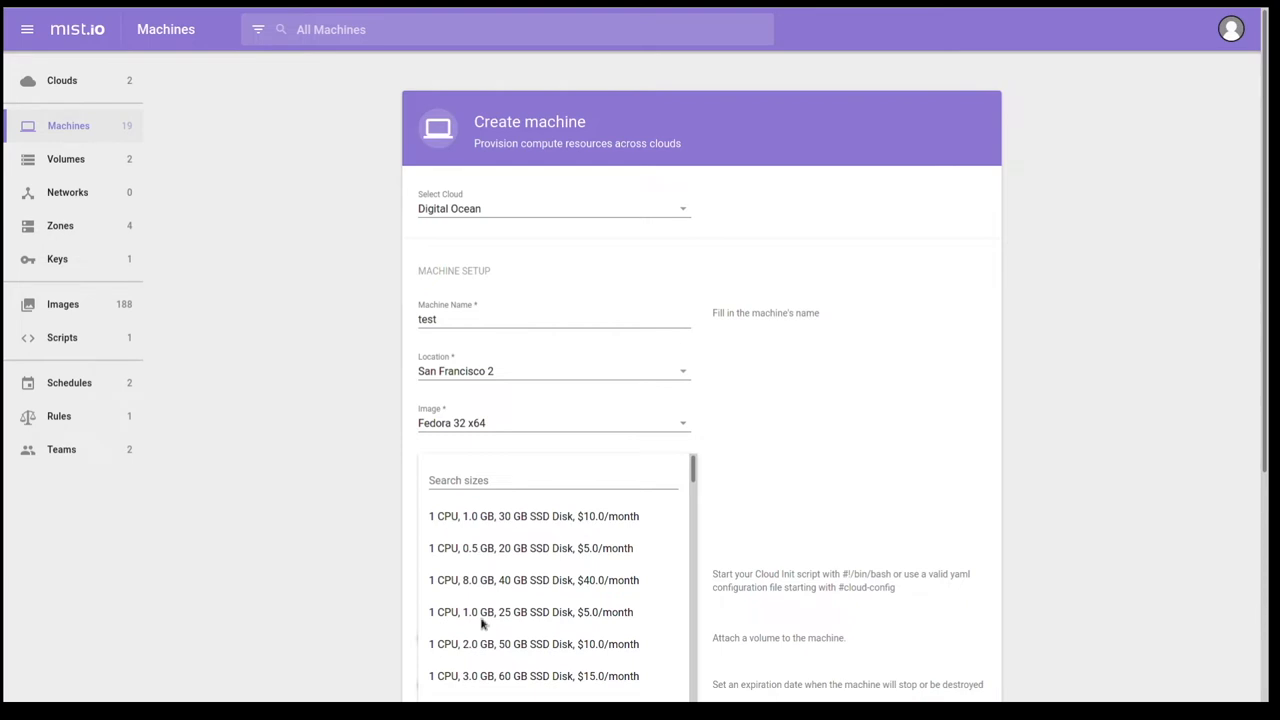
mouse_move(484, 620)
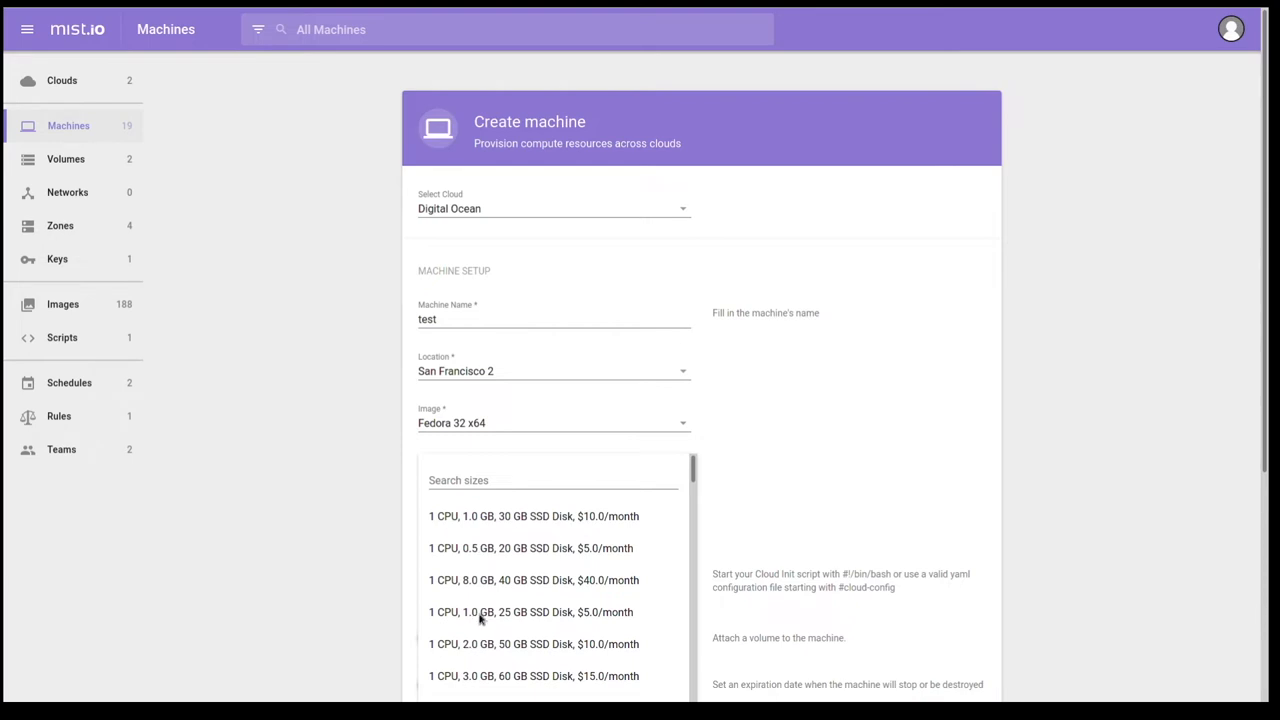
left_click(524, 612)
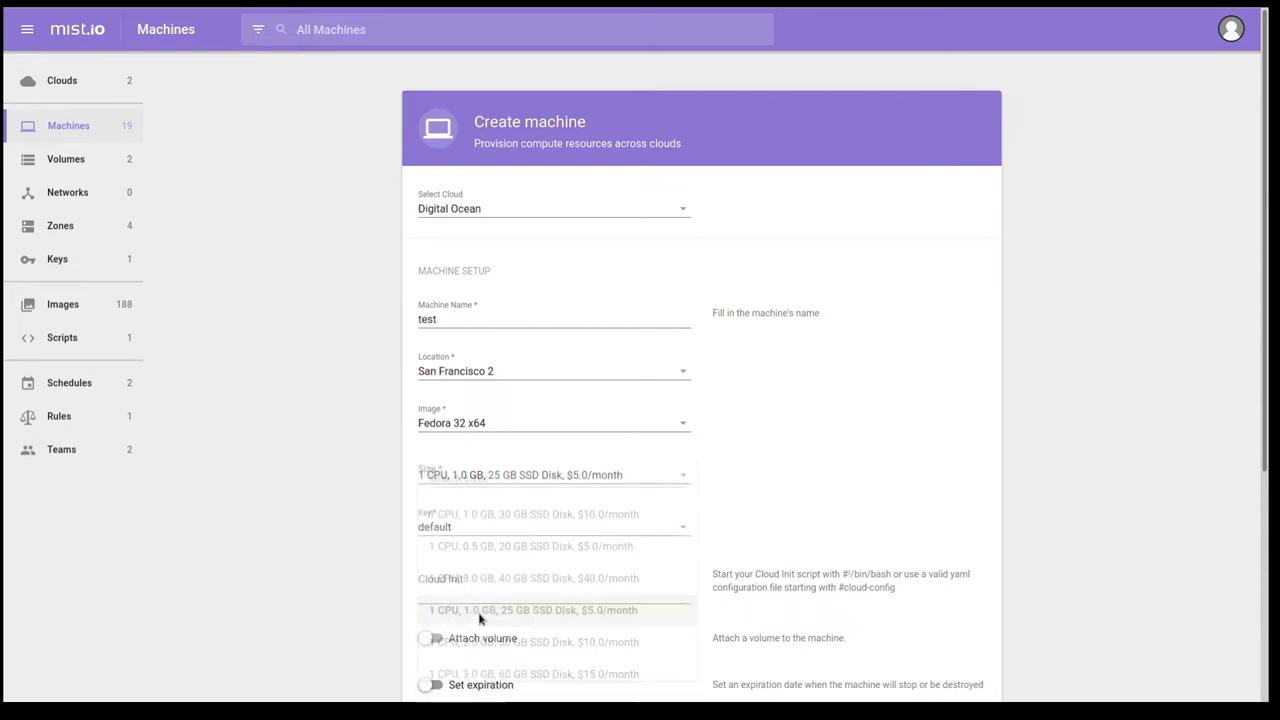
left_click(548, 528)
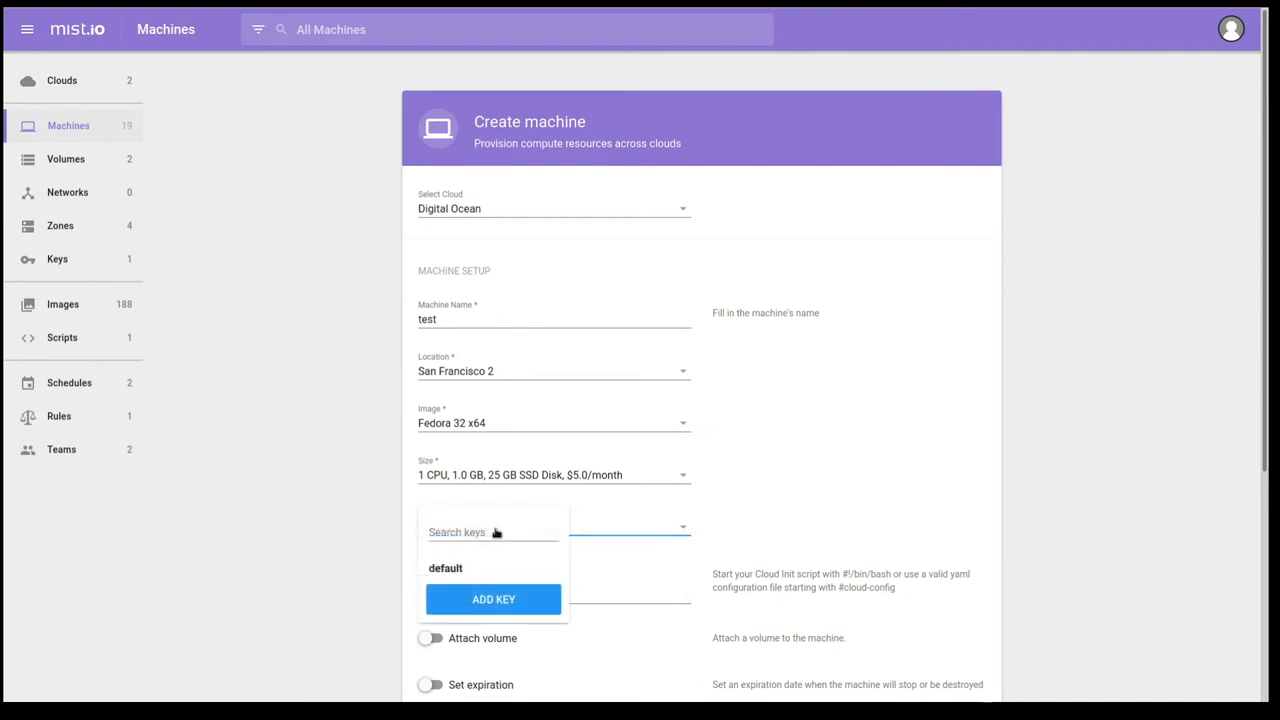
left_click(444, 568)
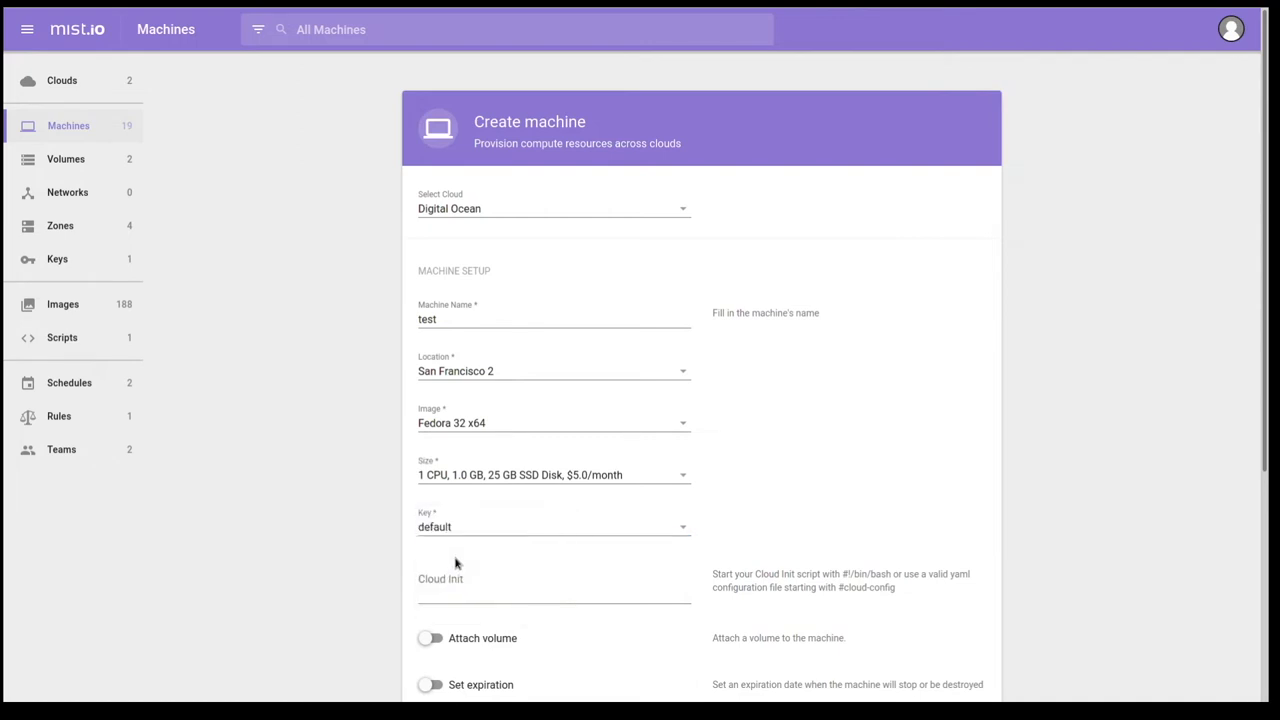
scroll("down", 3)
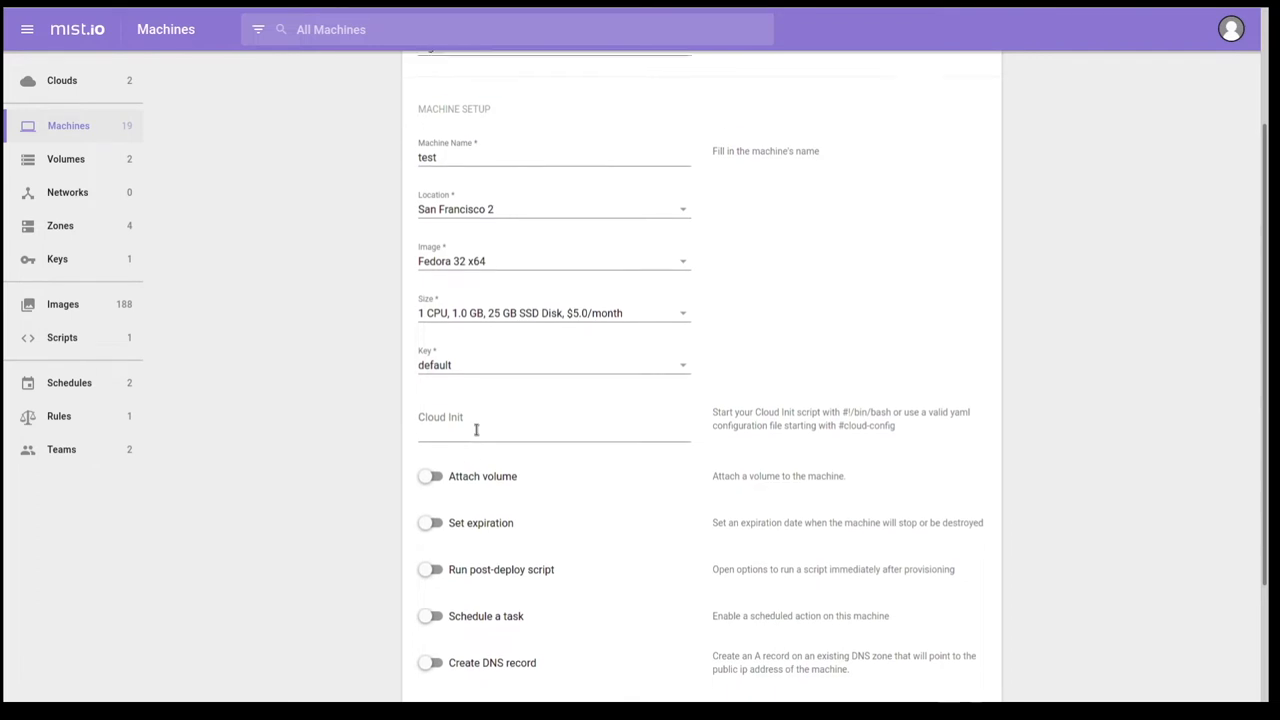
scroll("down", 3)
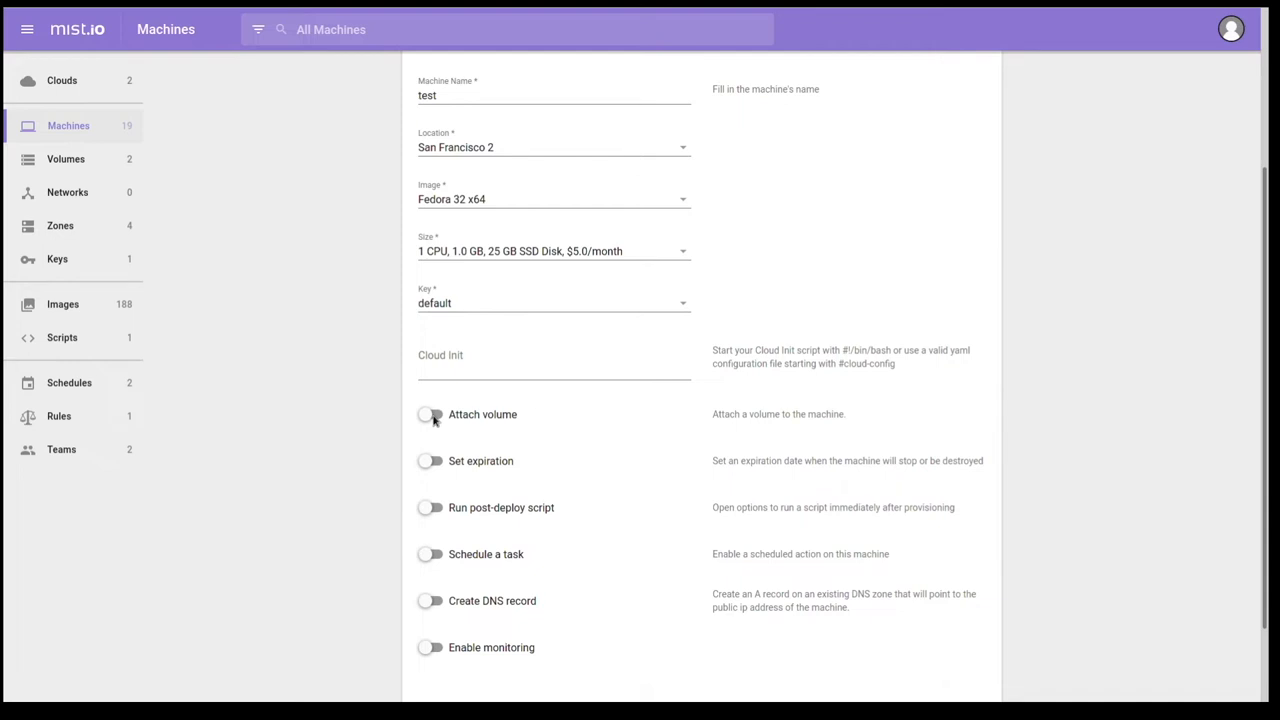
- Enable volume attachment and attach the existing volume test2
left_click(430, 414)
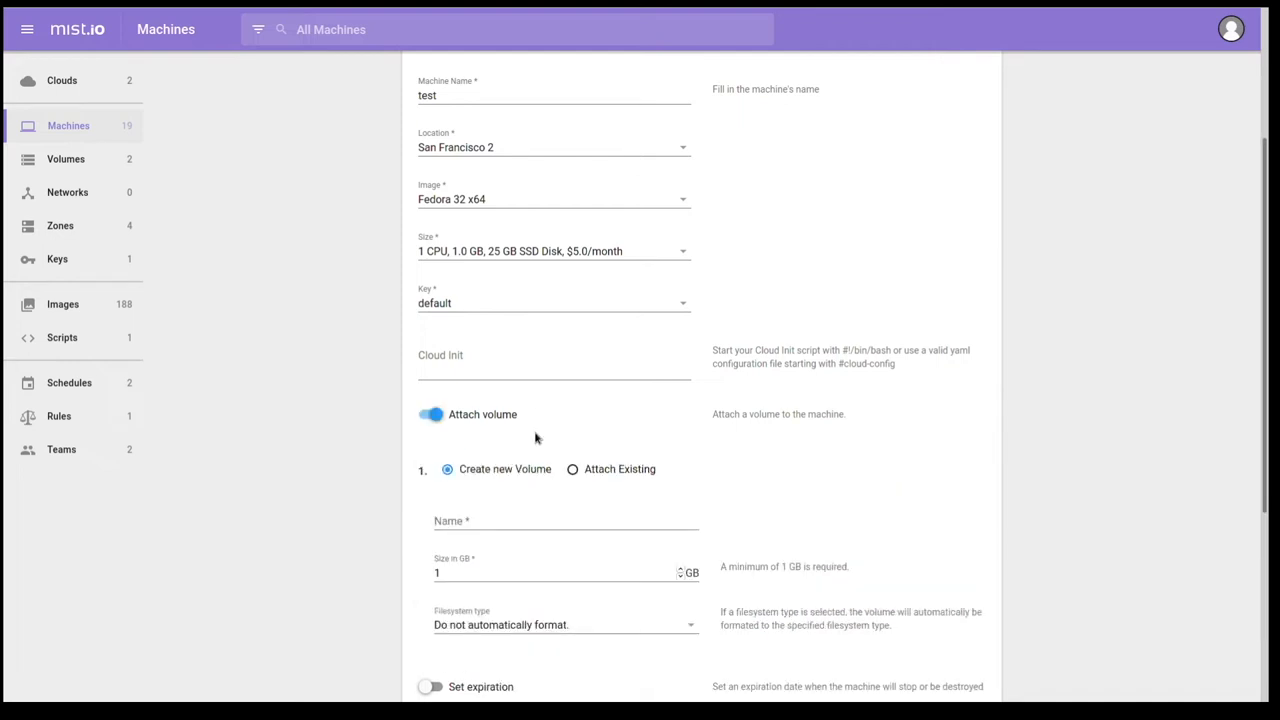
scroll("down", 3)
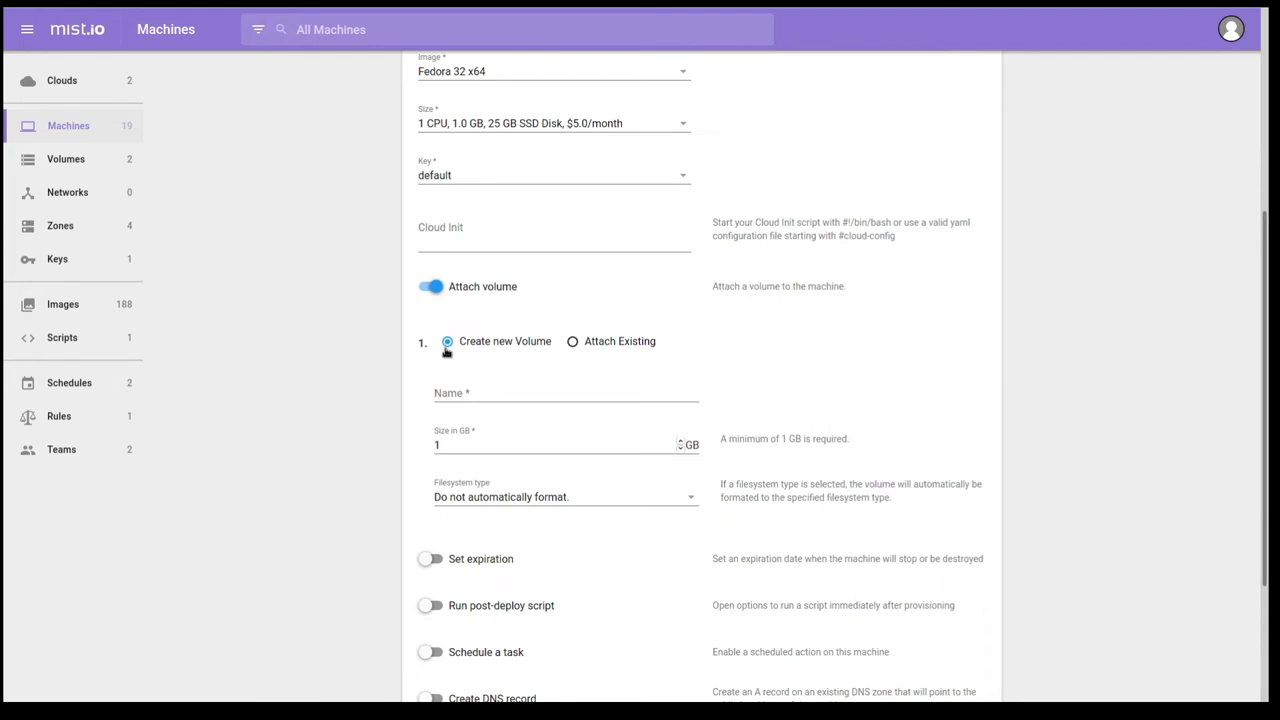
left_click(564, 496)
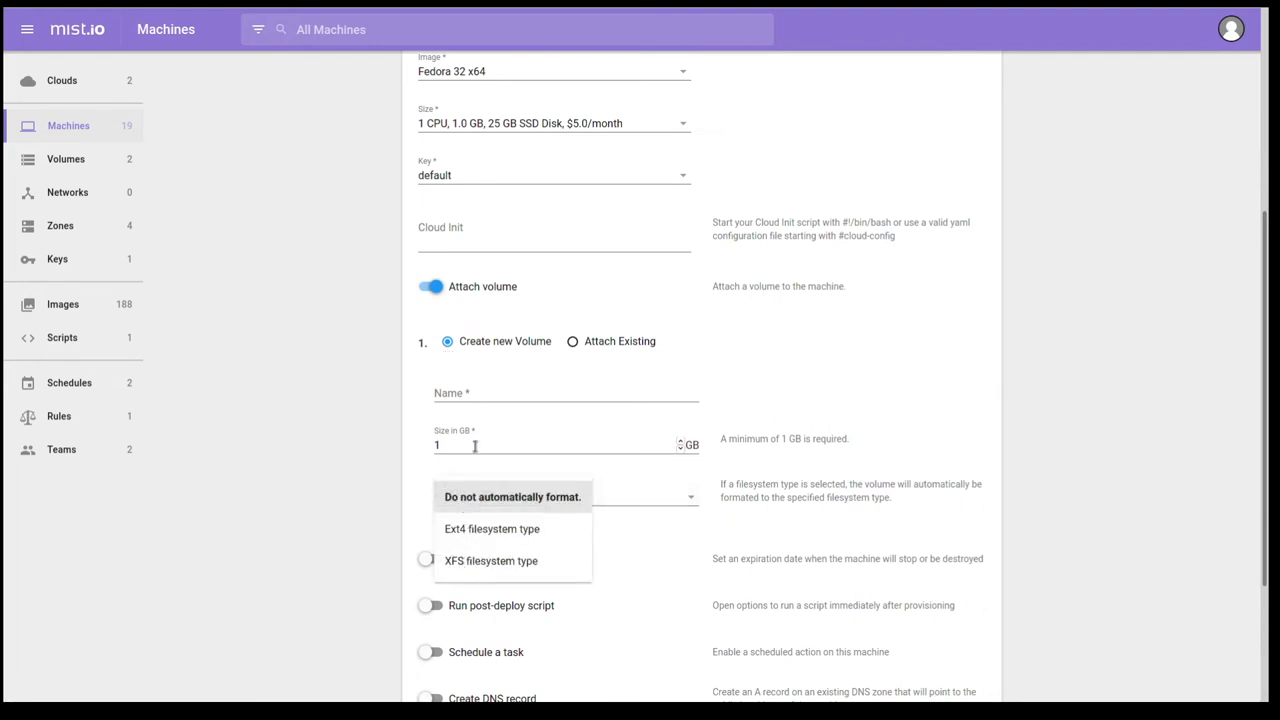
left_click(572, 340)
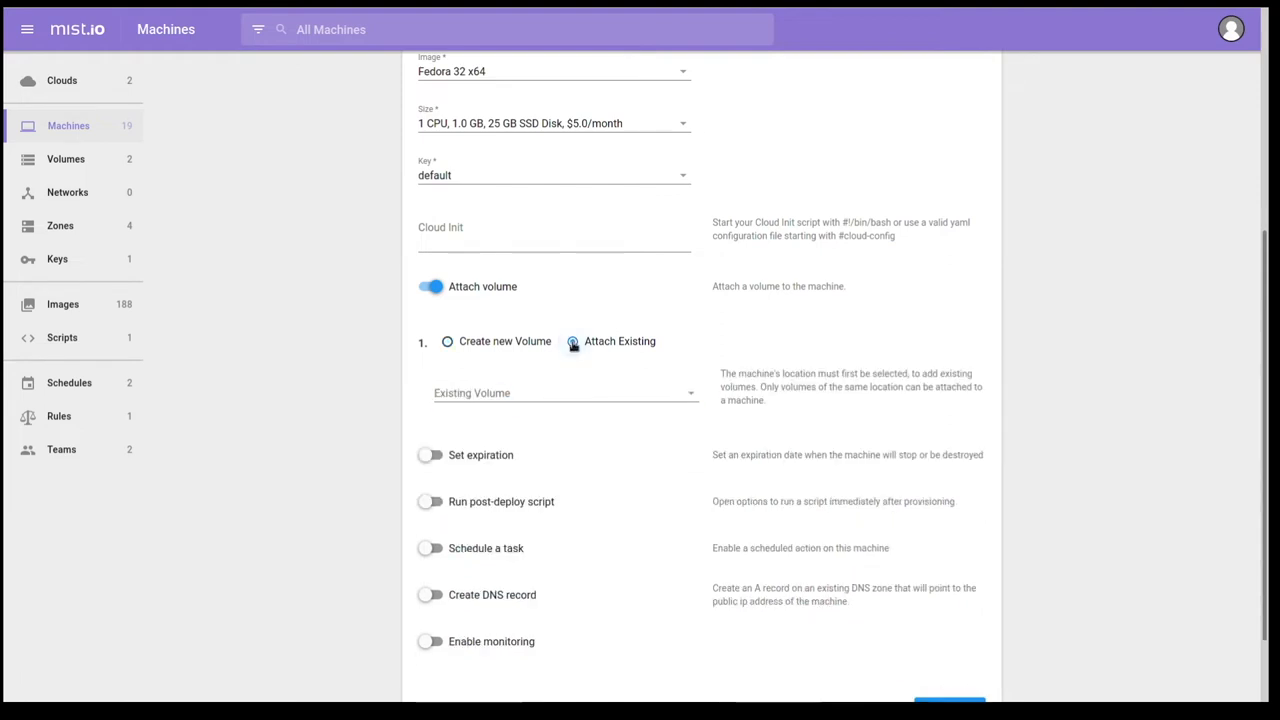
left_click(572, 340)
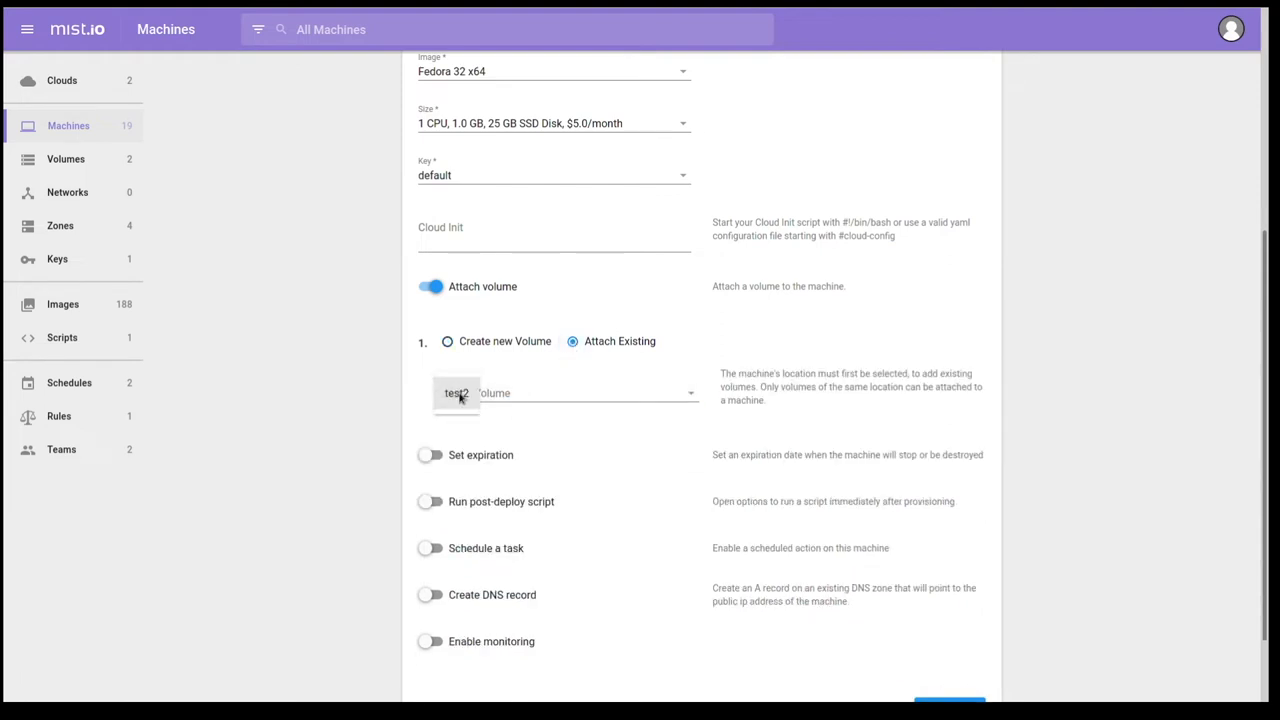
left_click(456, 394)
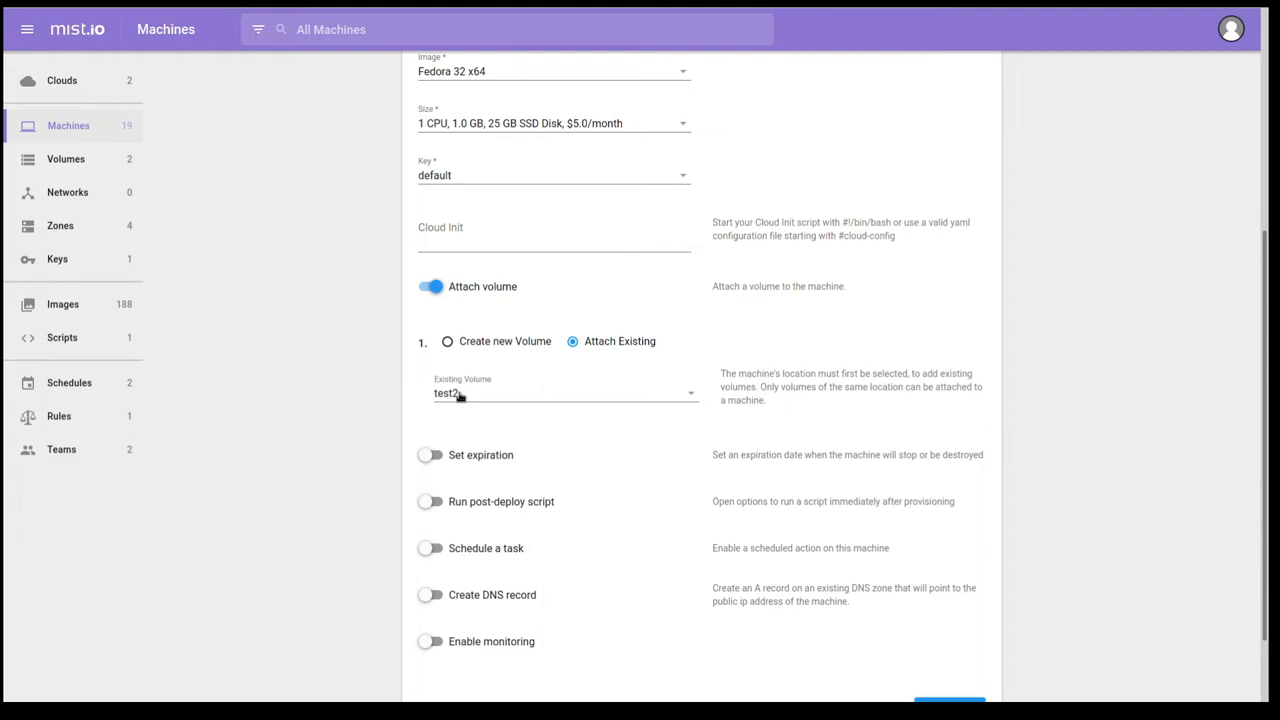
mouse_move(438, 464)
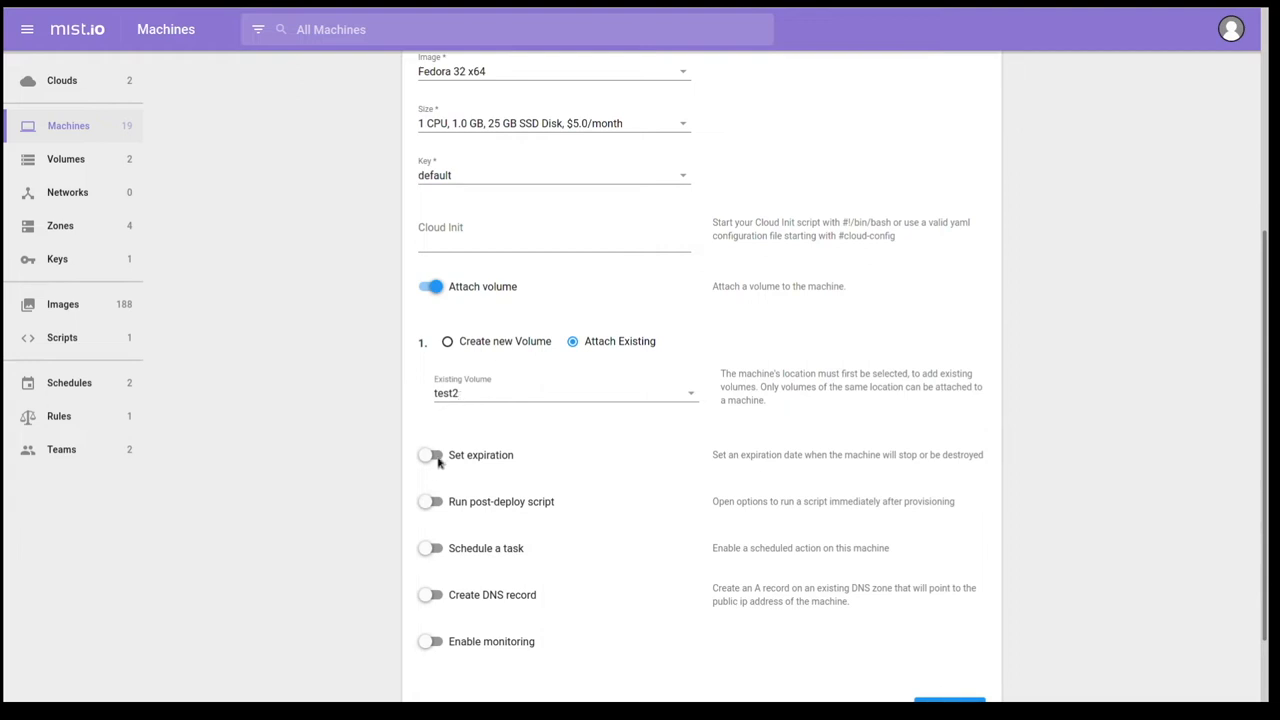
- Enable expiration with the action changed from STOP to DESTROY
left_click(430, 456)
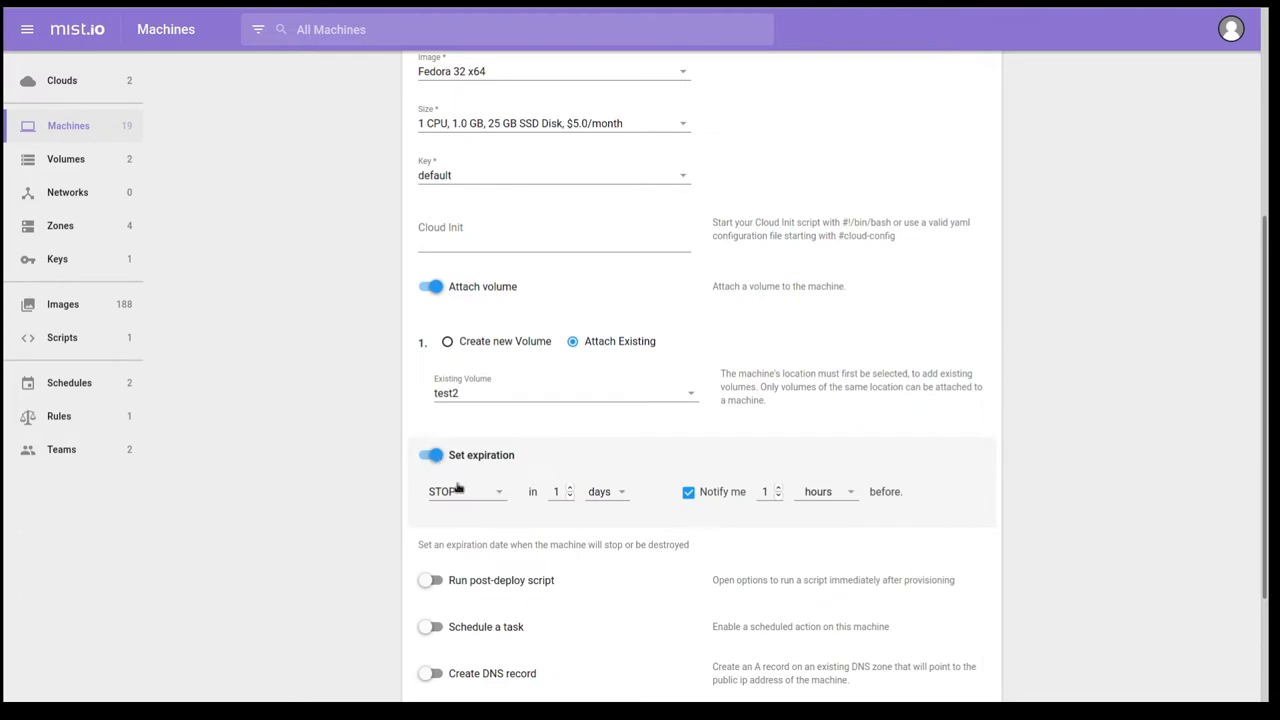
scroll("down", 3)
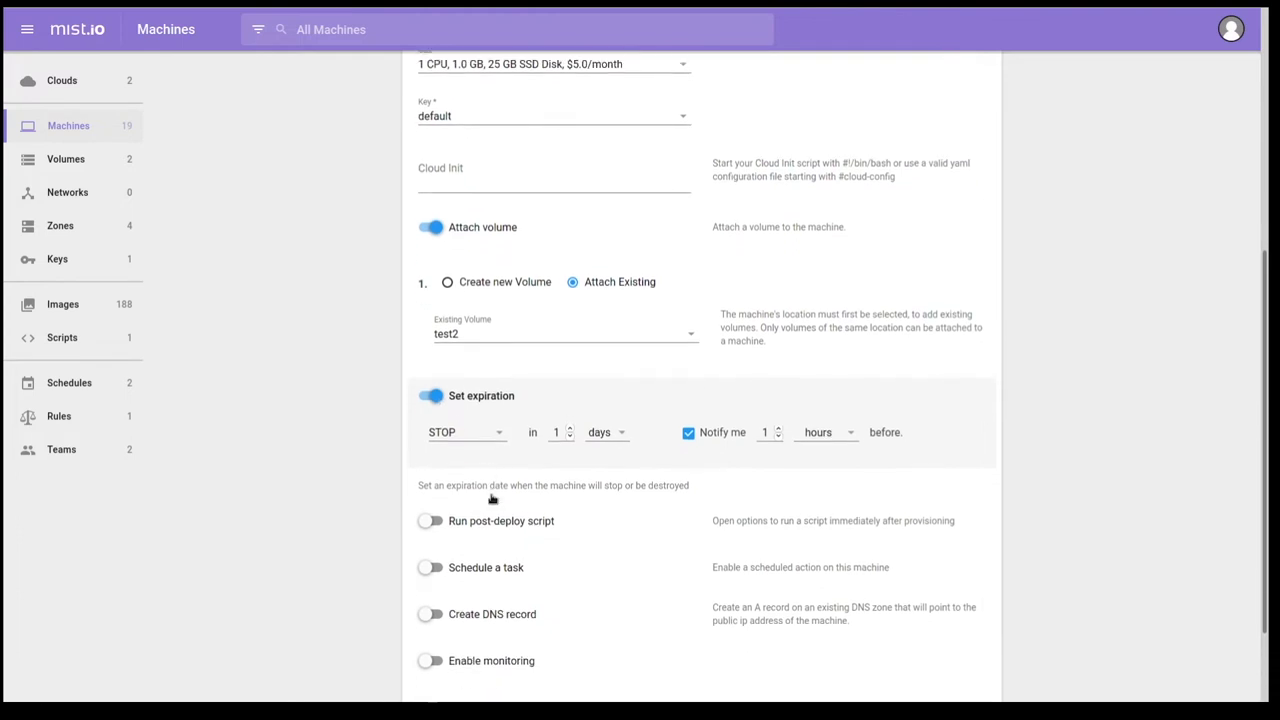
scroll("down", 3)
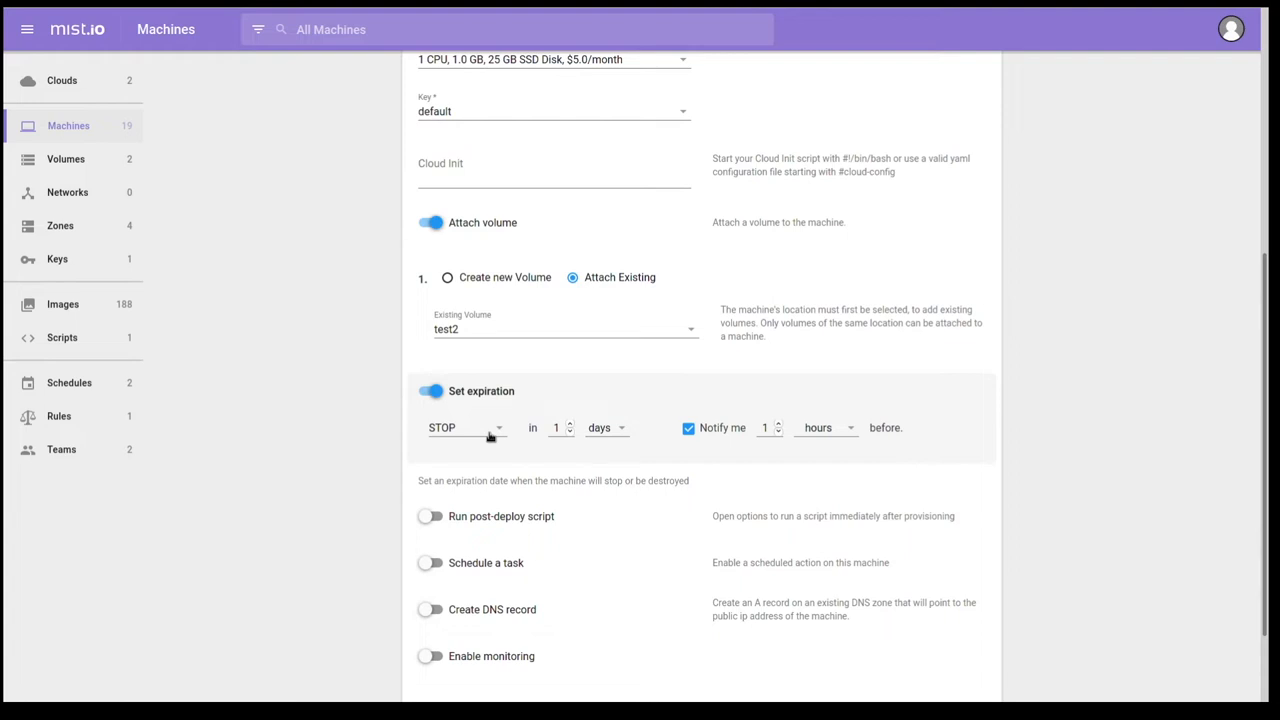
left_click(468, 428)
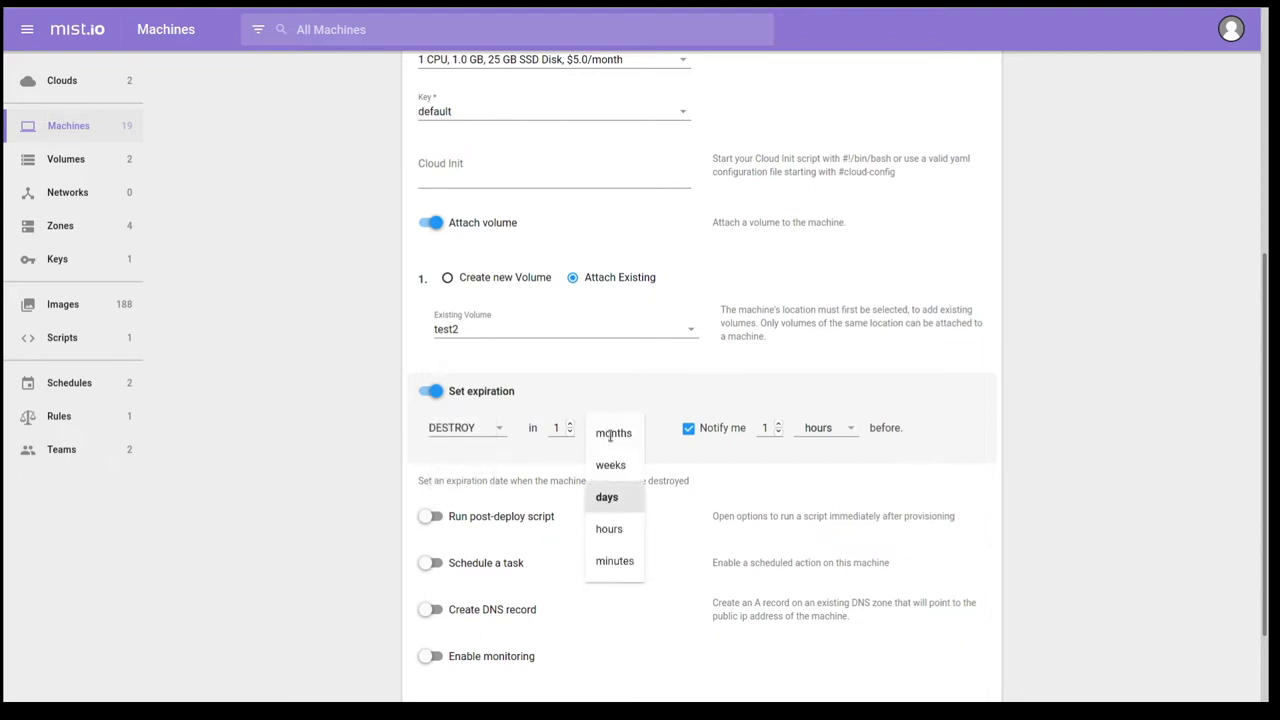
mouse_move(608, 528)
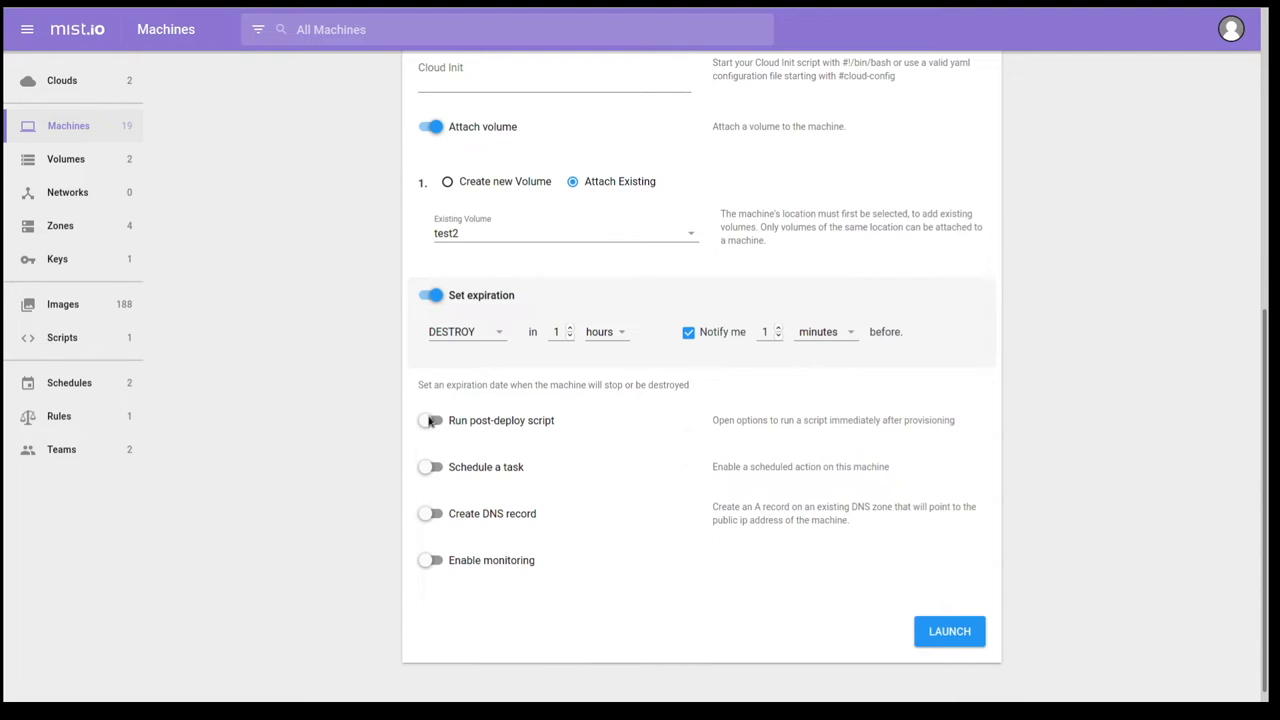
- Enable the post-deploy script 'upgrade all packages and install cockpit' from existing scripts
left_click(428, 420)
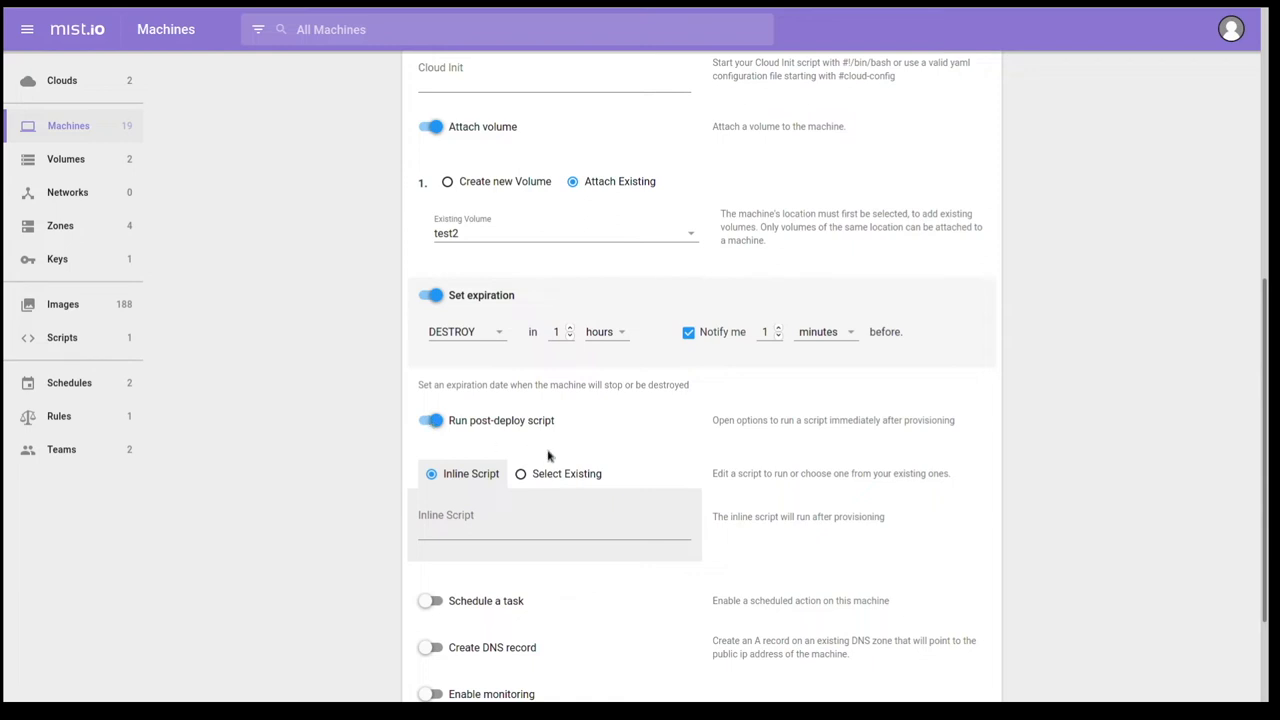
mouse_move(520, 472)
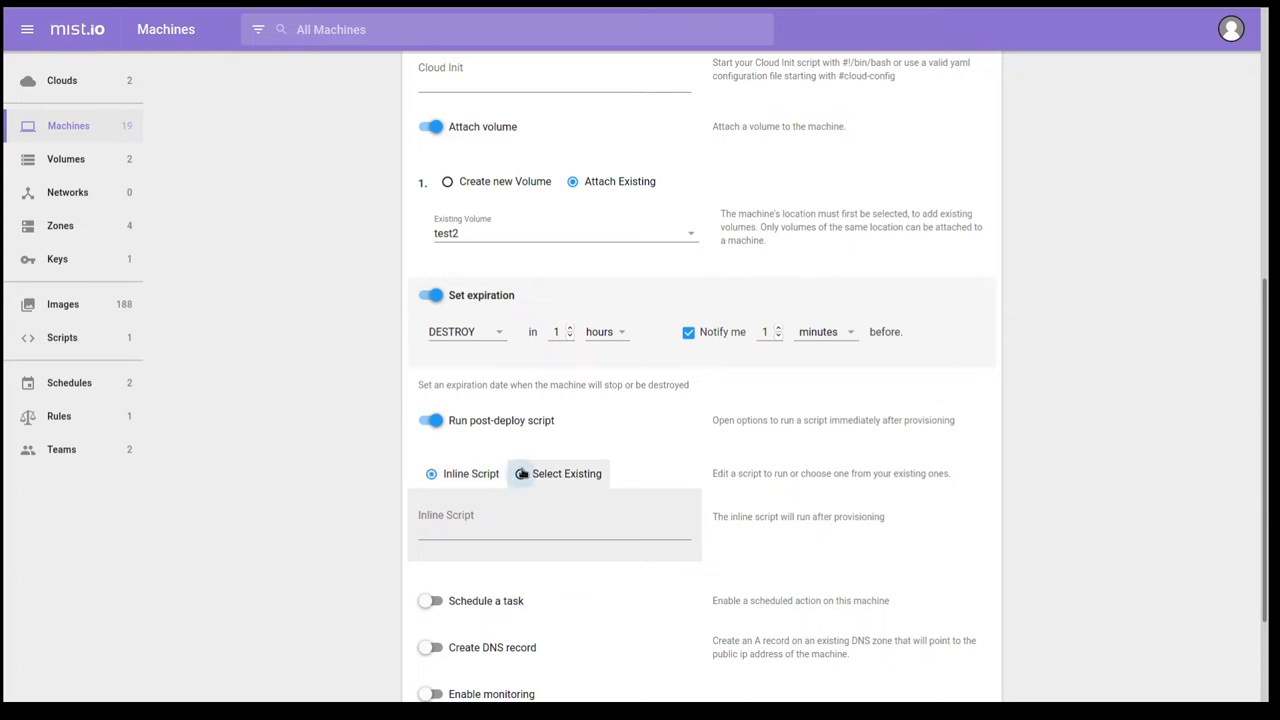
left_click(518, 472)
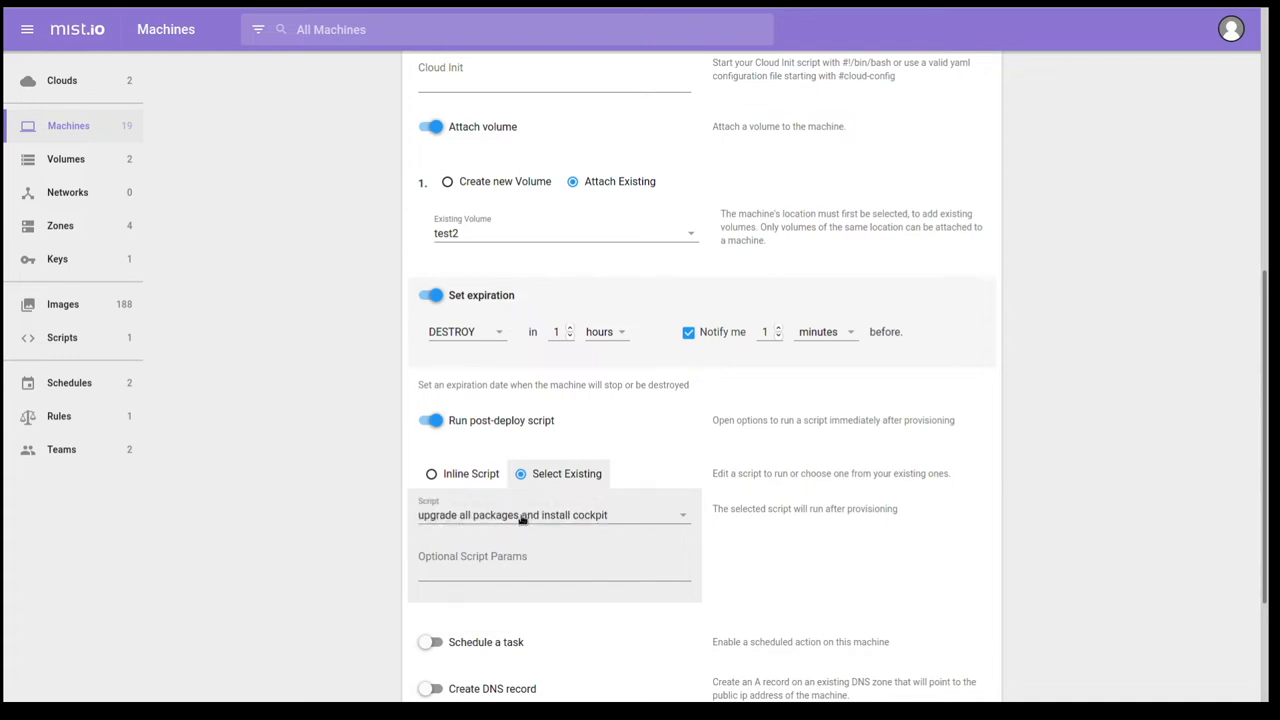
scroll("down", 3)
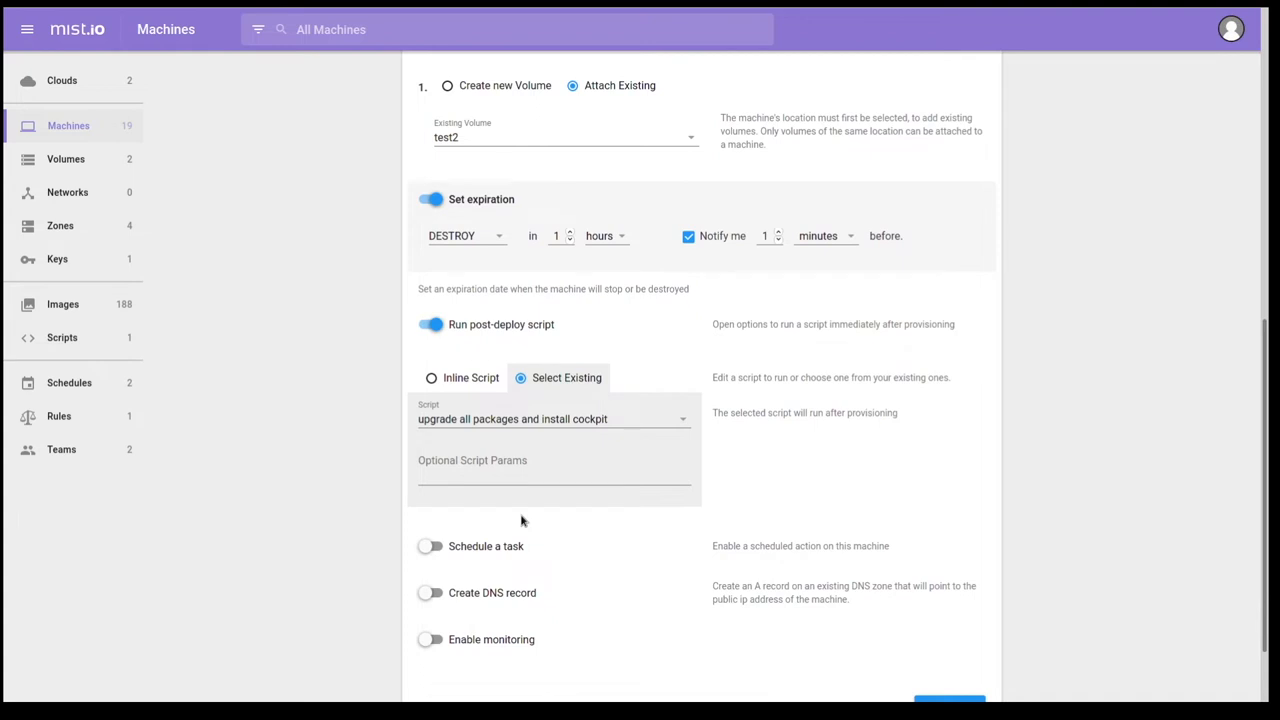
mouse_move(522, 526)
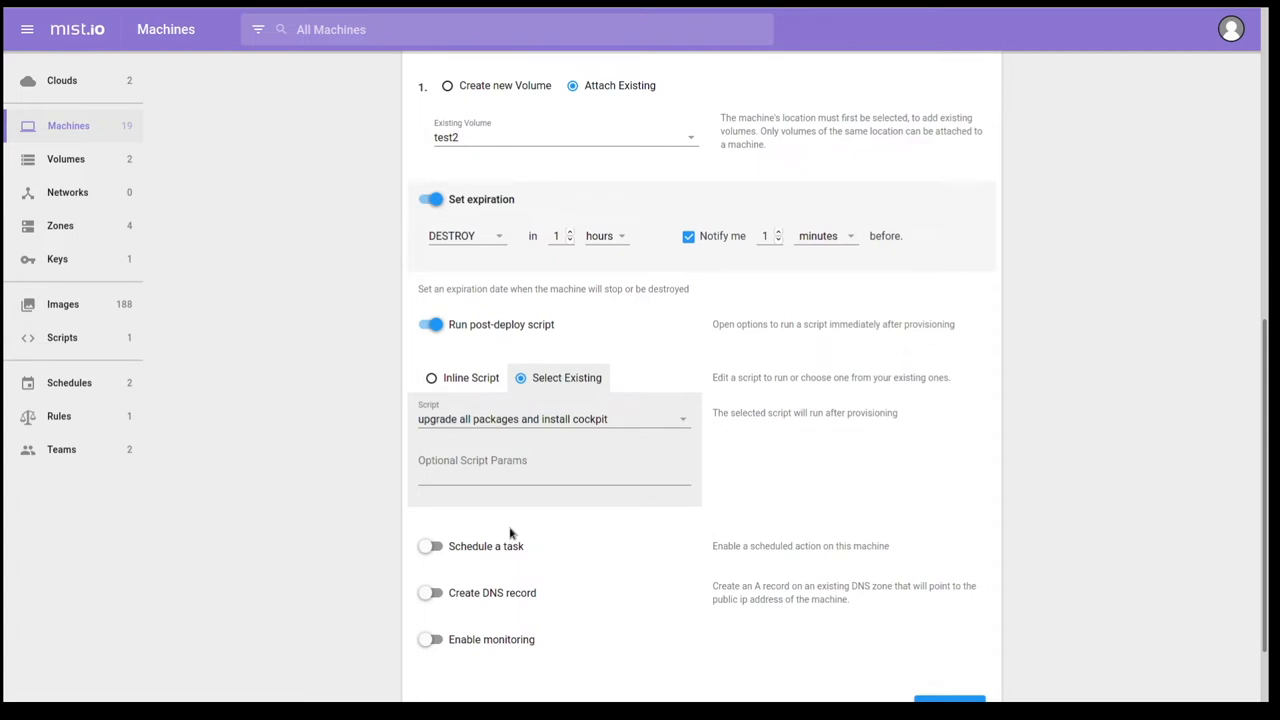
mouse_move(828, 578)
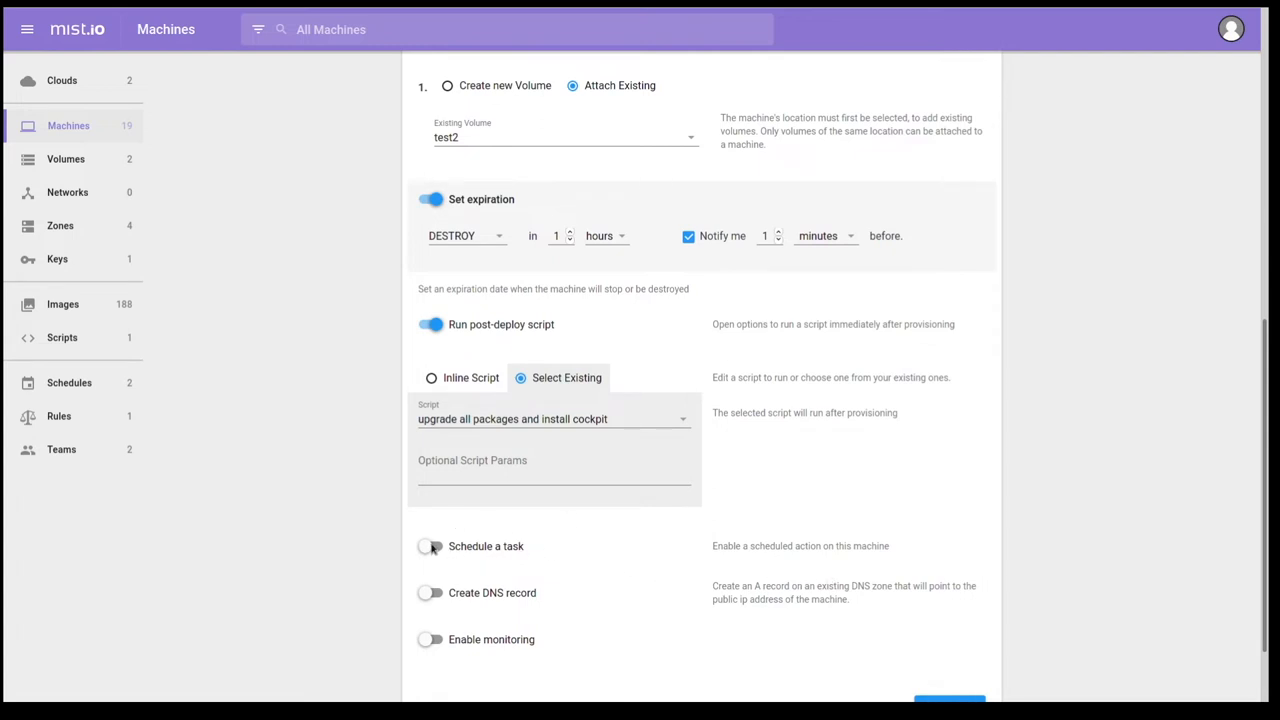
- Switch monitoring on for the machine and then back off
left_click(430, 546)
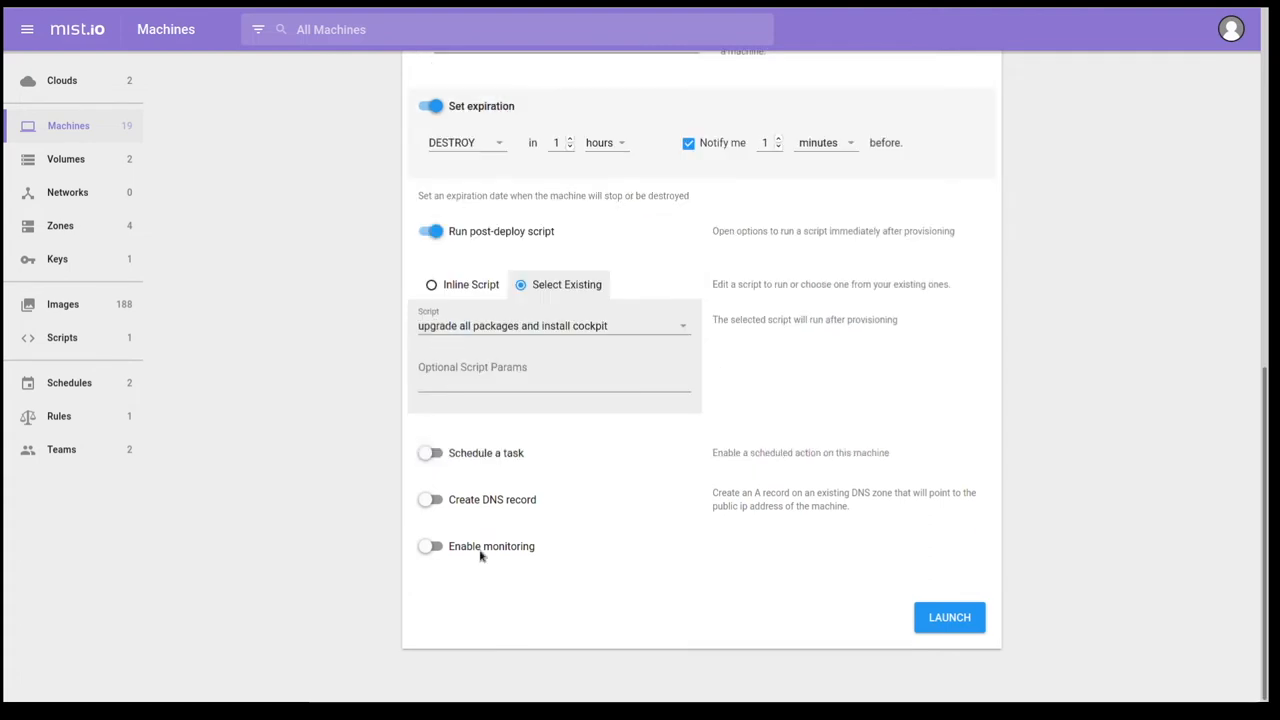
left_click(430, 500)
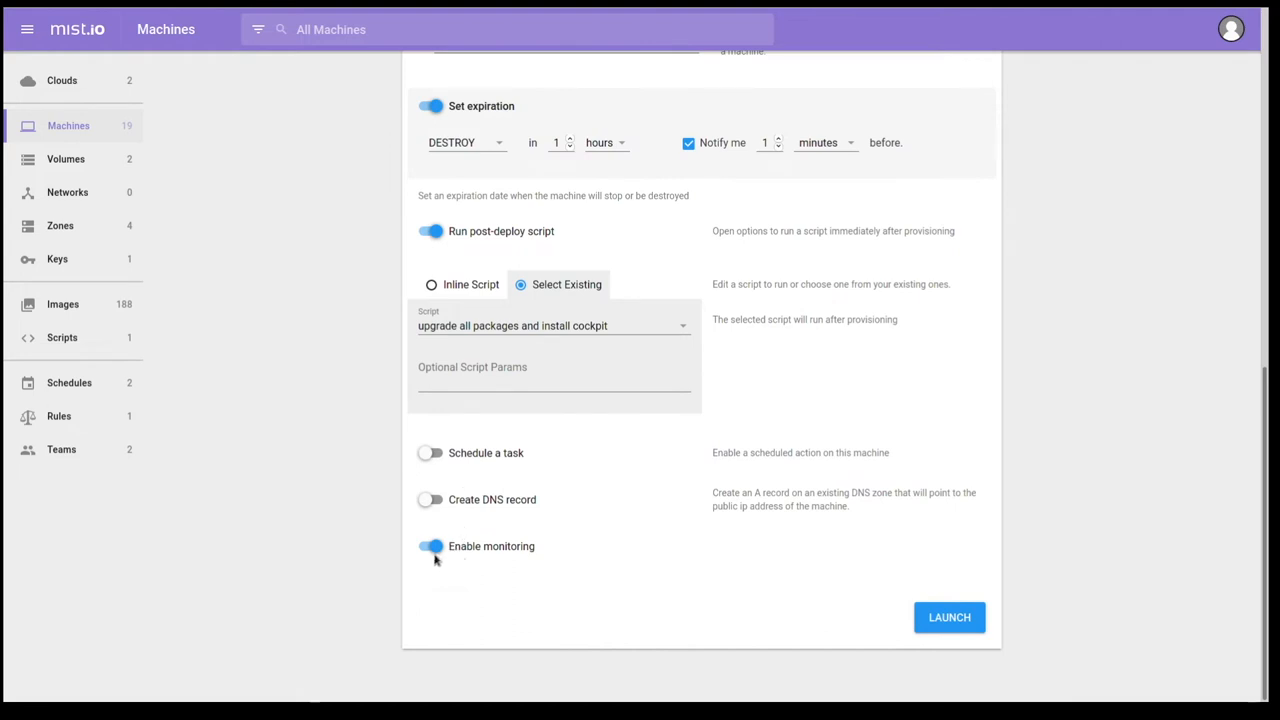
left_click(430, 546)
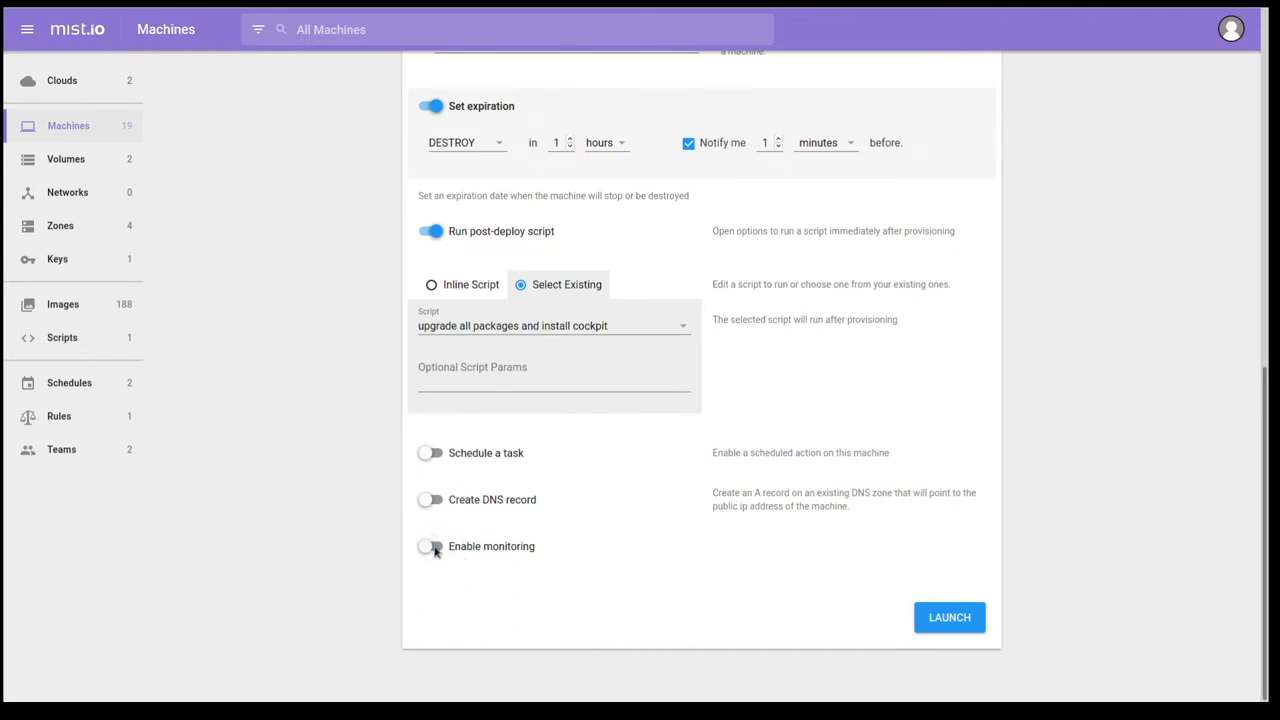
mouse_move(944, 636)
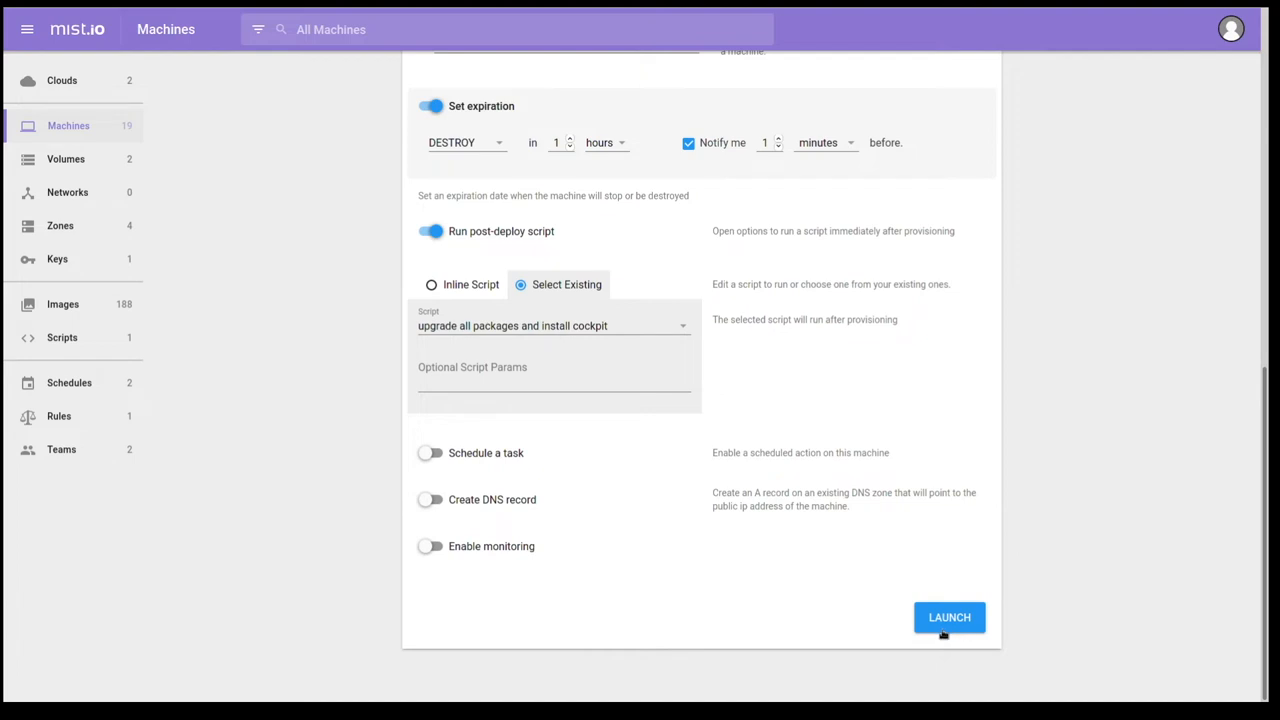
mouse_move(520, 588)
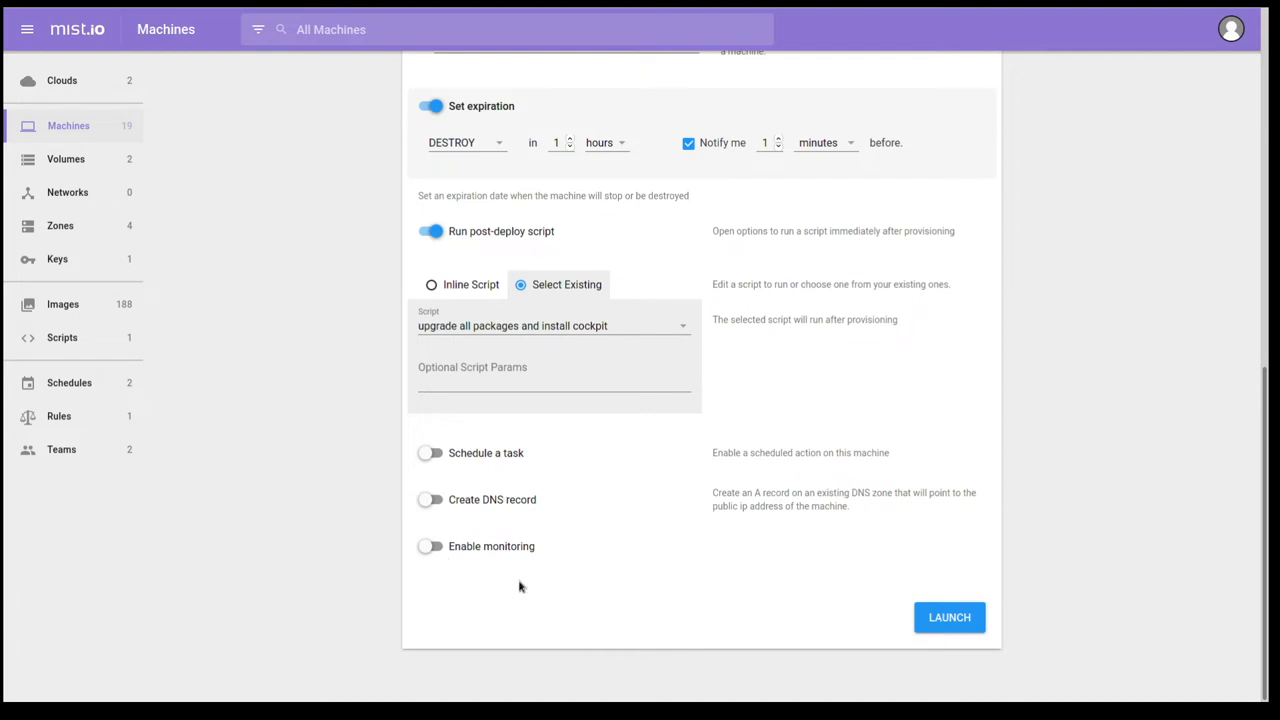
mouse_move(908, 624)
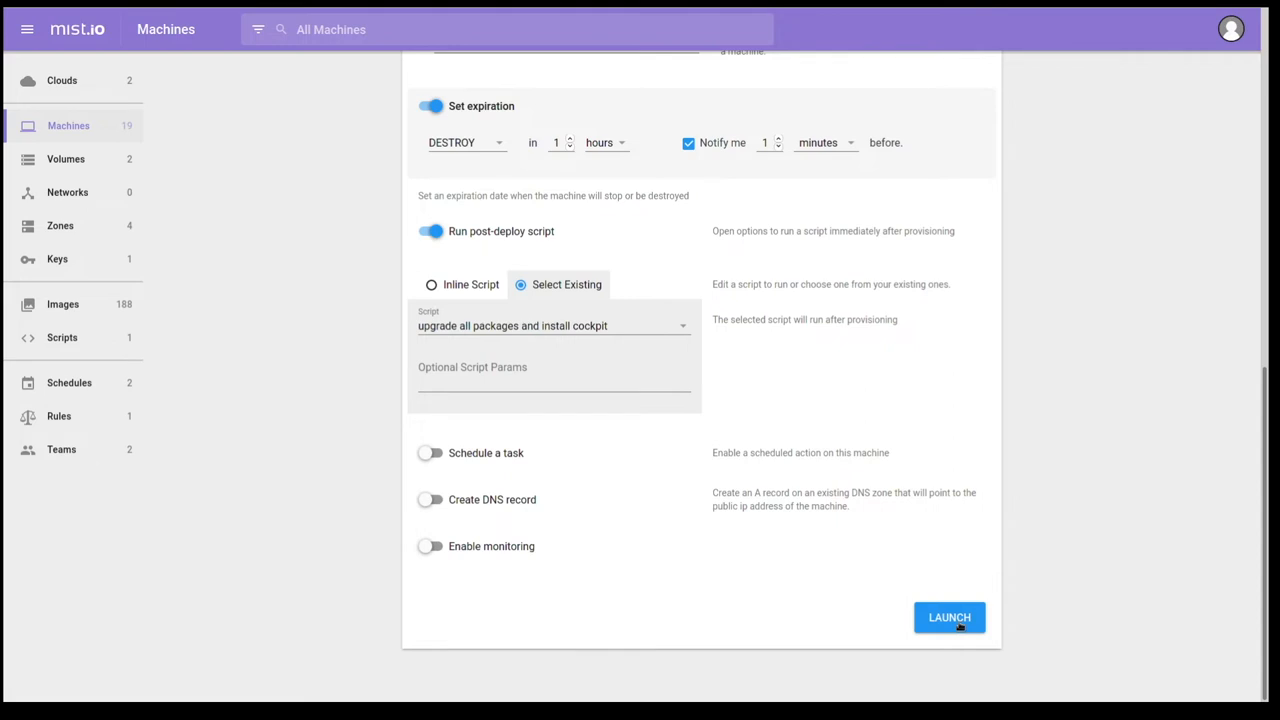
mouse_move(960, 616)
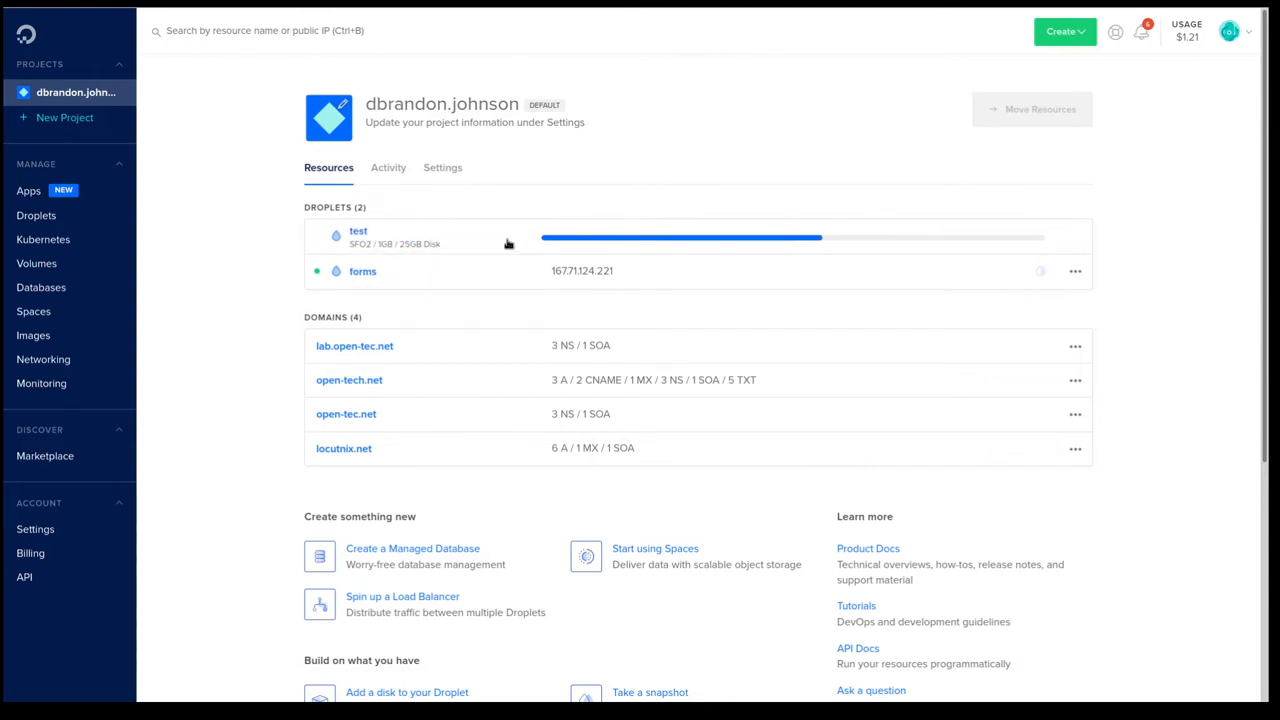
mouse_move(580, 238)
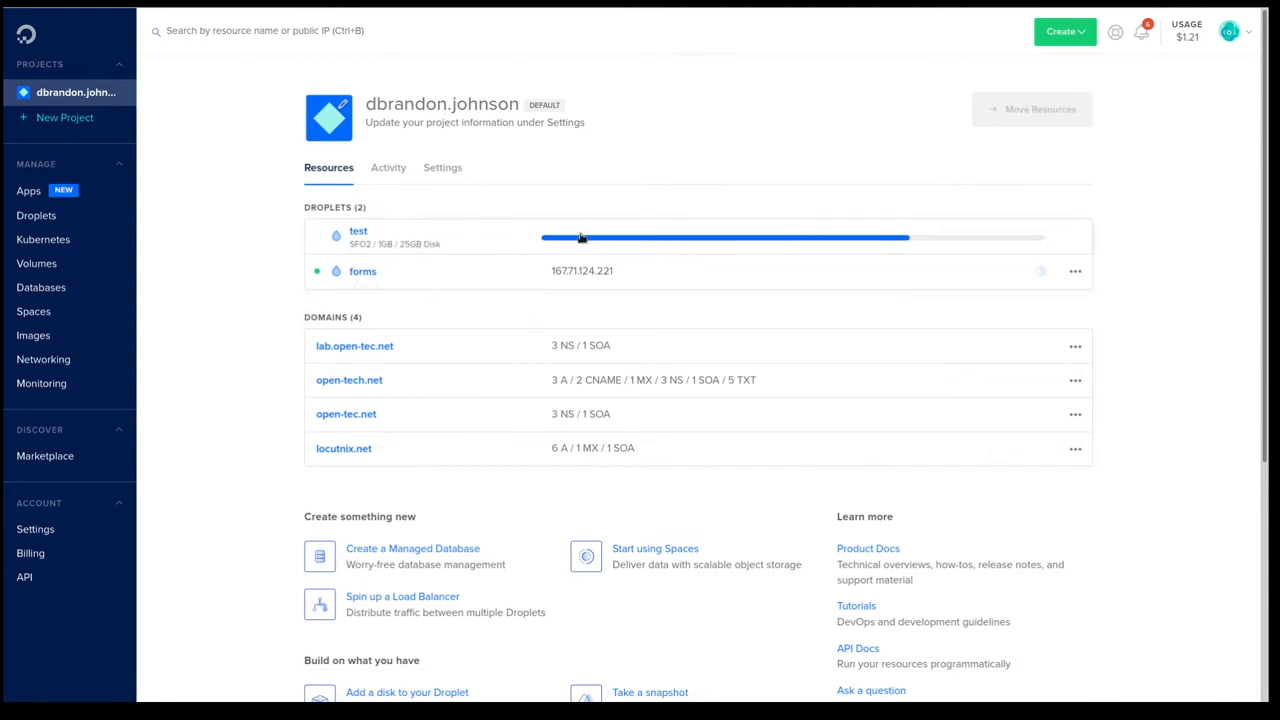
- Show the test droplet's Volumes section with the 1 GB volume test2 attached
left_click(356, 232)
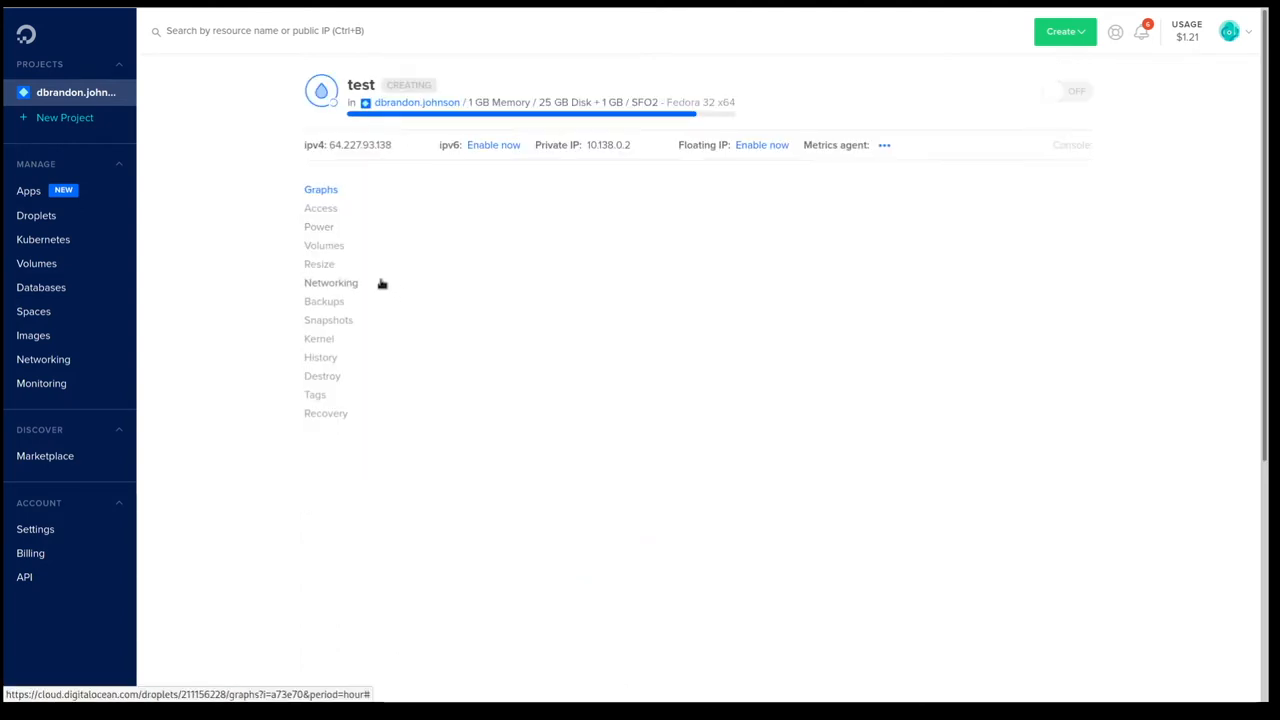
left_click(324, 244)
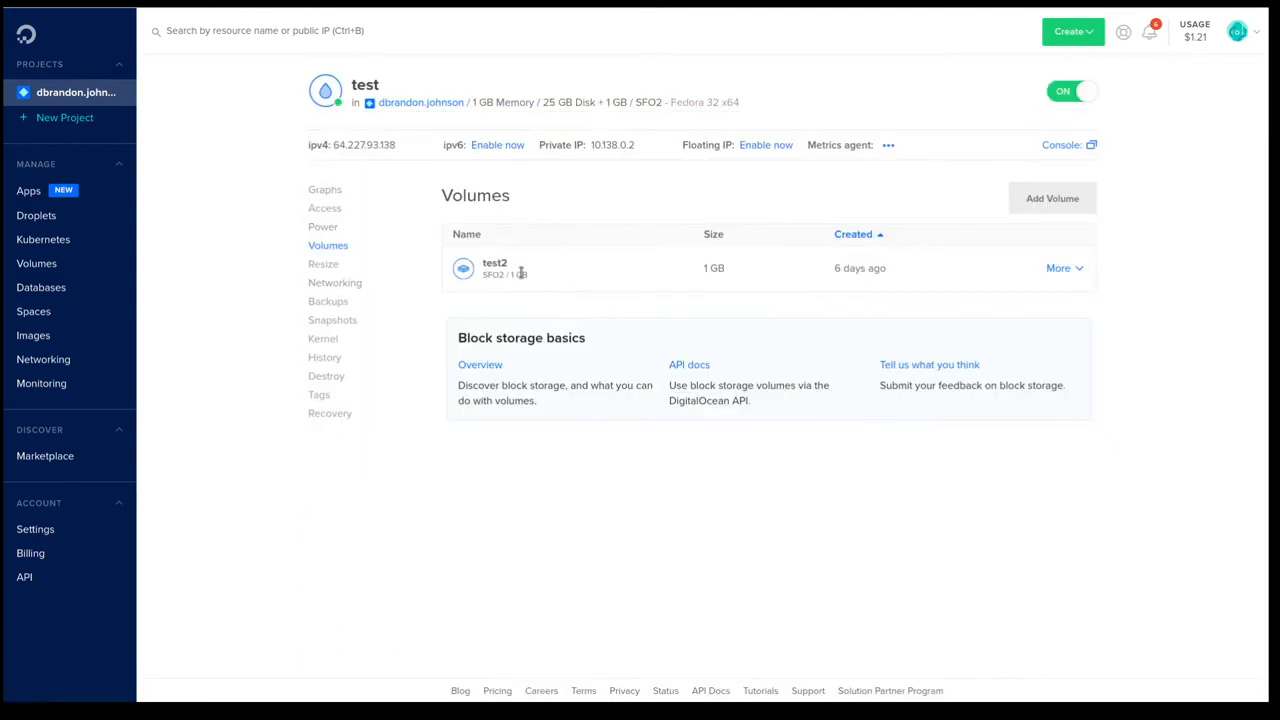
mouse_move(496, 268)
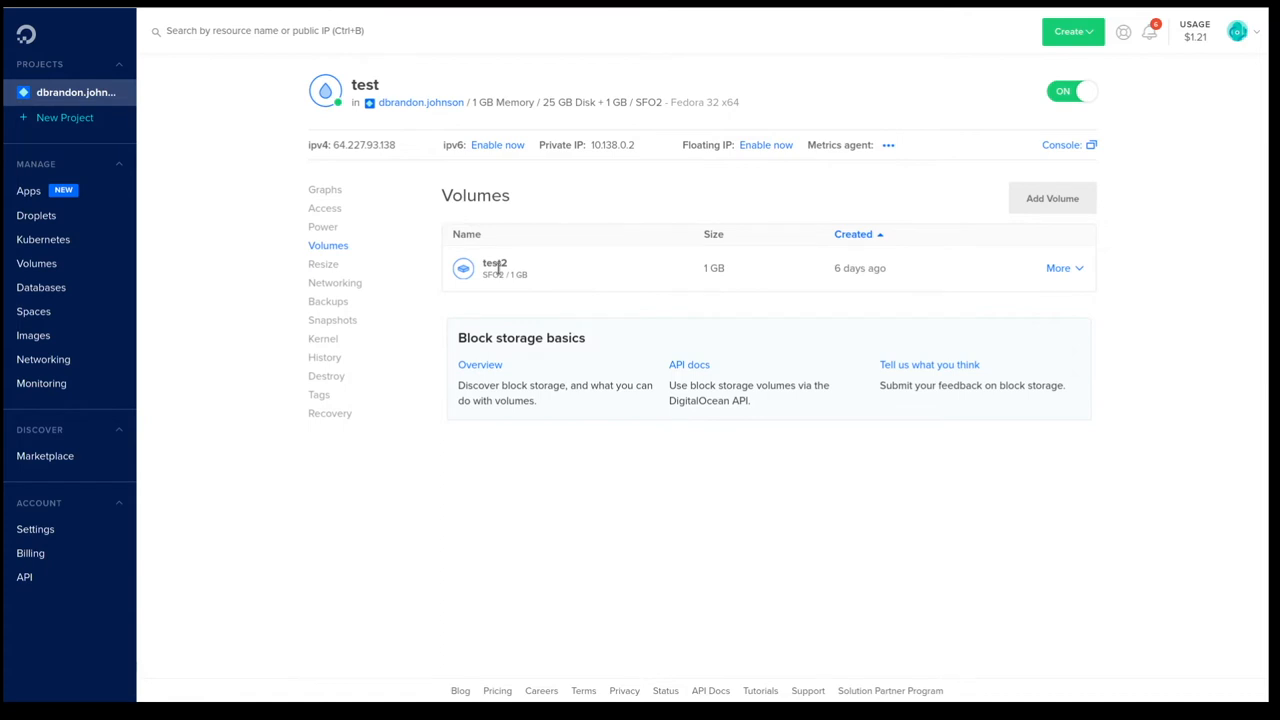
mouse_move(850, 276)
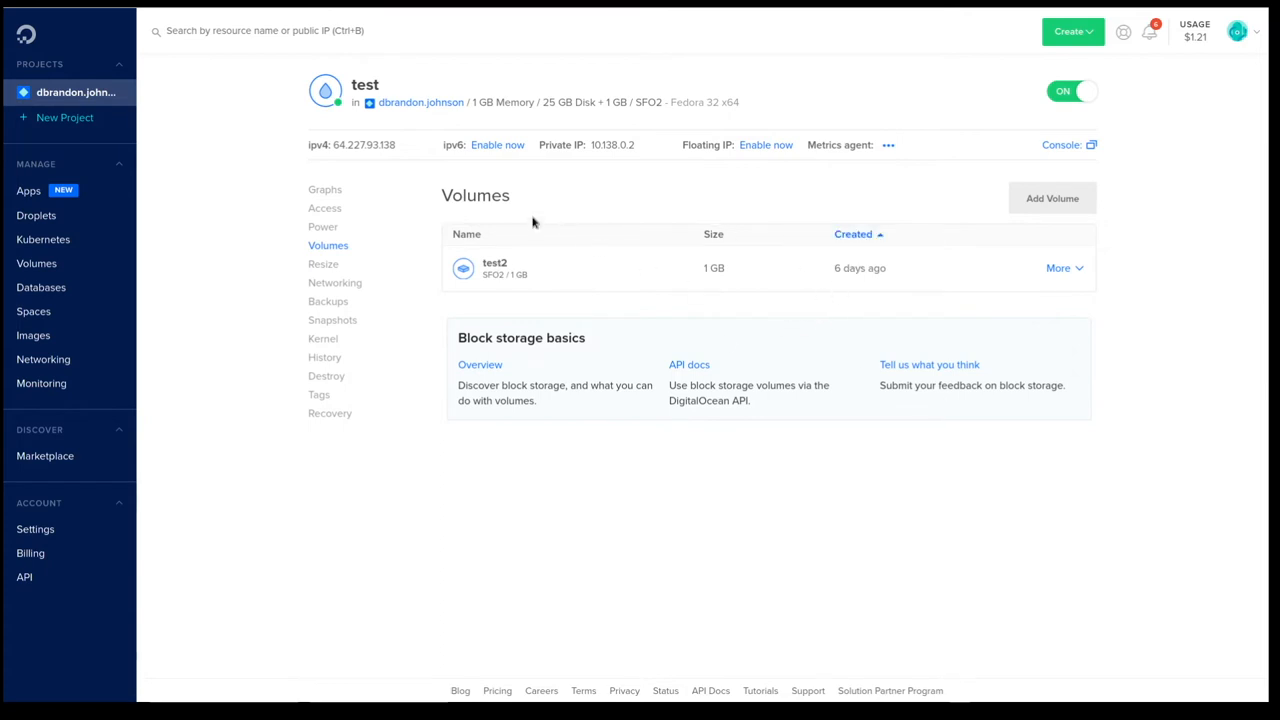
mouse_move(412, 184)
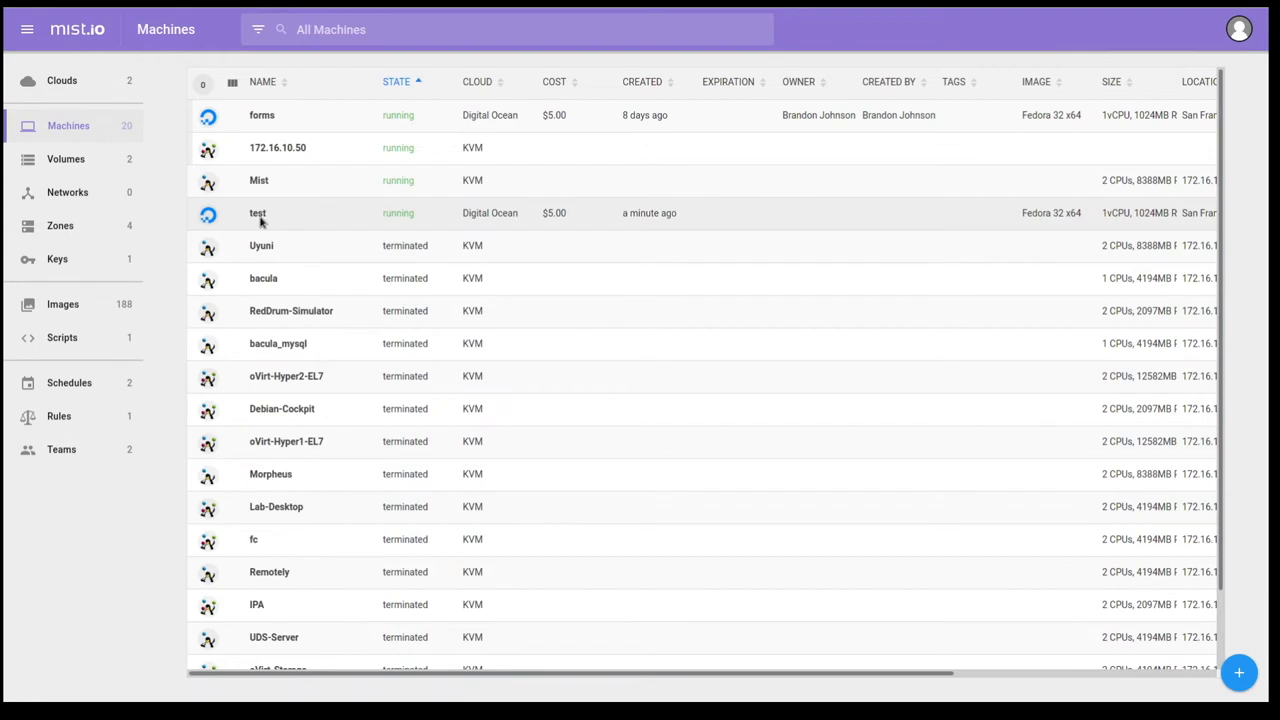
- Detach volume test2 from the test machine's Attached Volumes list
left_click(256, 212)
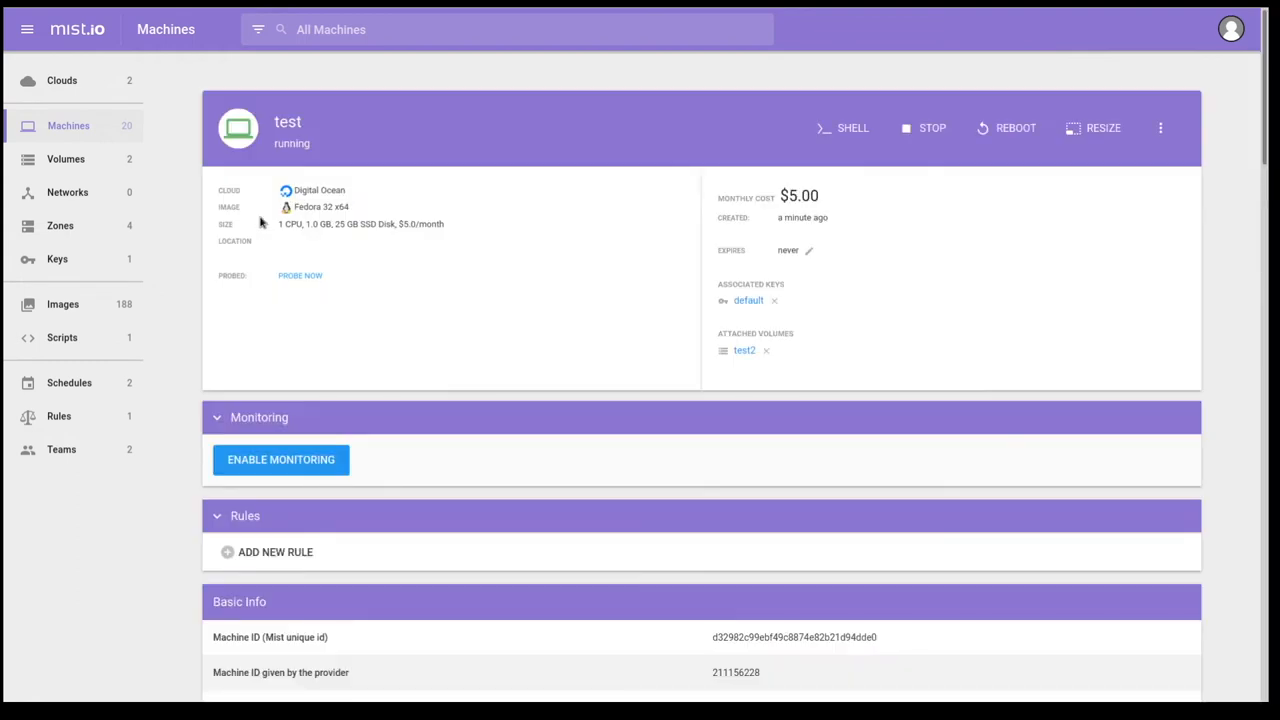
mouse_move(280, 458)
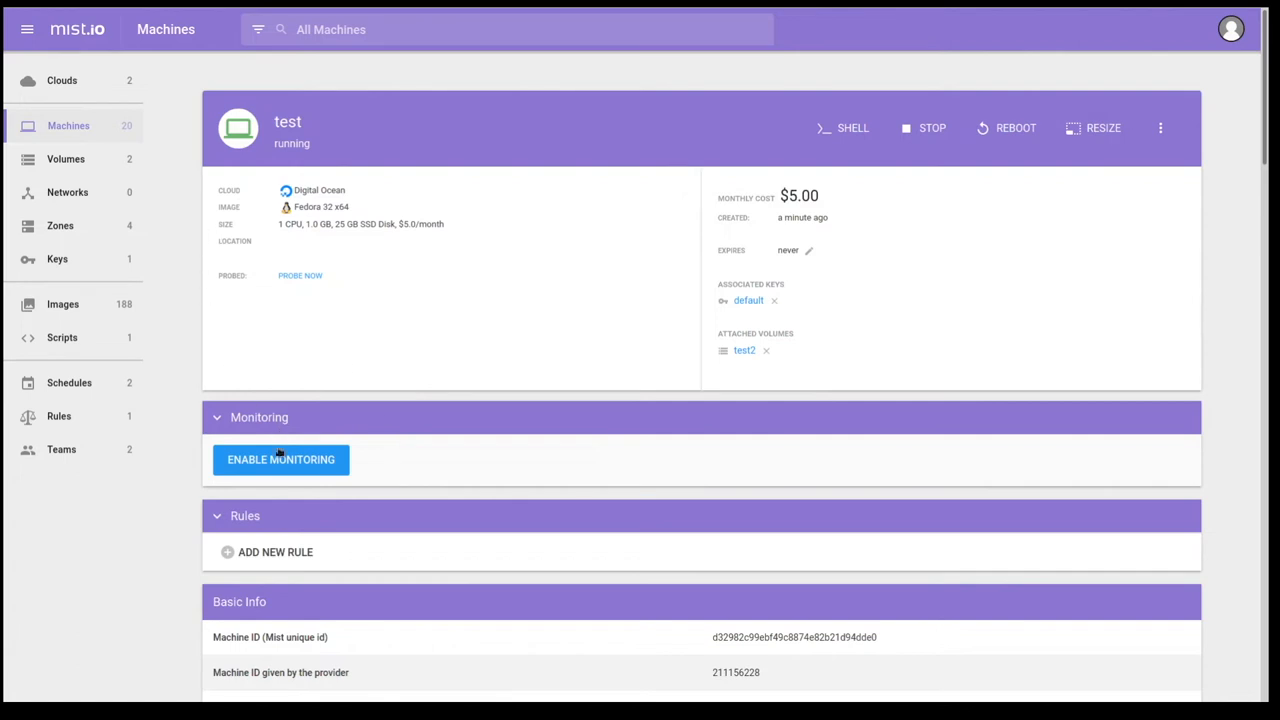
mouse_move(304, 444)
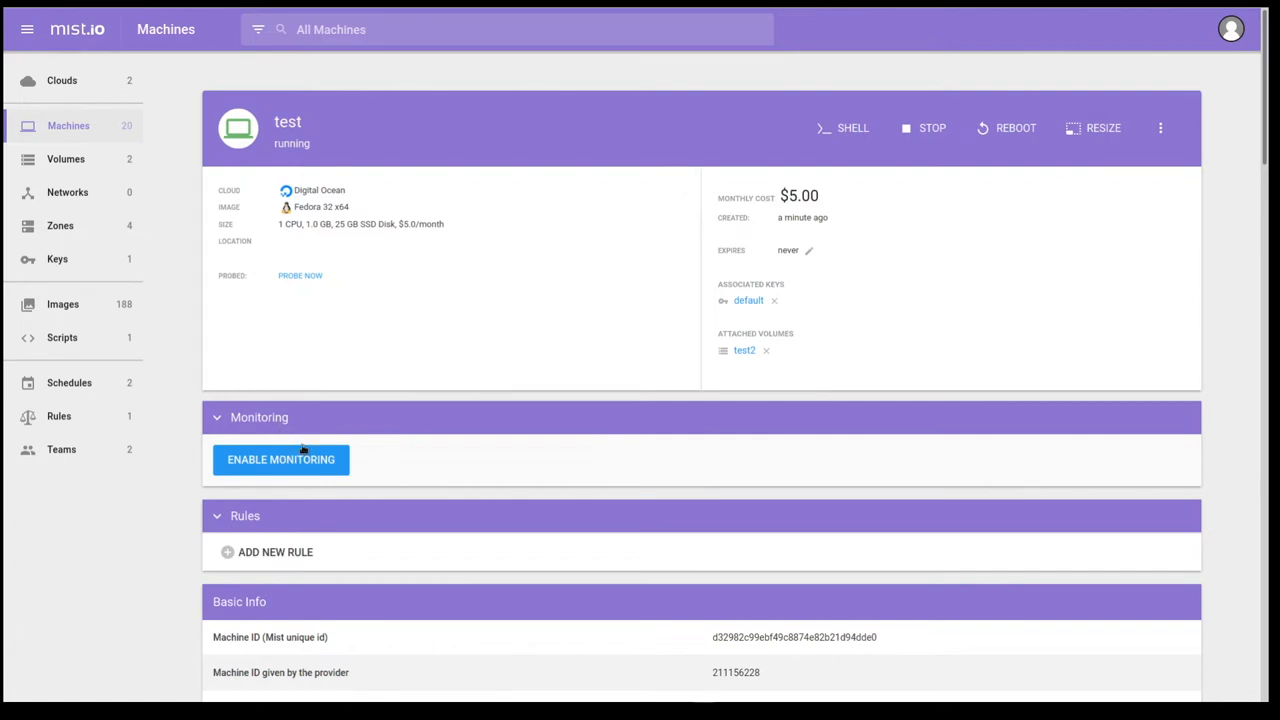
scroll("down", 3)
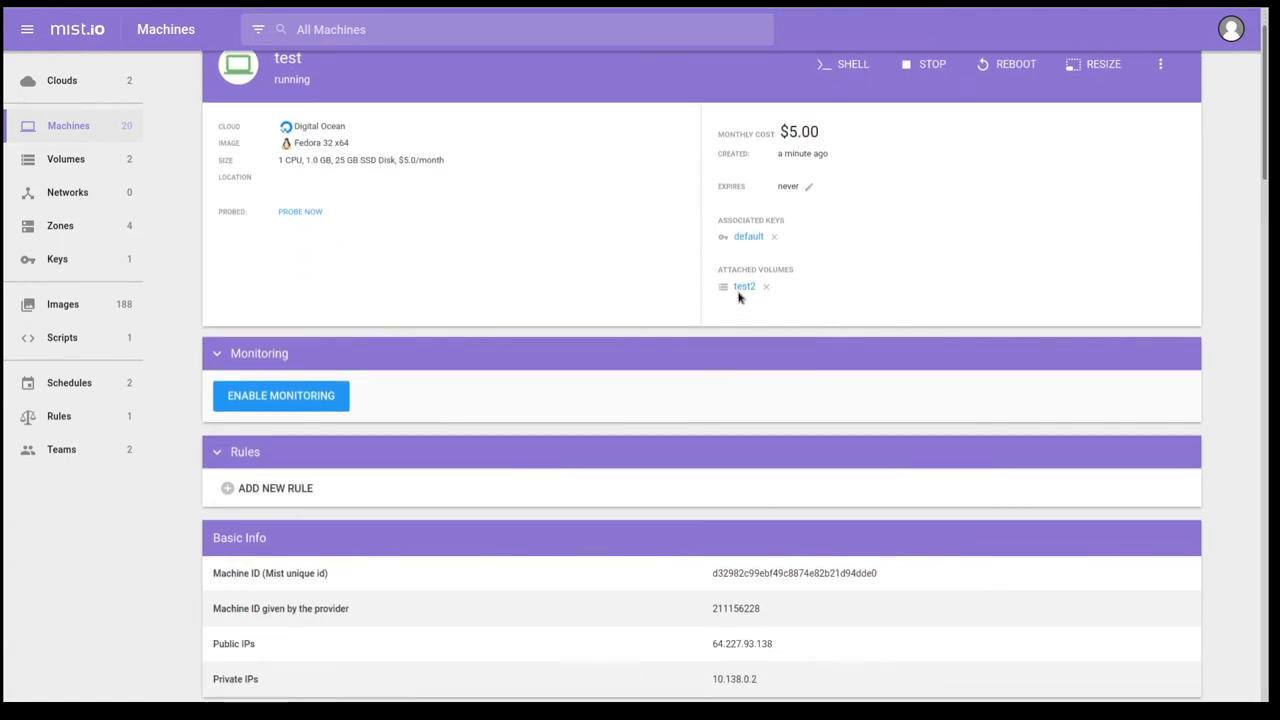
mouse_move(768, 292)
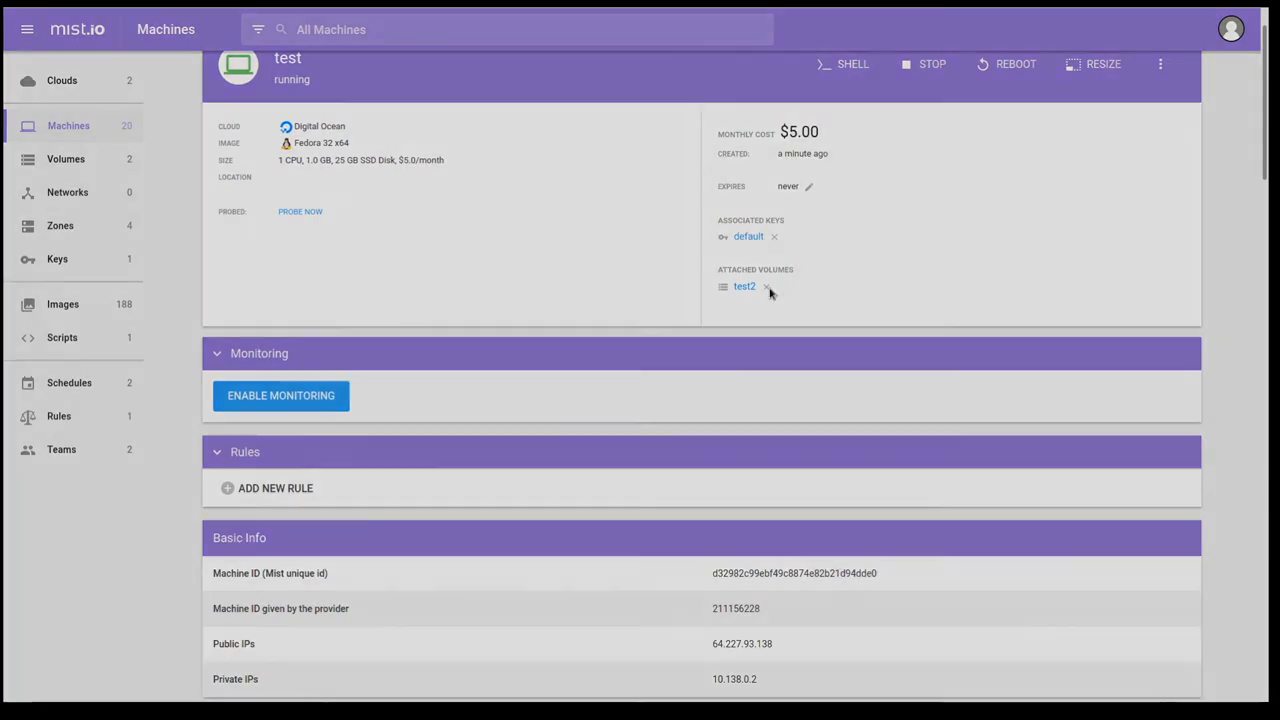
left_click(764, 288)
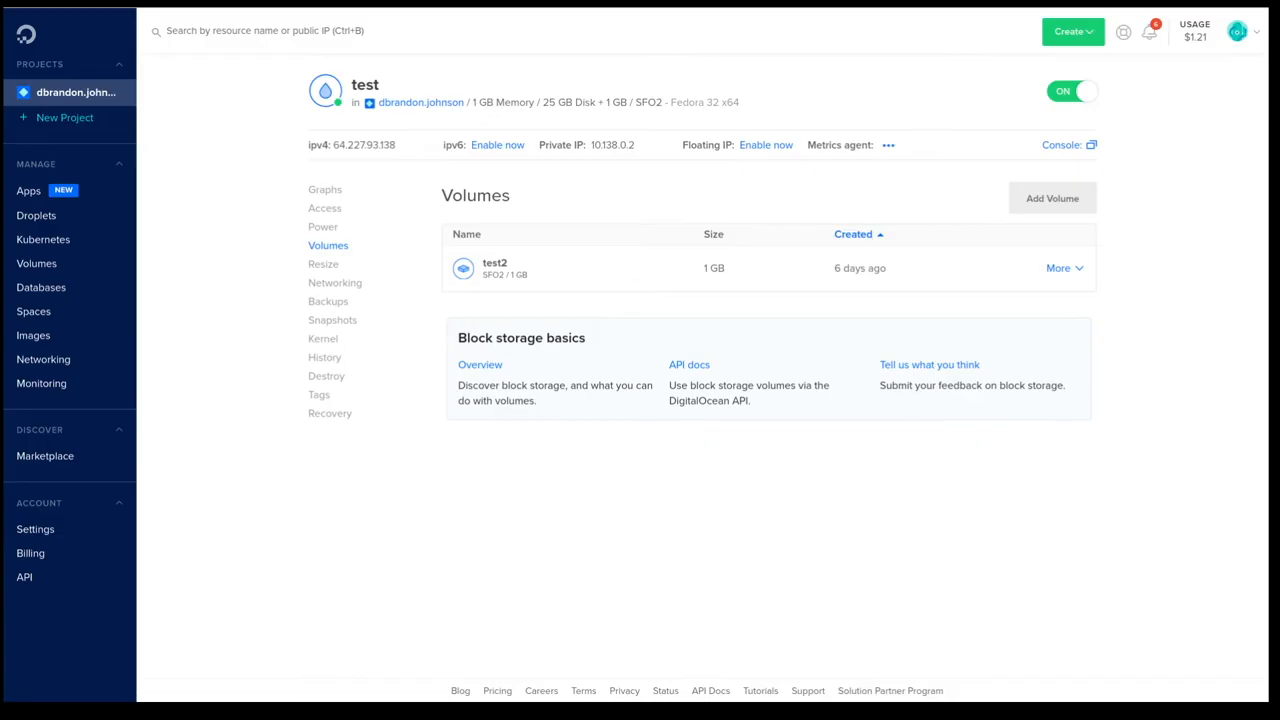
mouse_move(140, 48)
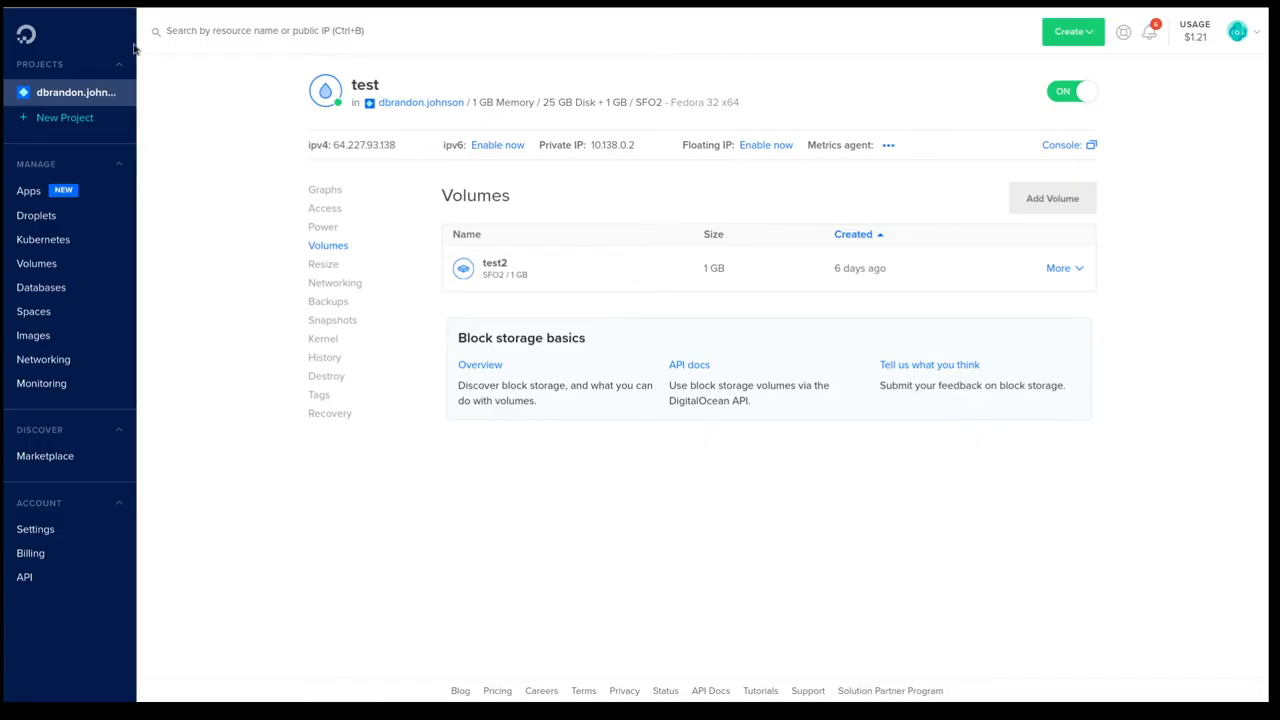
mouse_move(588, 412)
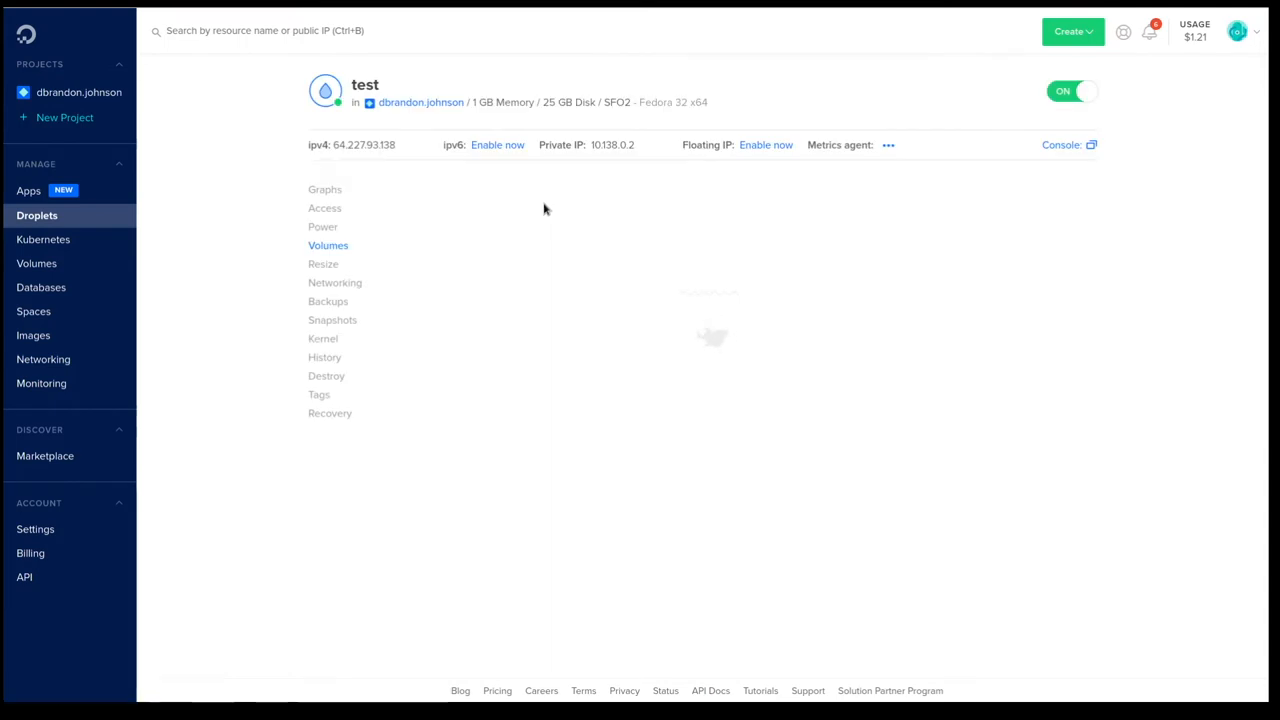
- Reload the droplet's Volumes section, now reporting no block storage volumes
left_click(328, 244)
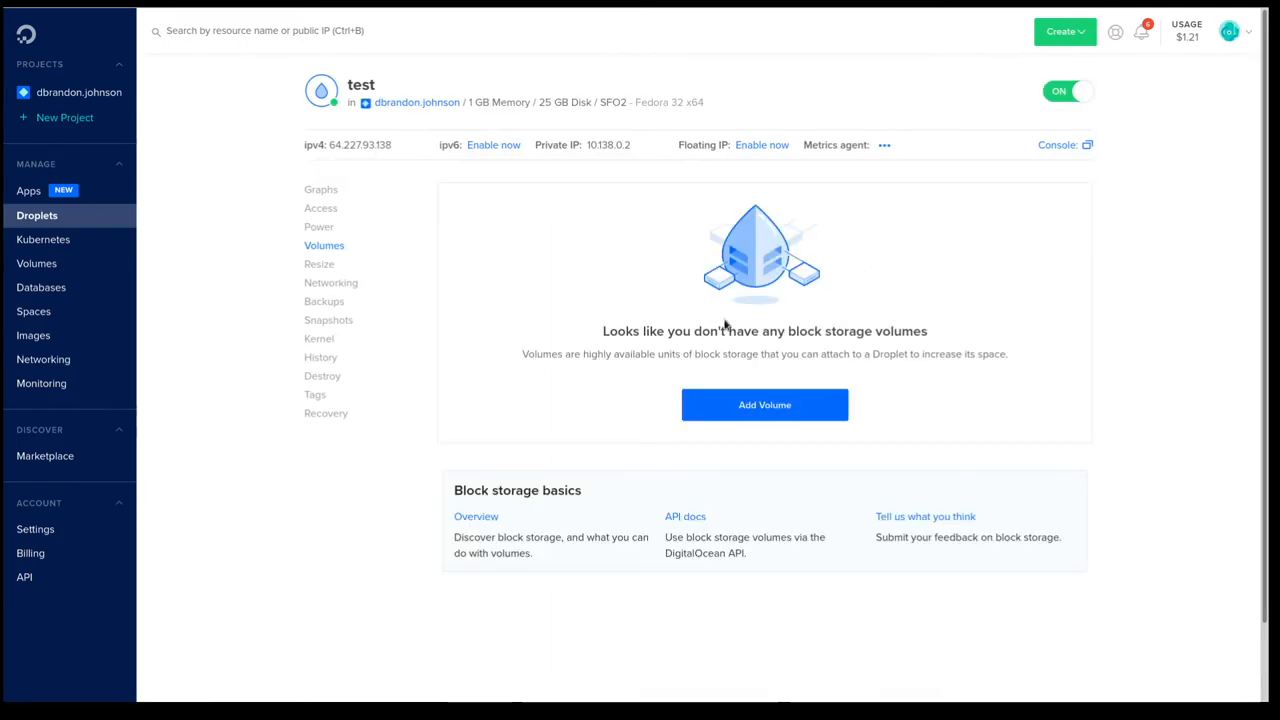
mouse_move(858, 422)
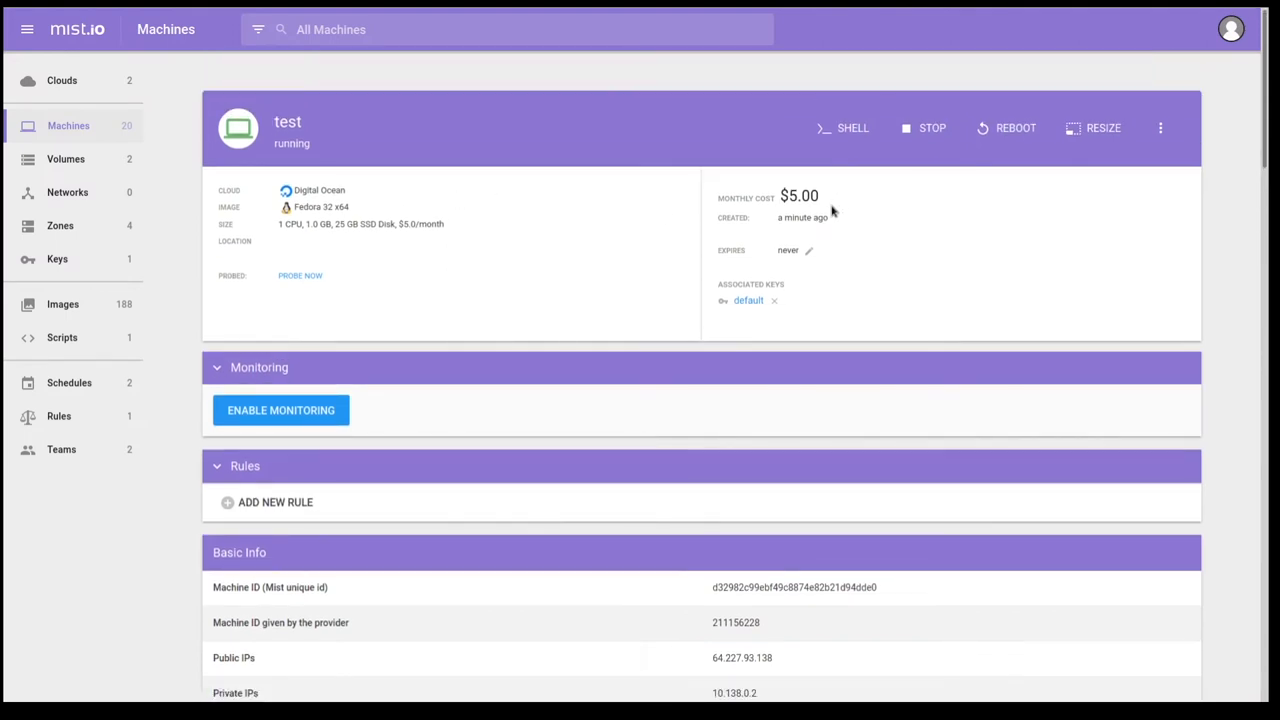
left_click(844, 128)
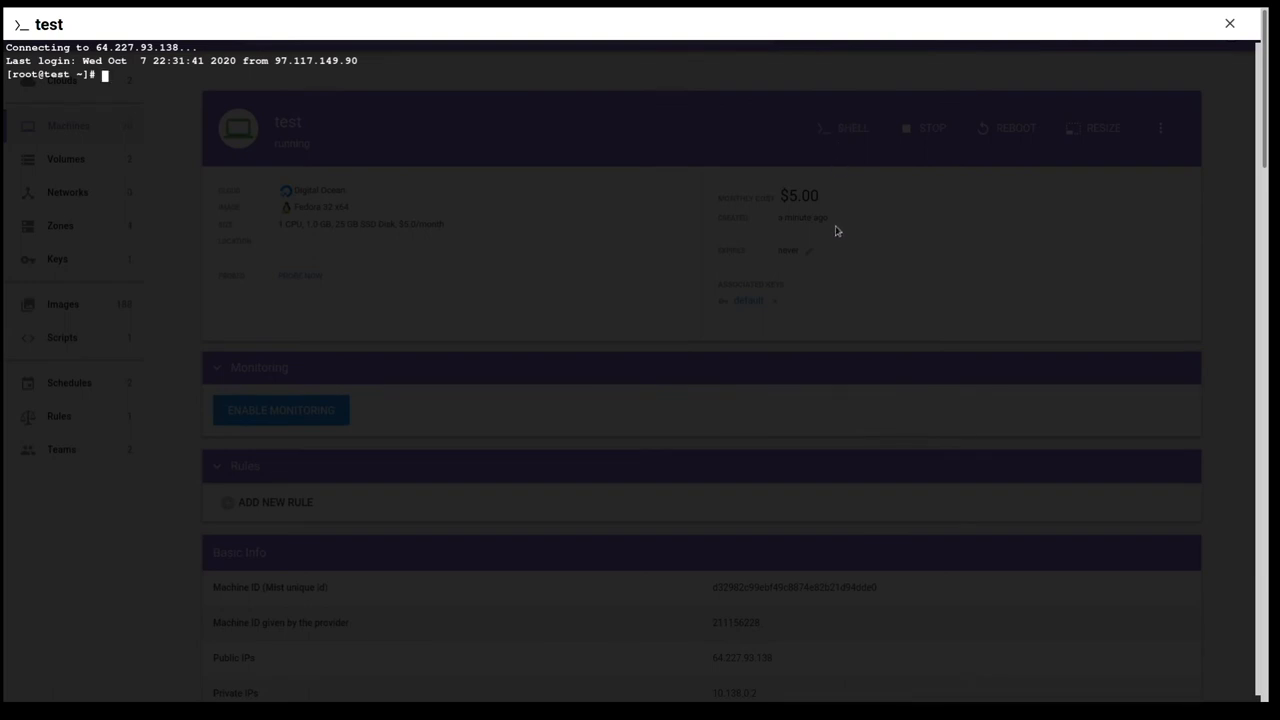
type("uname -a")
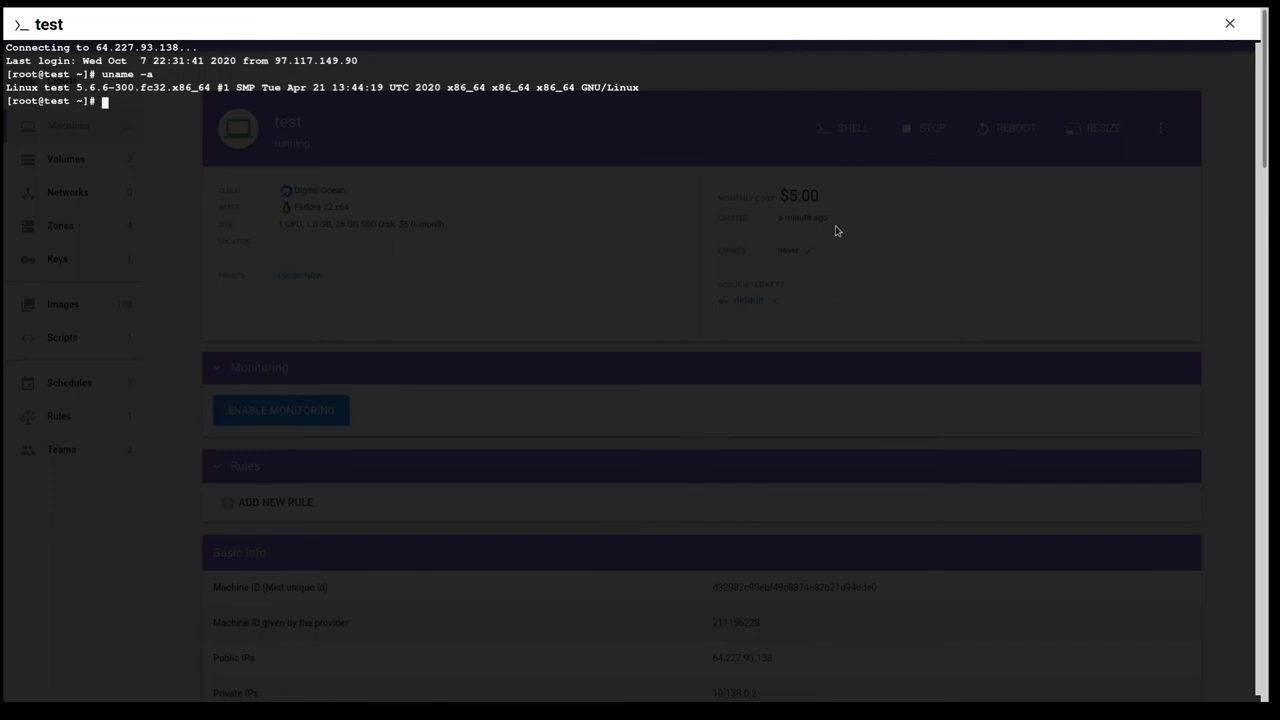
mouse_move(1236, 48)
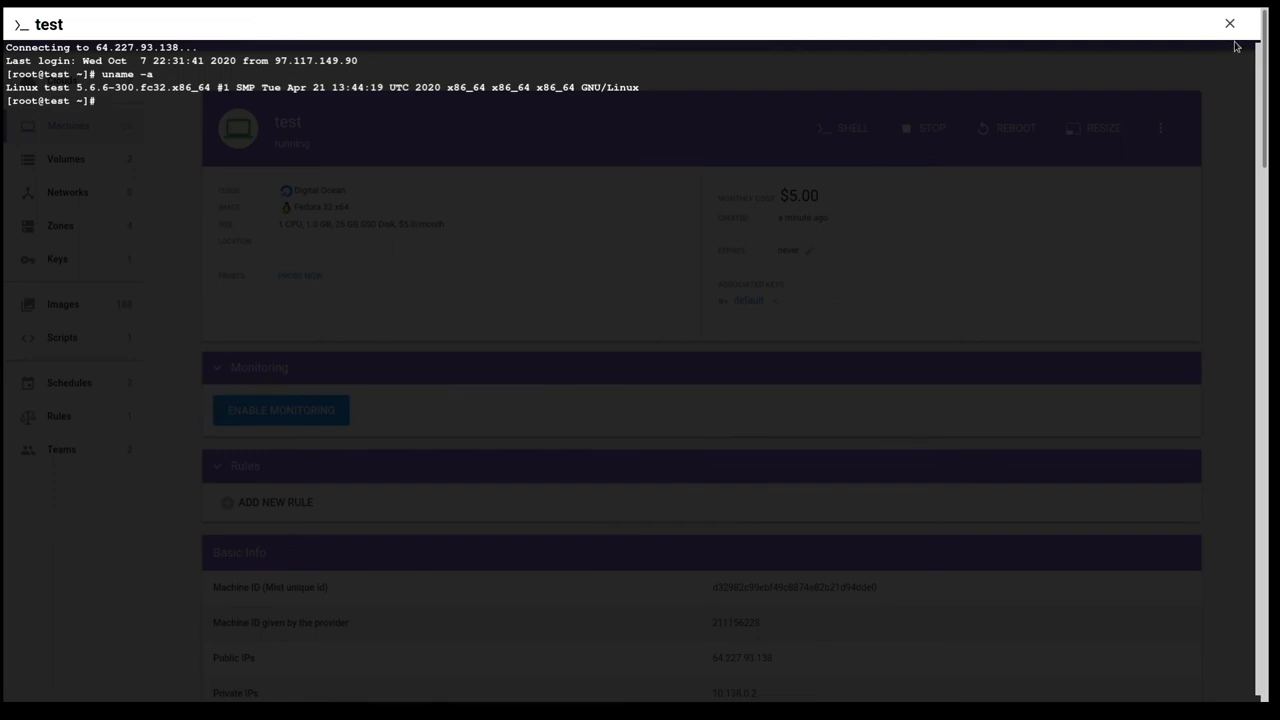
left_click(1228, 24)
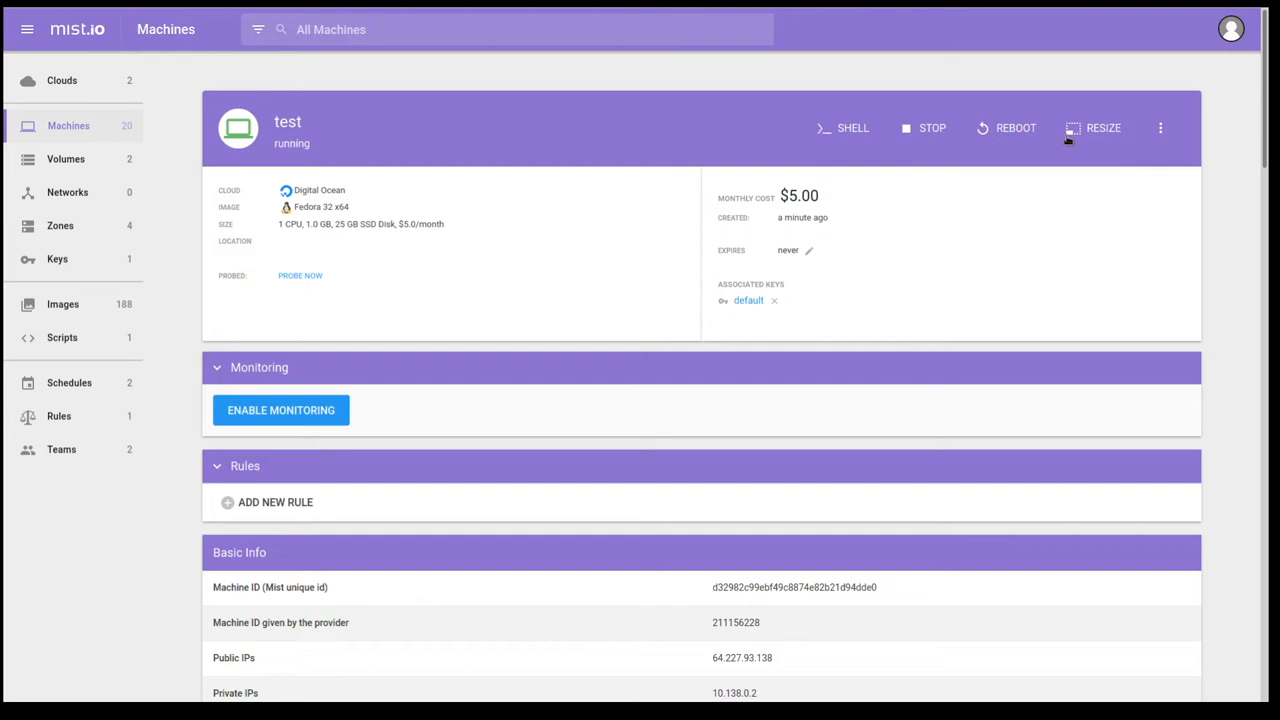
mouse_move(1160, 126)
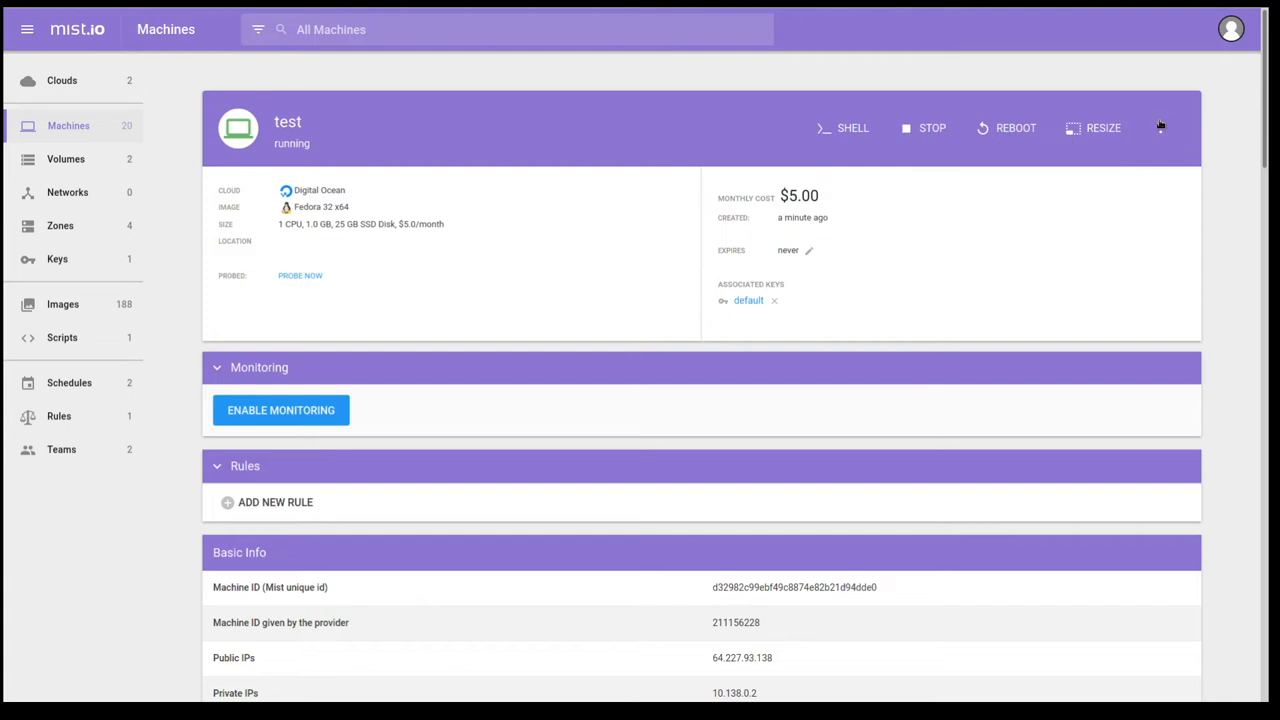
- Bring up the test machine's further actions: destroy, attach volume, rename, run script, tag
left_click(1160, 128)
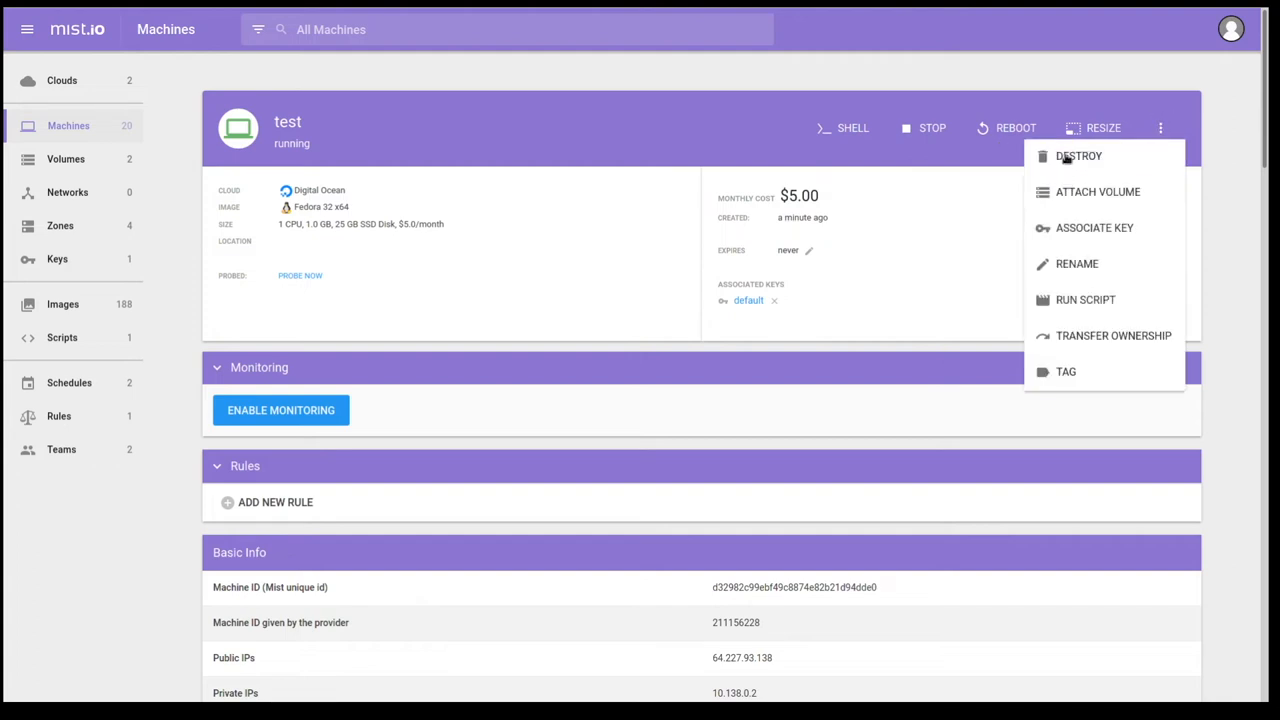
mouse_move(1066, 196)
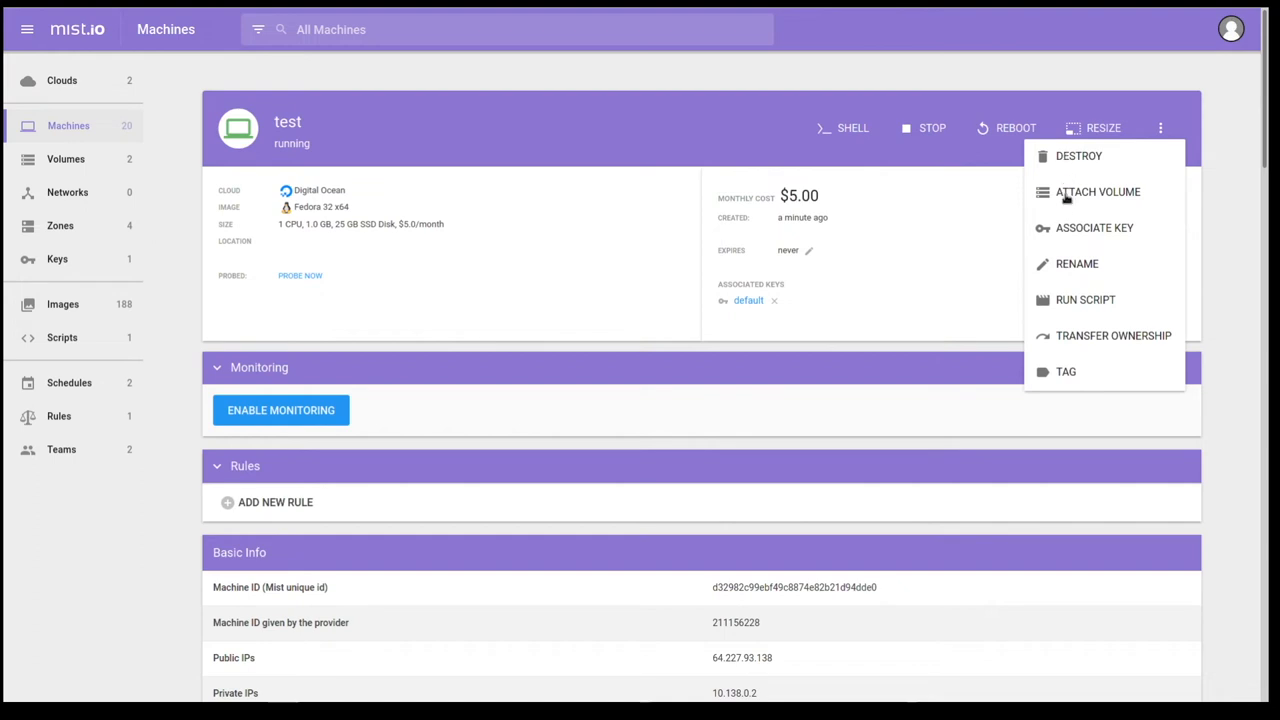
mouse_move(1068, 240)
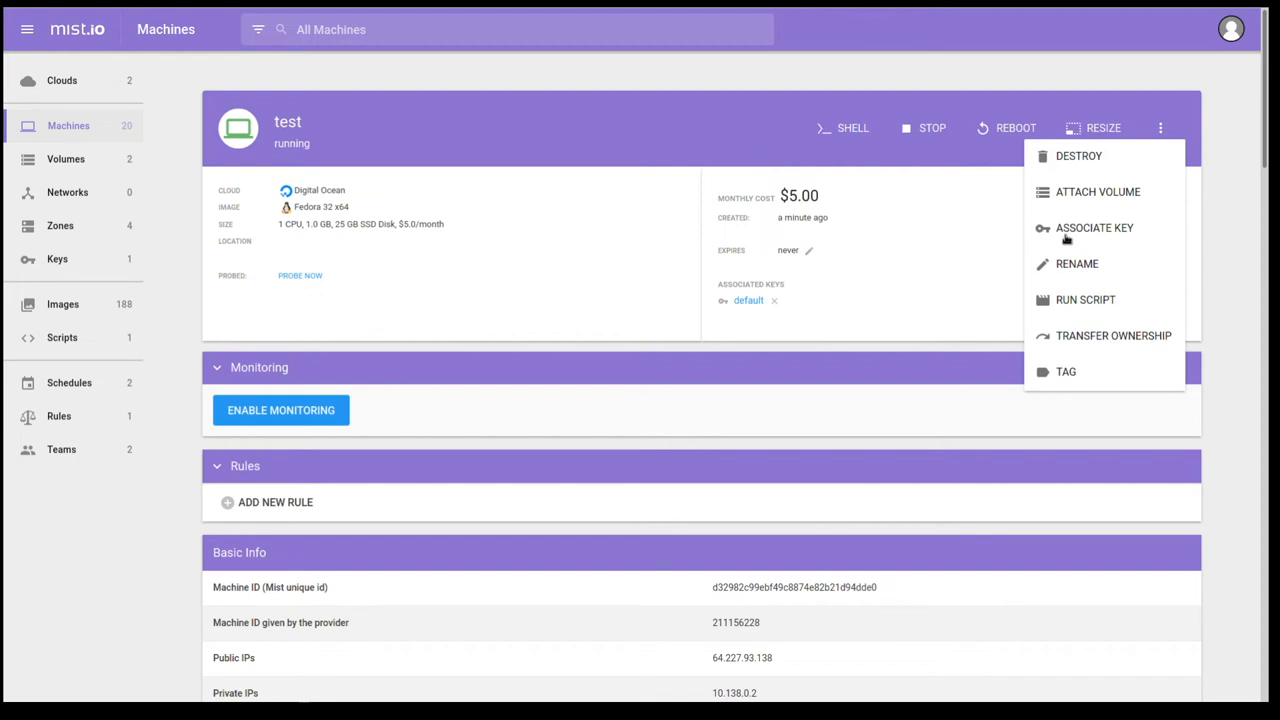
mouse_move(1064, 308)
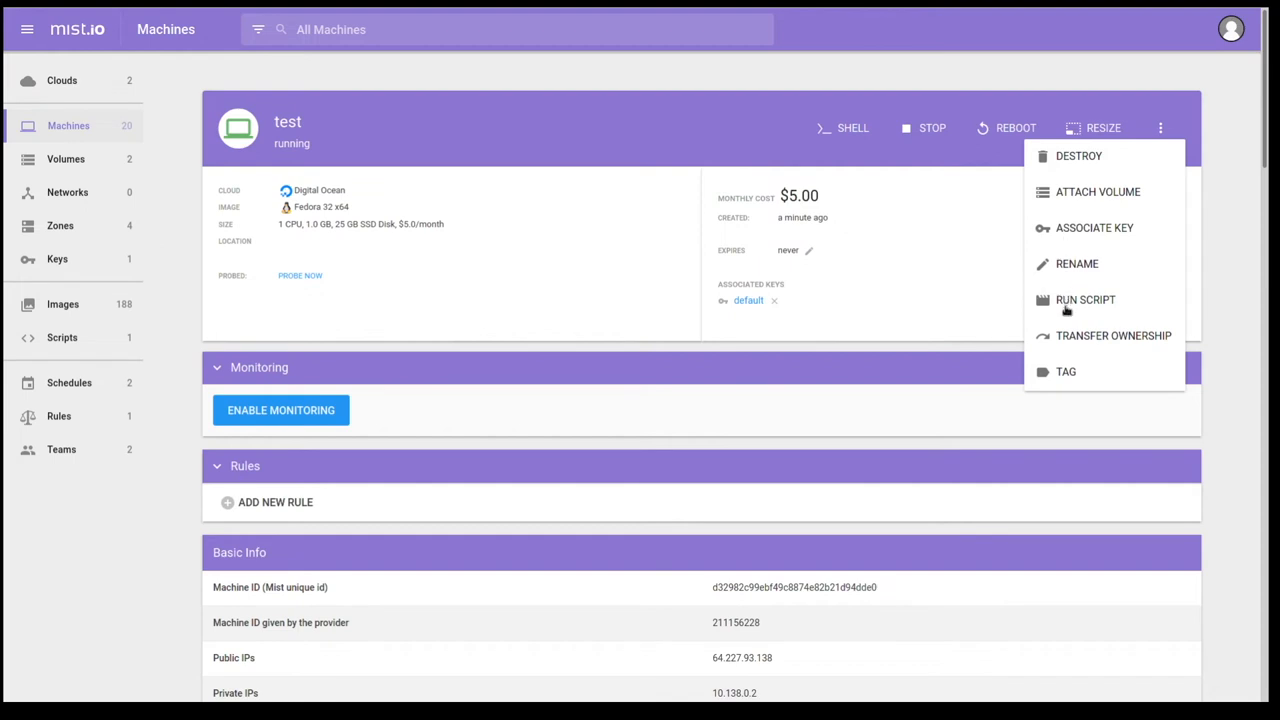
mouse_move(1064, 340)
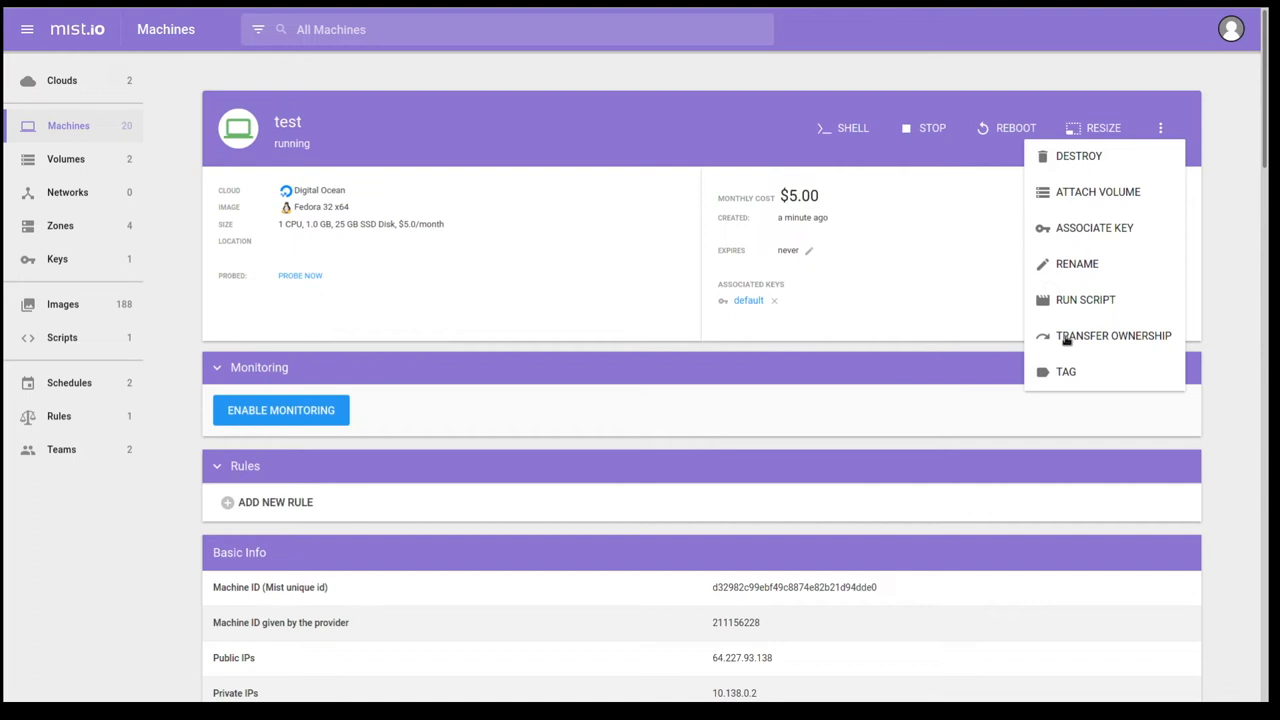
mouse_move(1068, 352)
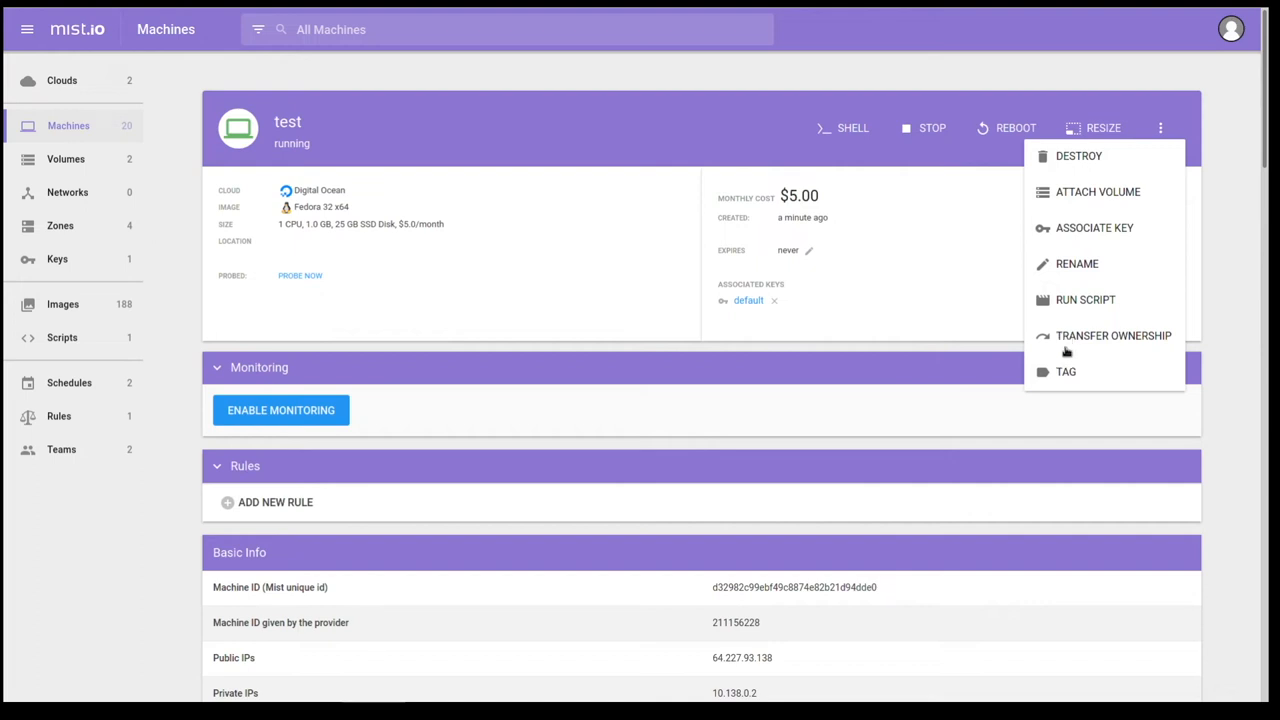
mouse_move(1068, 374)
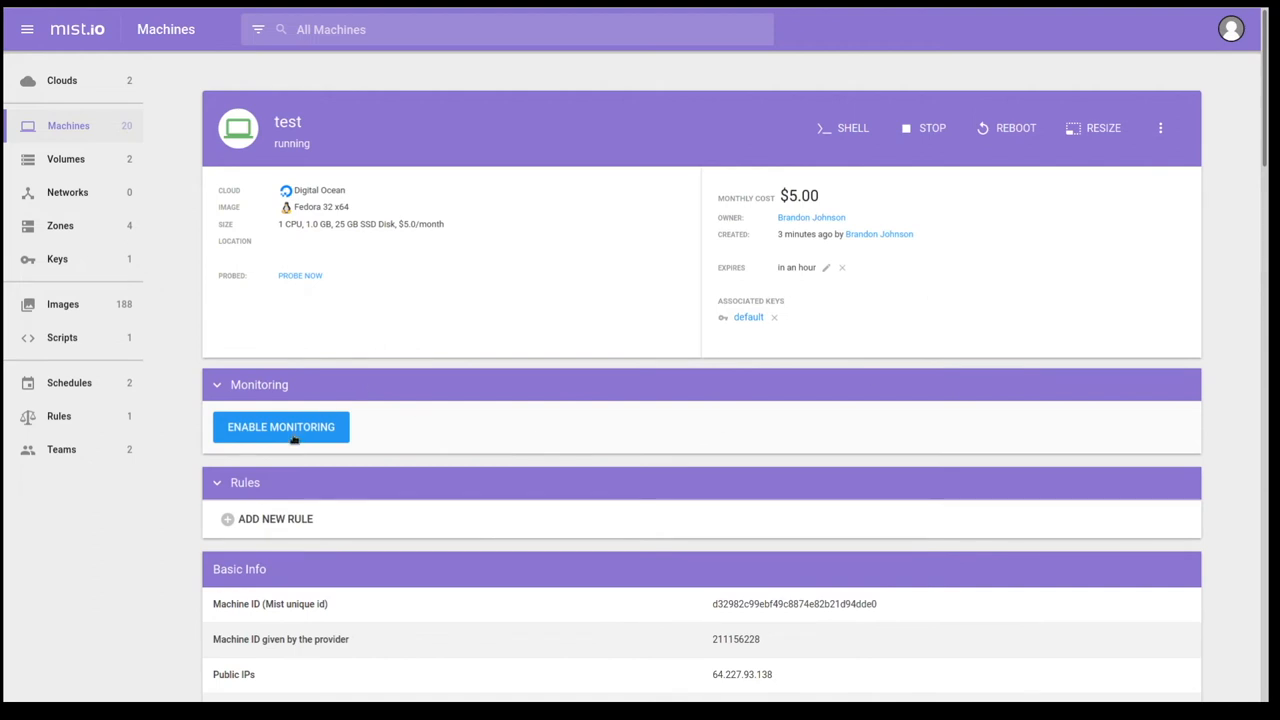
scroll("down", 3)
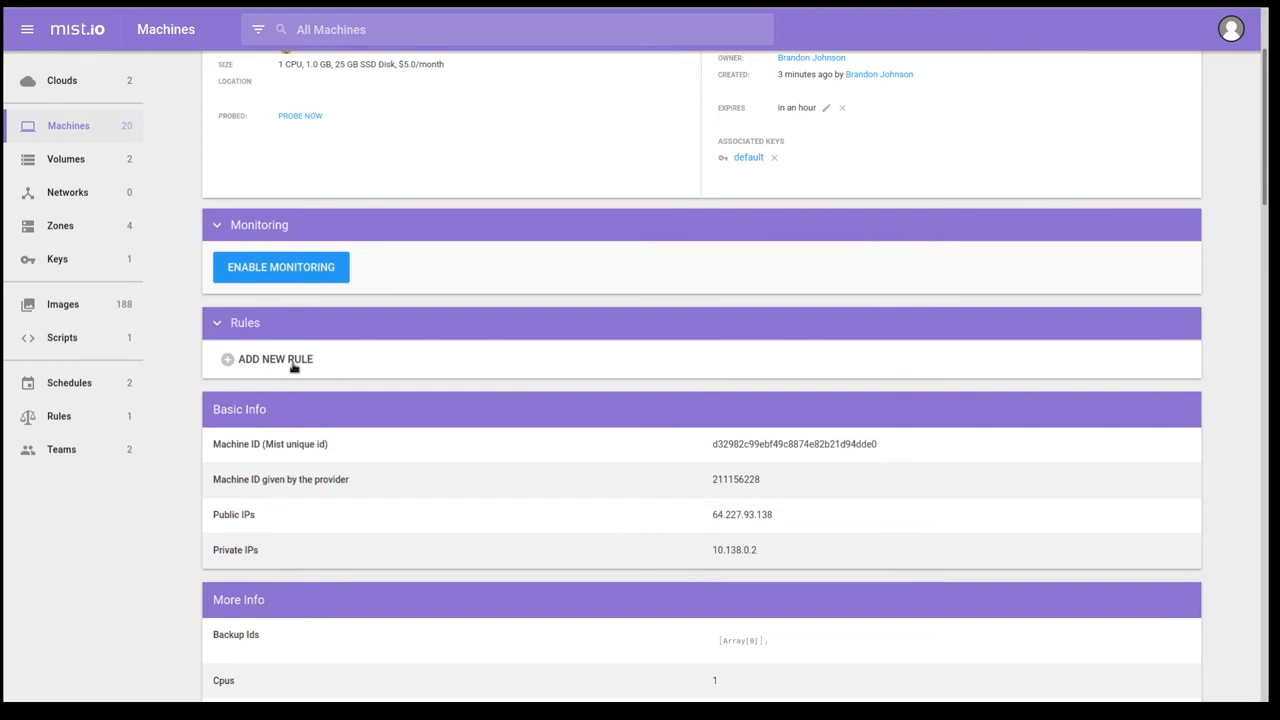
left_click(272, 360)
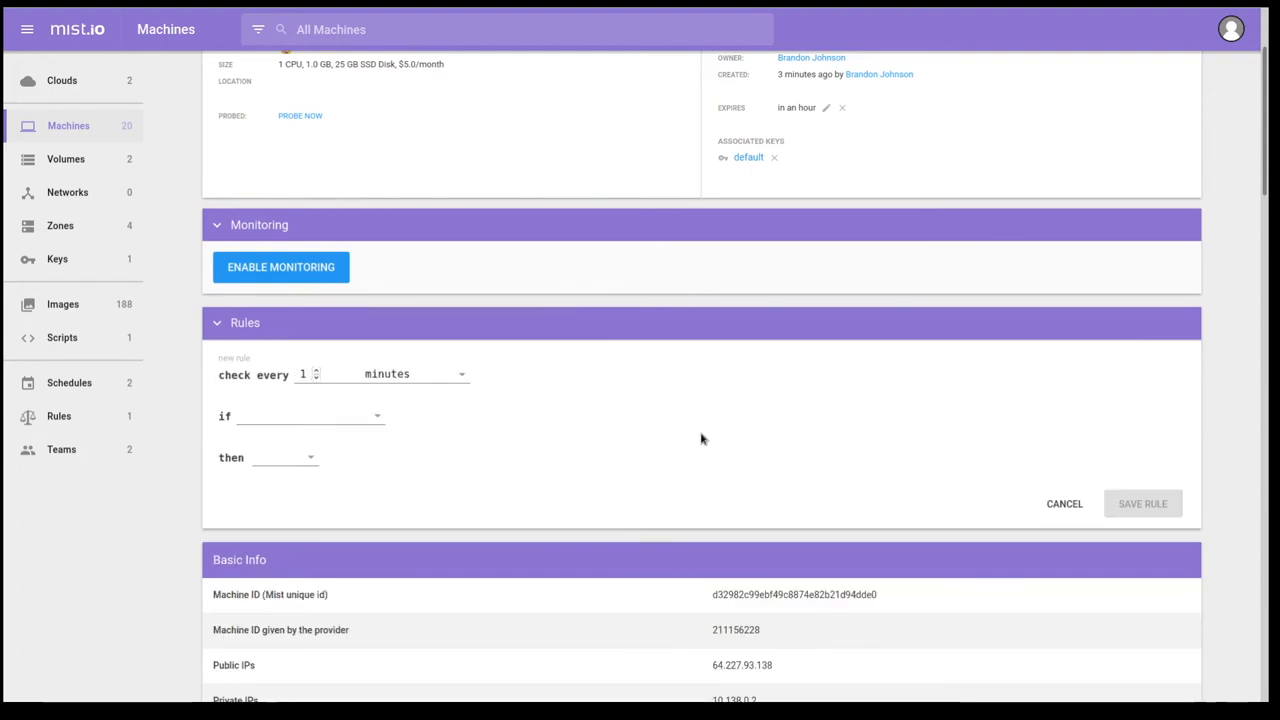
mouse_move(538, 582)
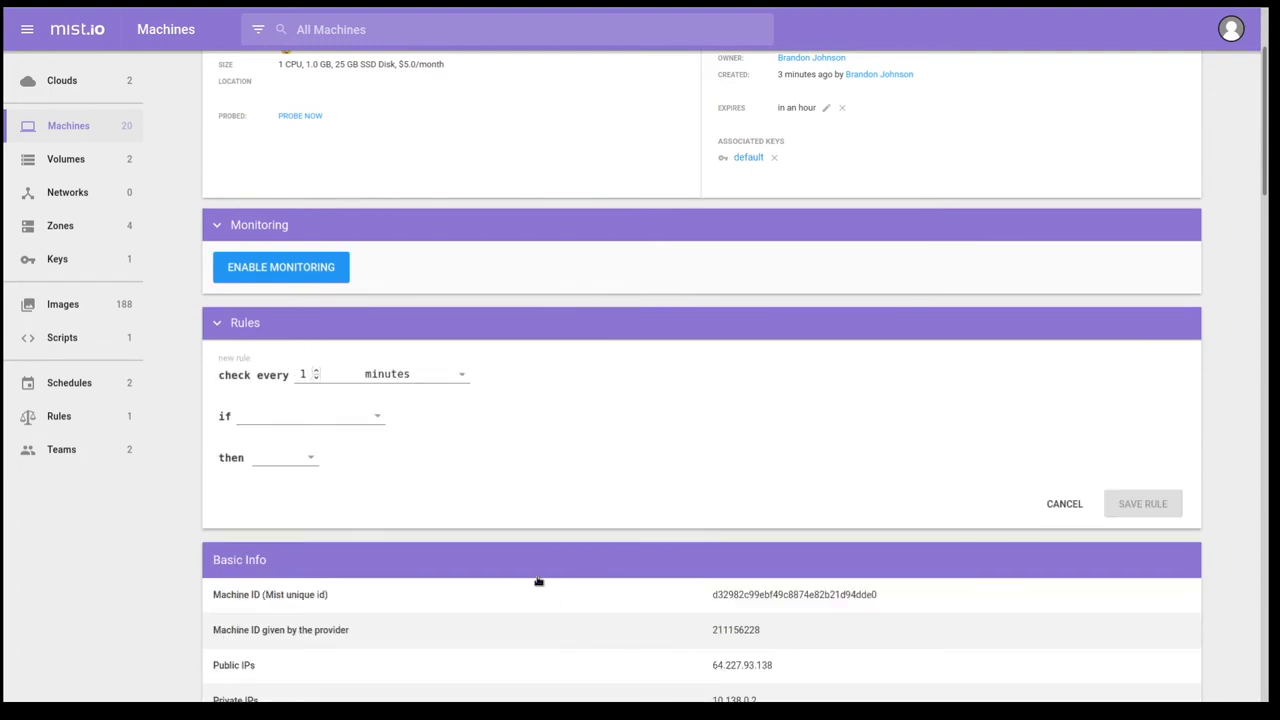
scroll("down", 3)
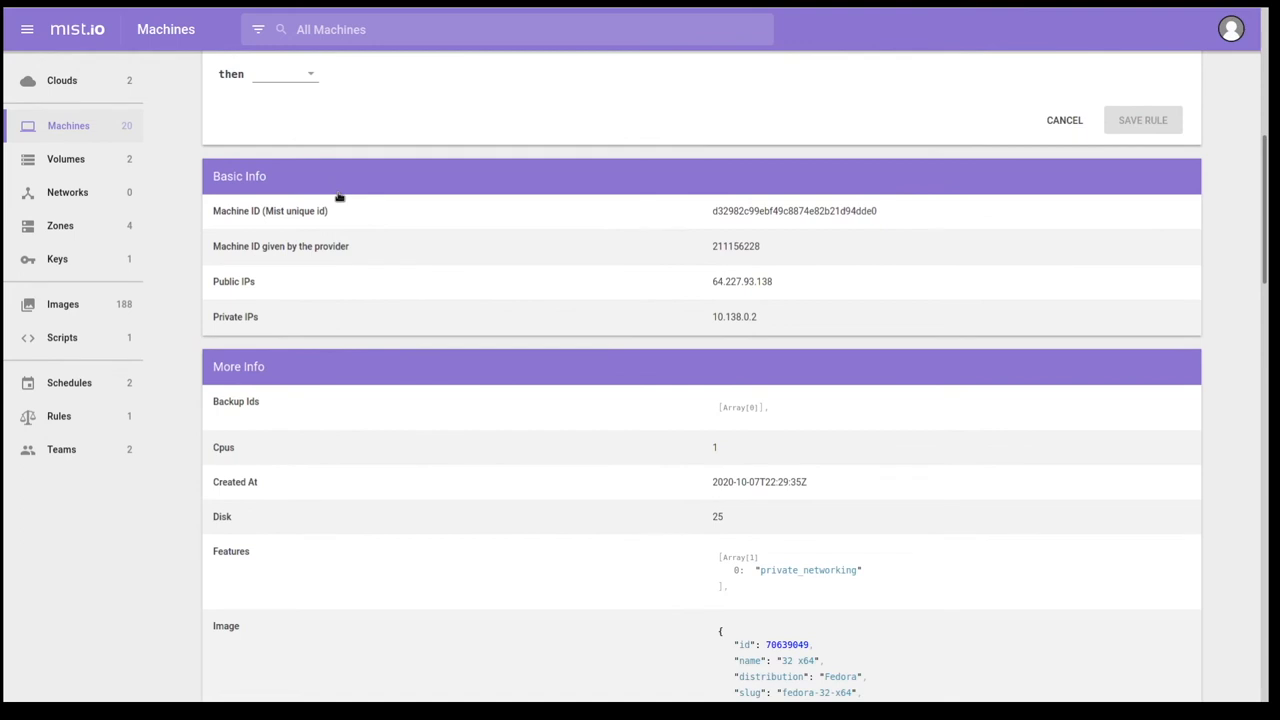
mouse_move(292, 292)
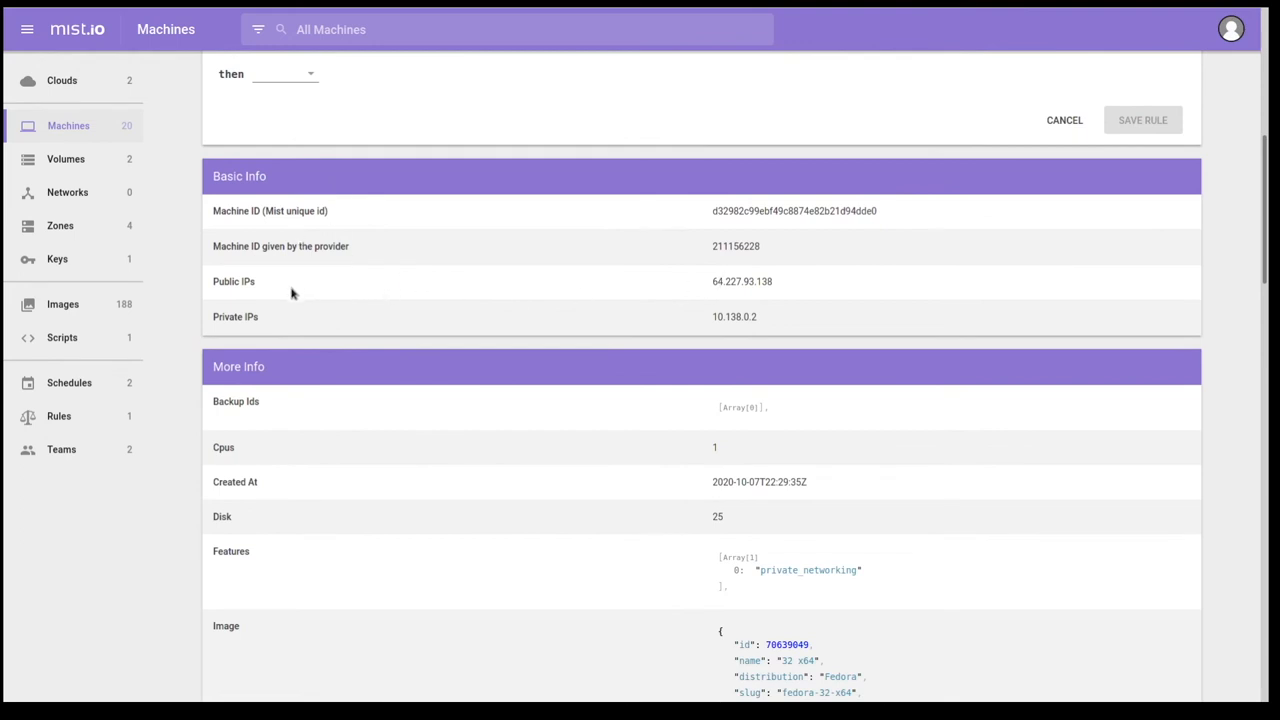
mouse_move(316, 292)
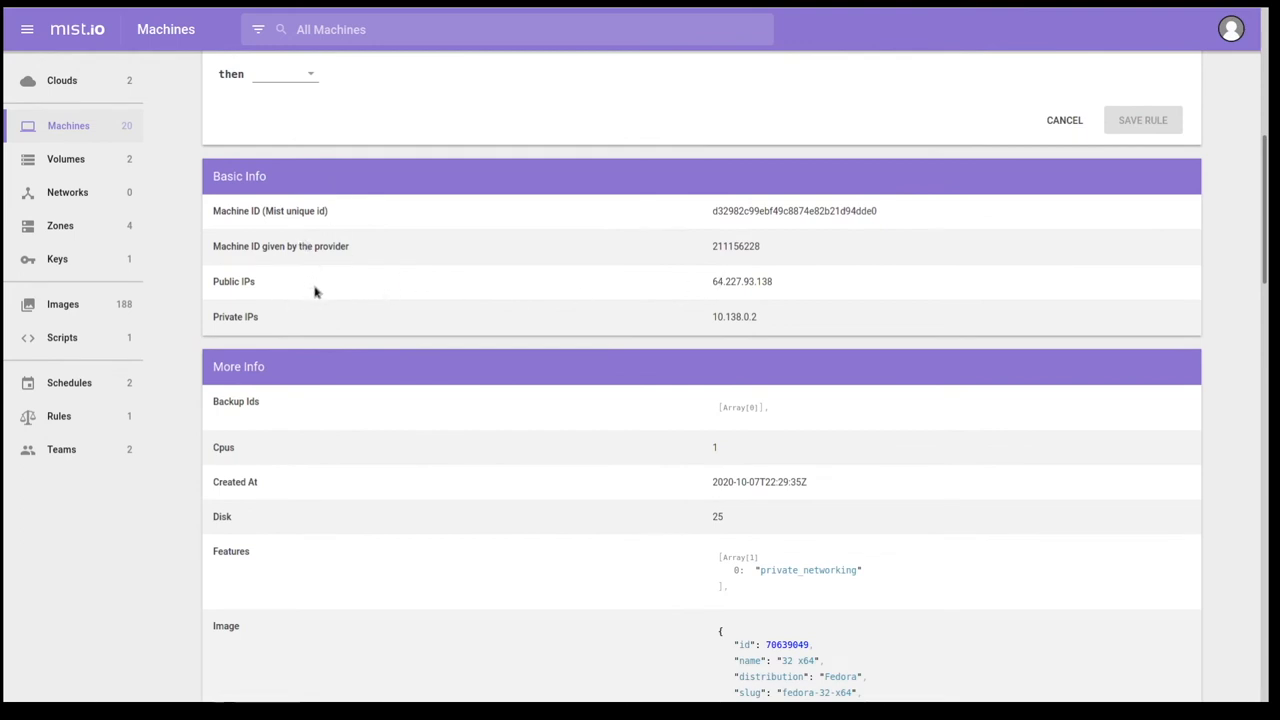
scroll("down", 3)
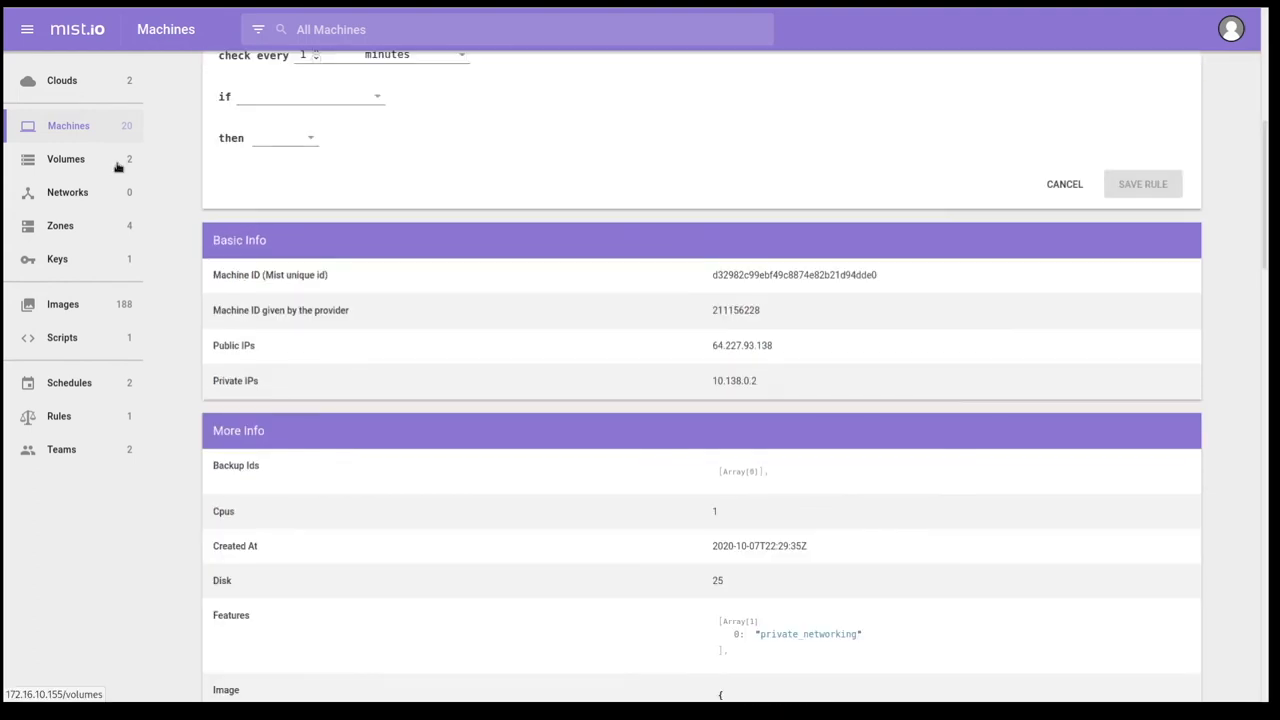
mouse_move(112, 232)
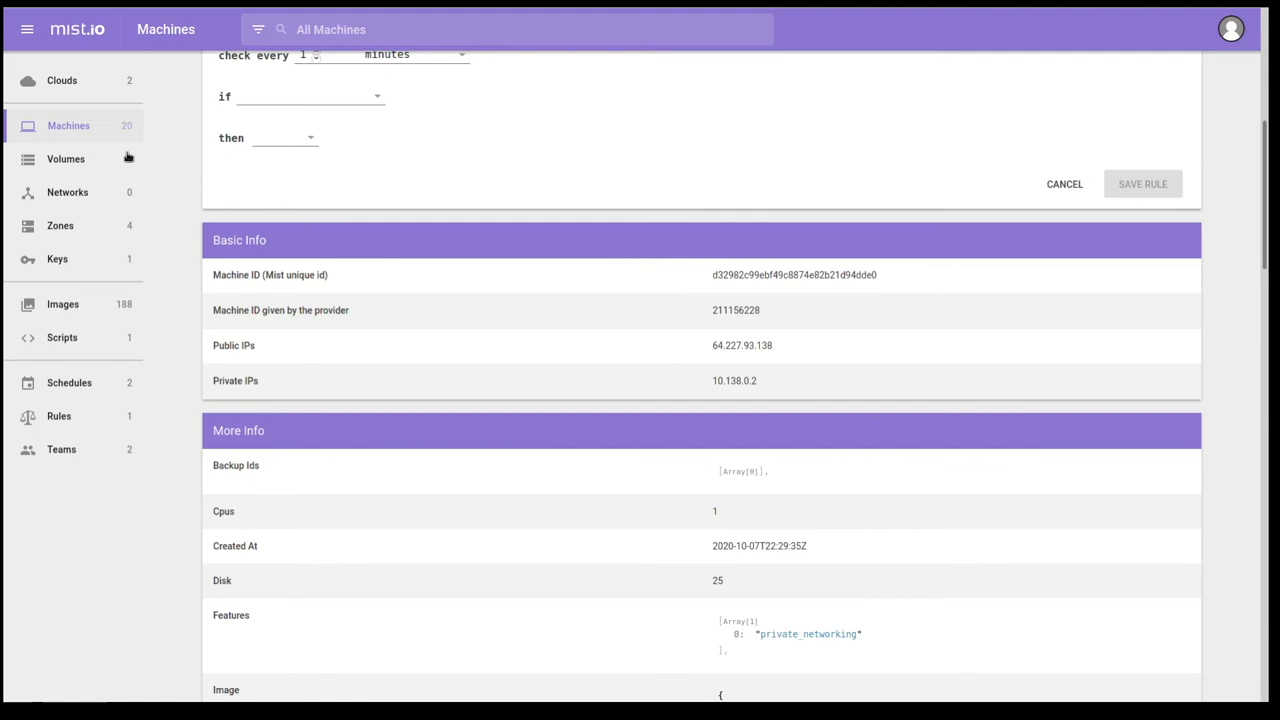
- View the Volumes list with test1 and test2, then the empty Networks list
left_click(66, 158)
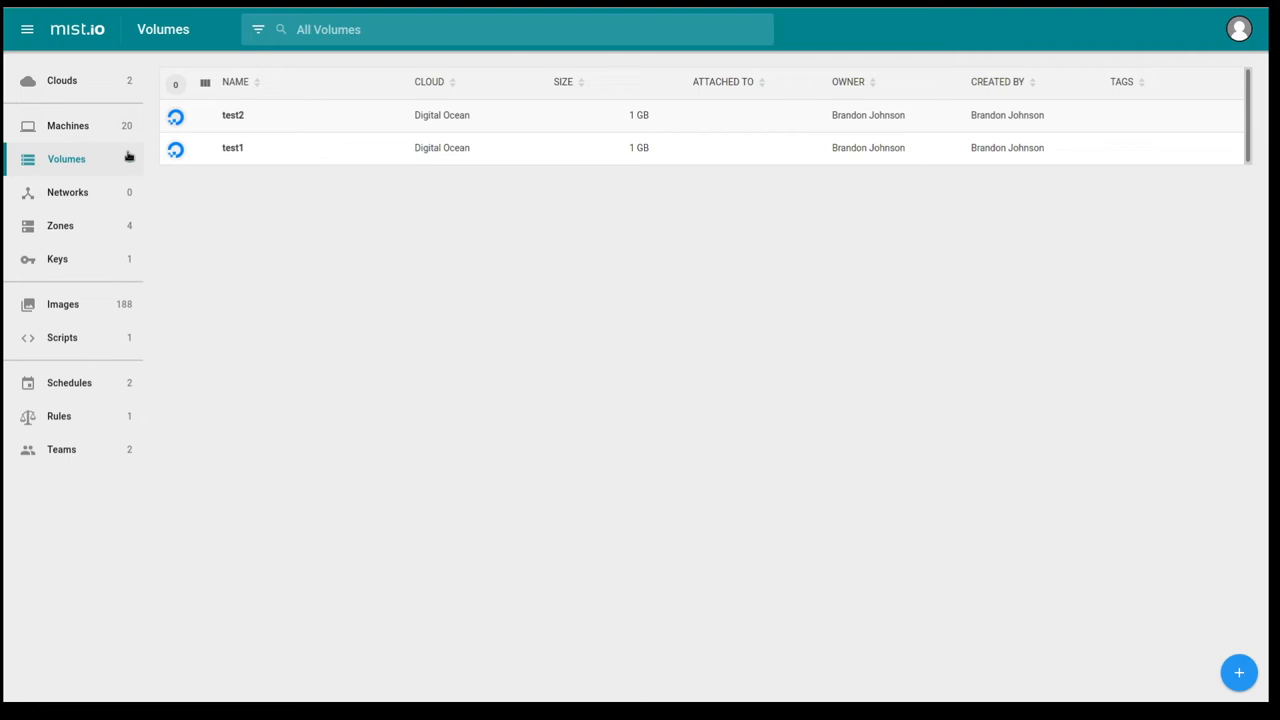
left_click(68, 192)
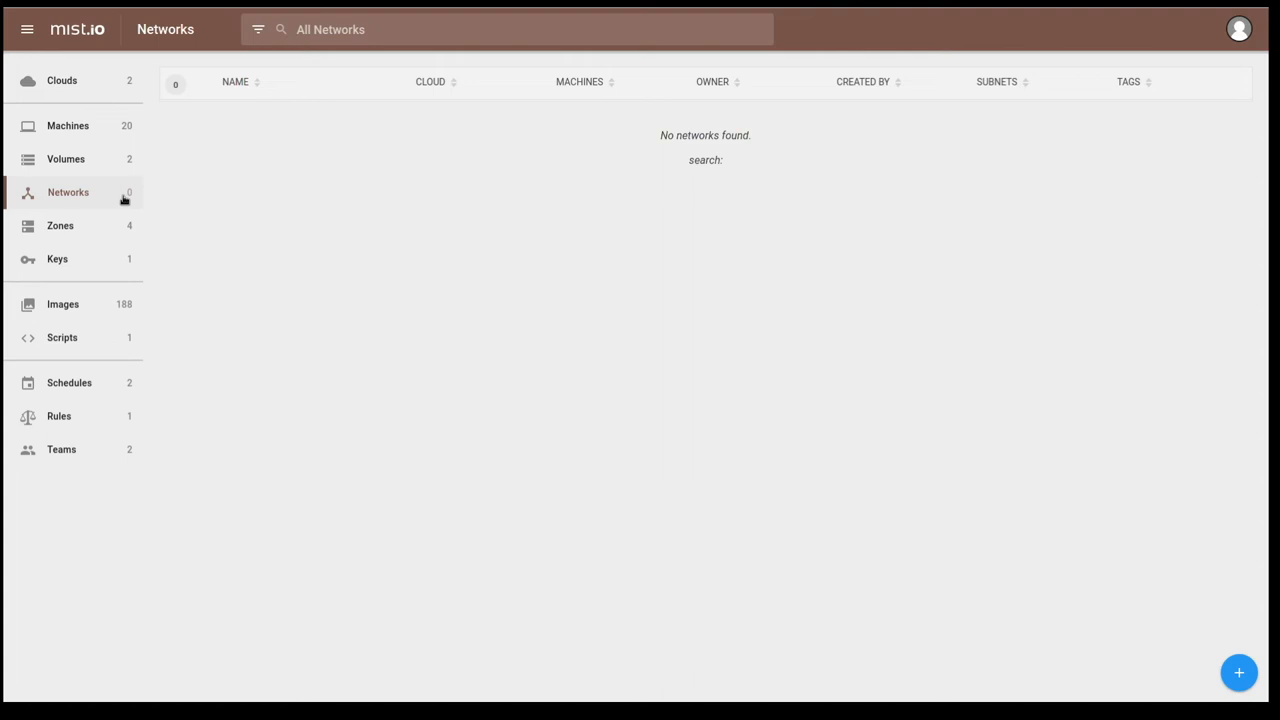
mouse_move(124, 218)
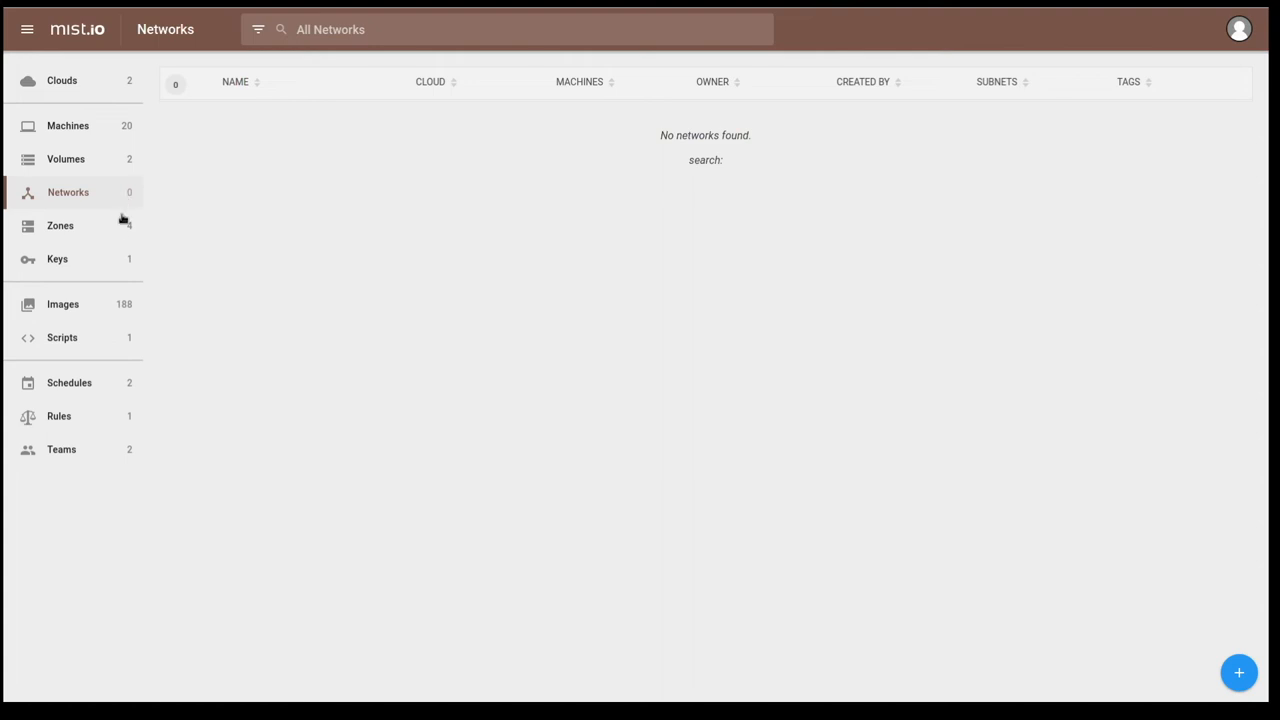
- Show the Zones list of four DigitalOcean master zones such as open-tec.net
left_click(60, 224)
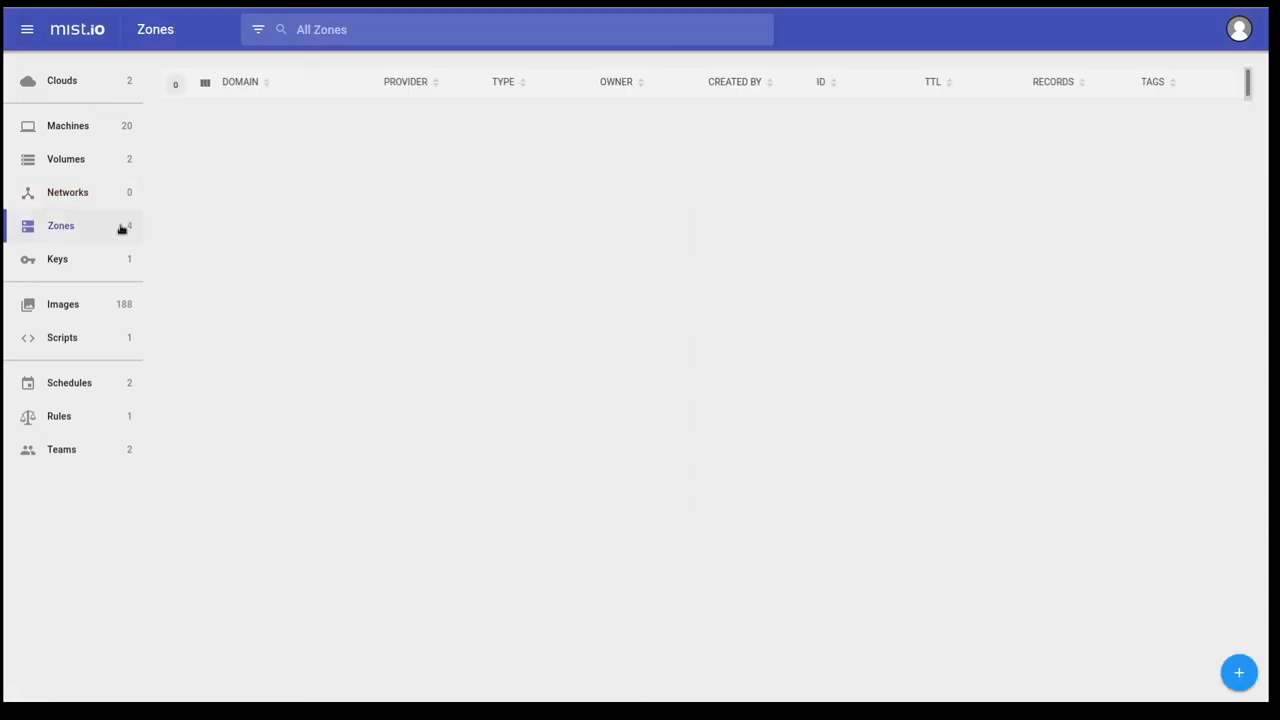
left_click(72, 224)
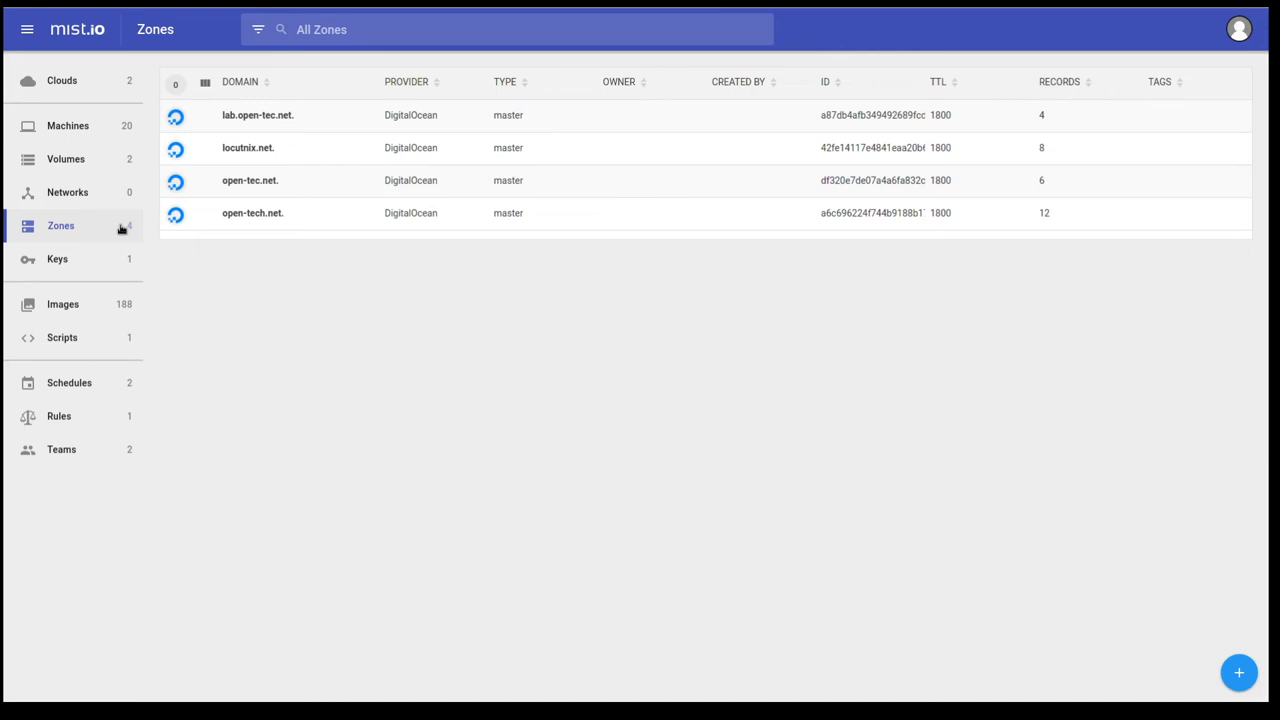
mouse_move(110, 266)
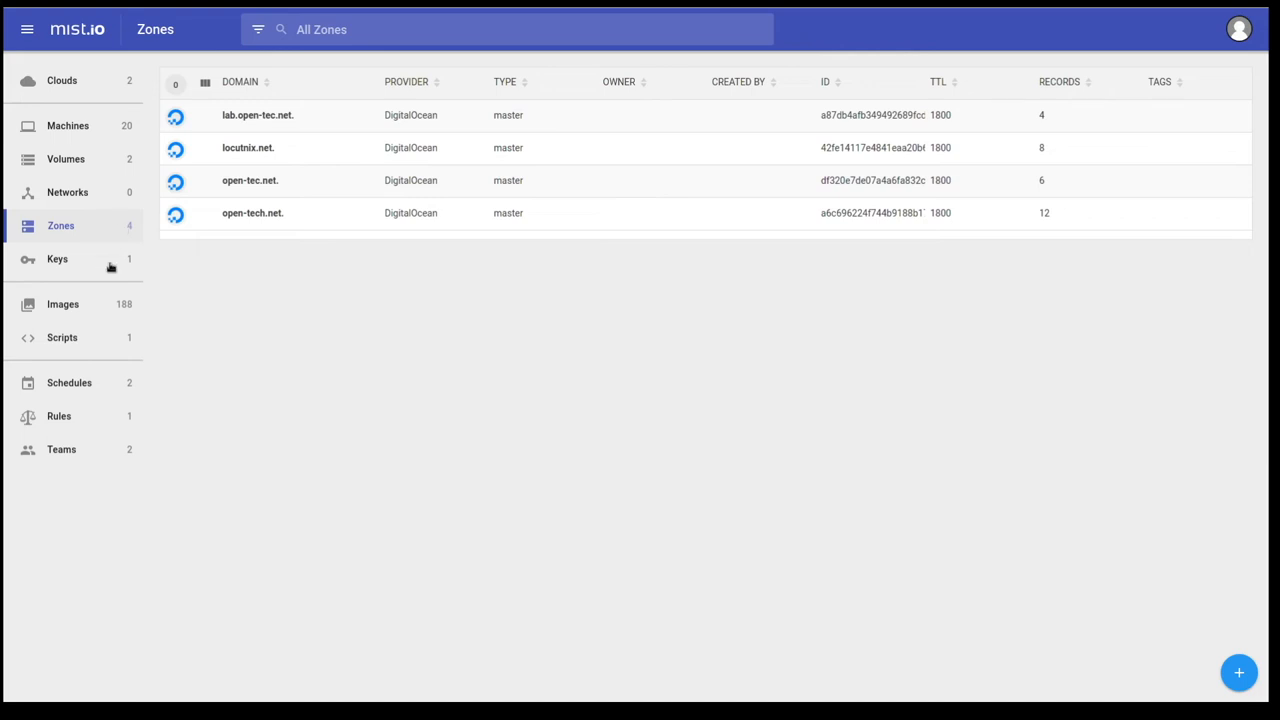
- Browse the Keys and Images lists, then view the CentOS 6.9 x64 image details
left_click(56, 260)
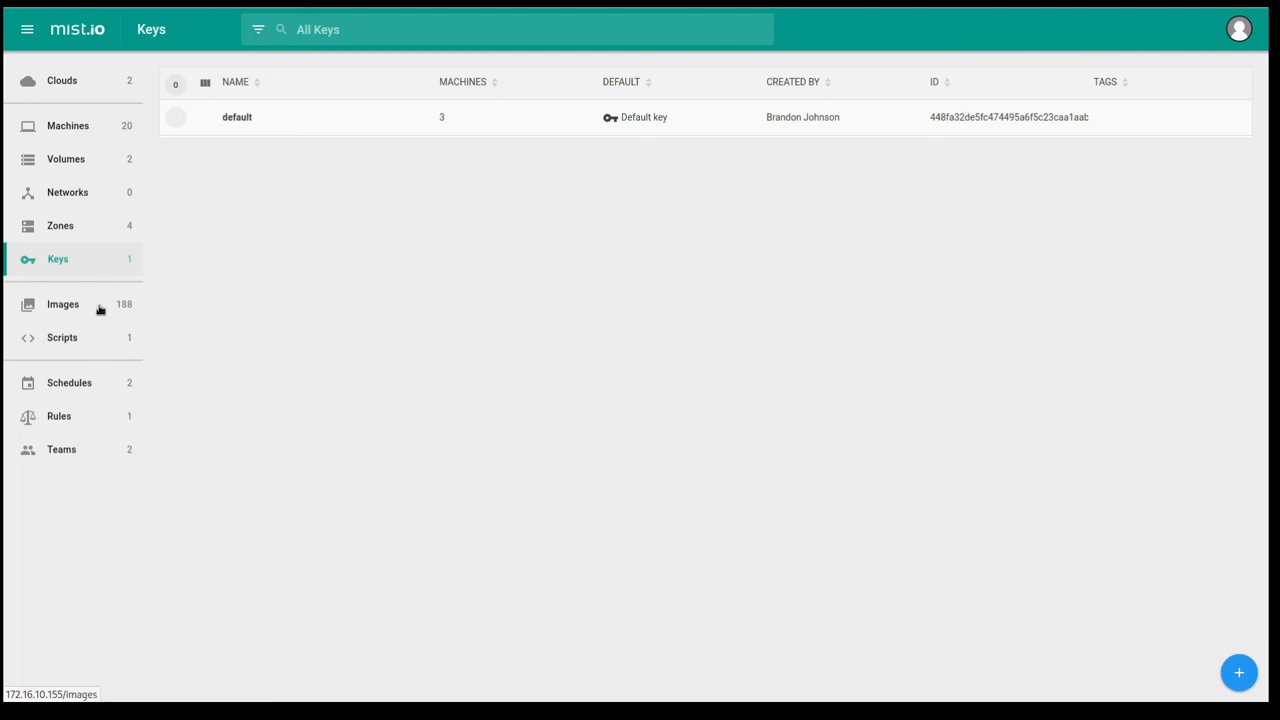
mouse_move(98, 312)
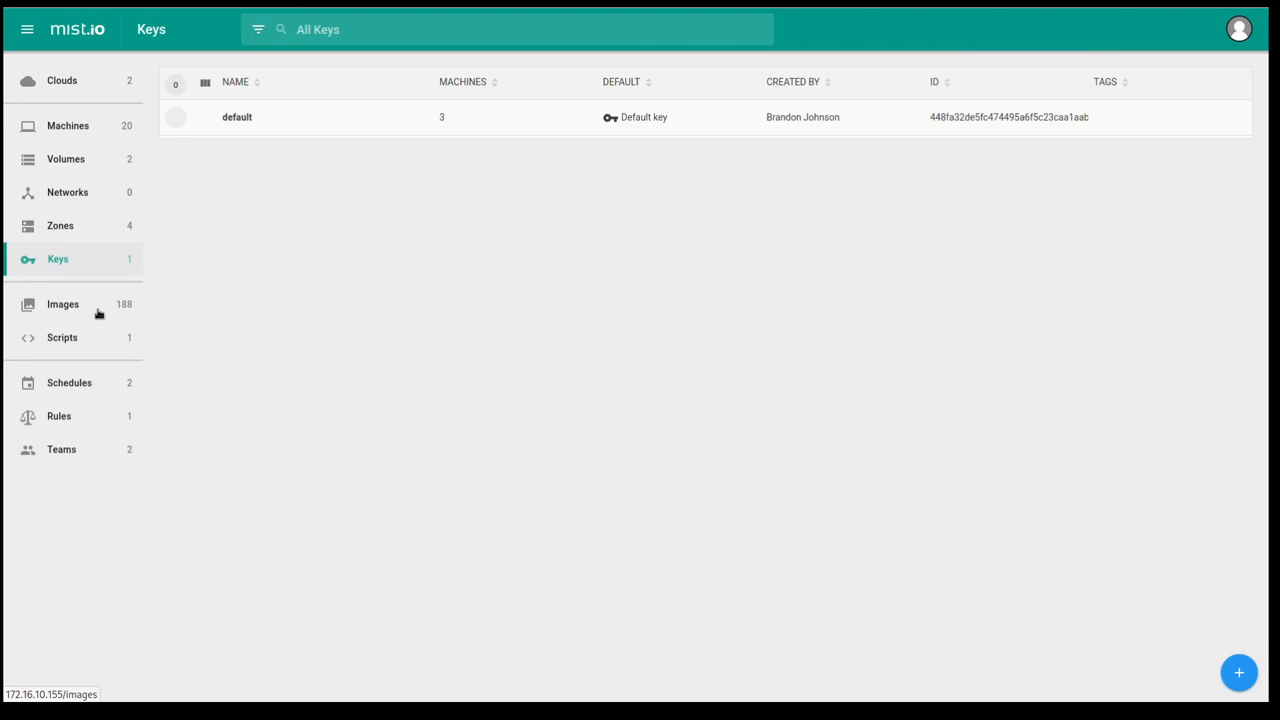
left_click(62, 304)
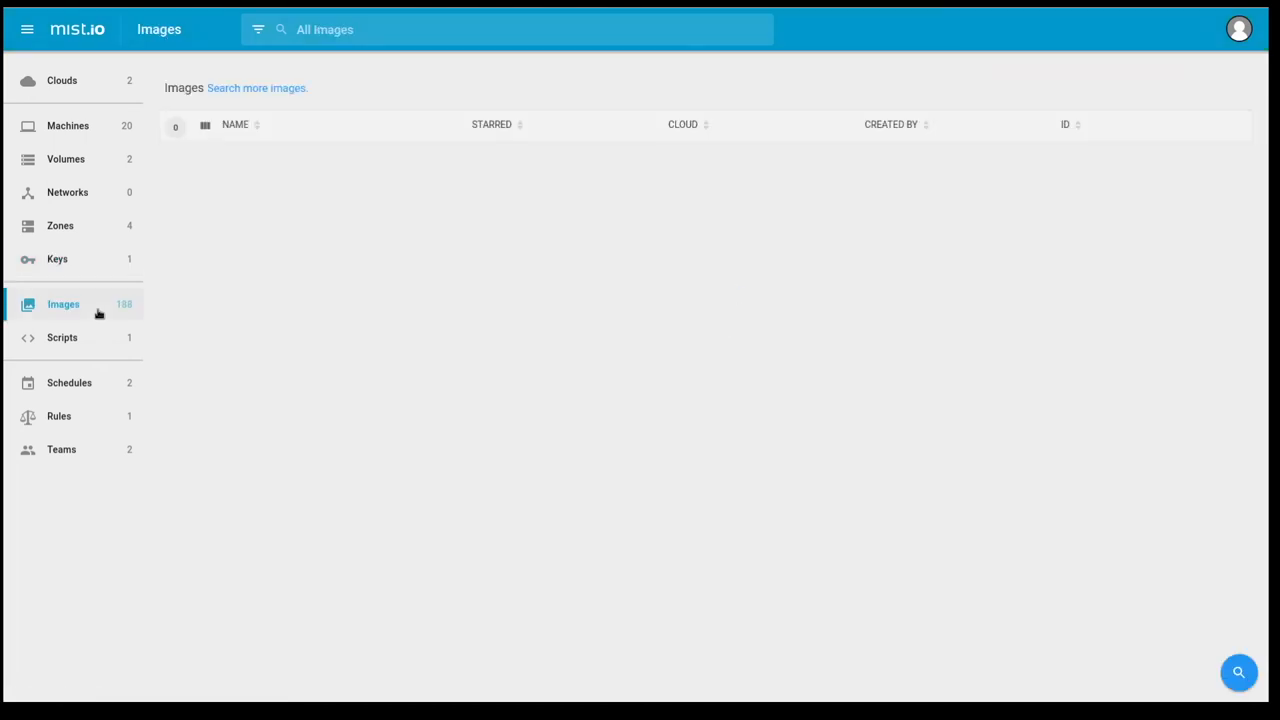
left_click(66, 304)
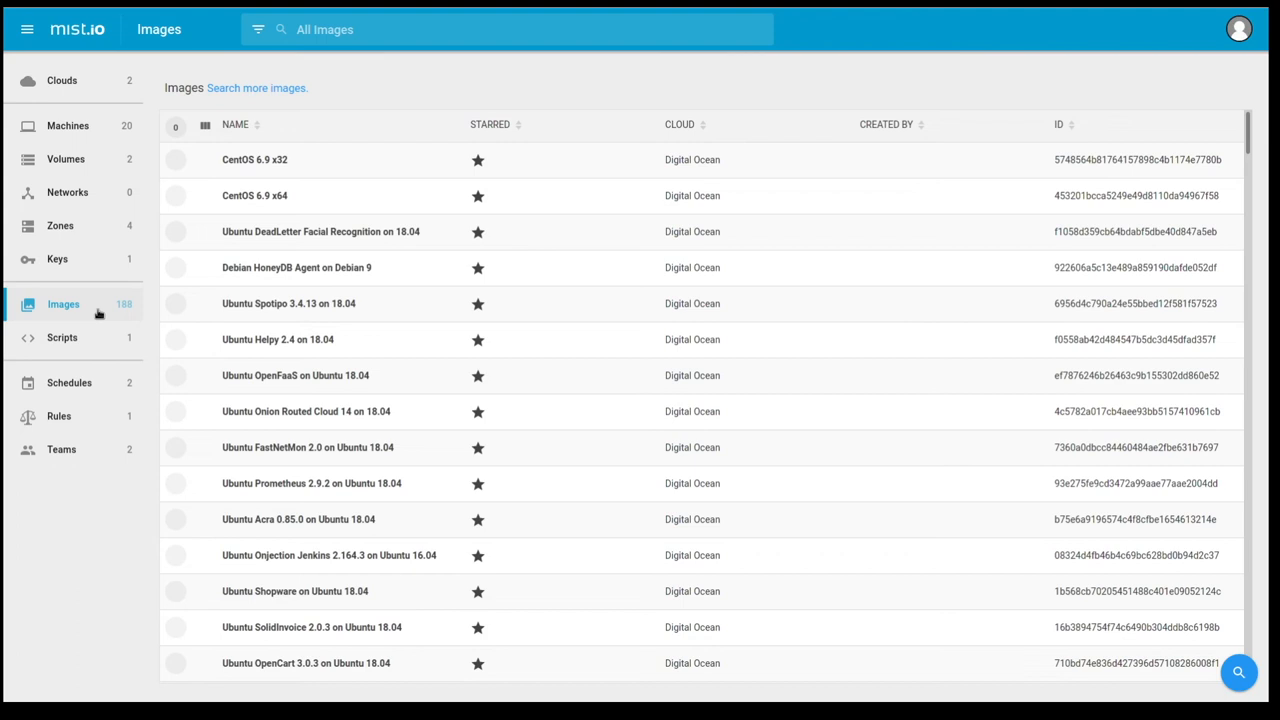
mouse_move(240, 196)
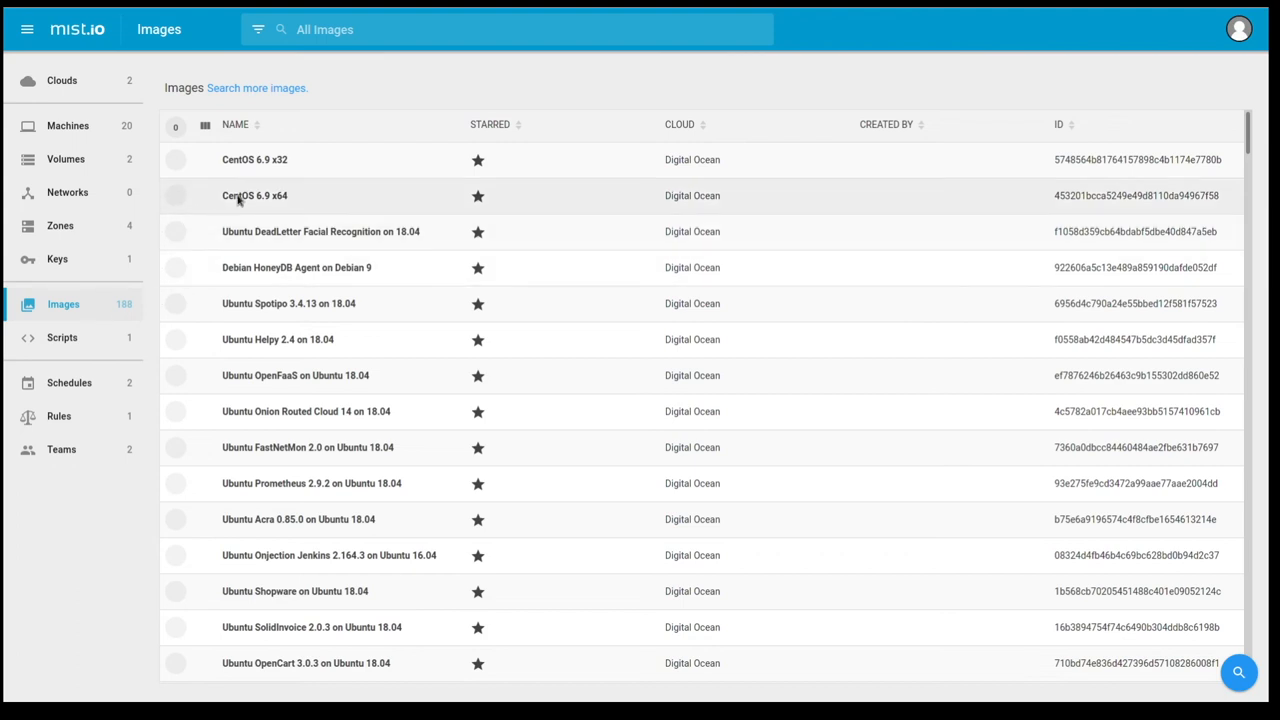
left_click(252, 196)
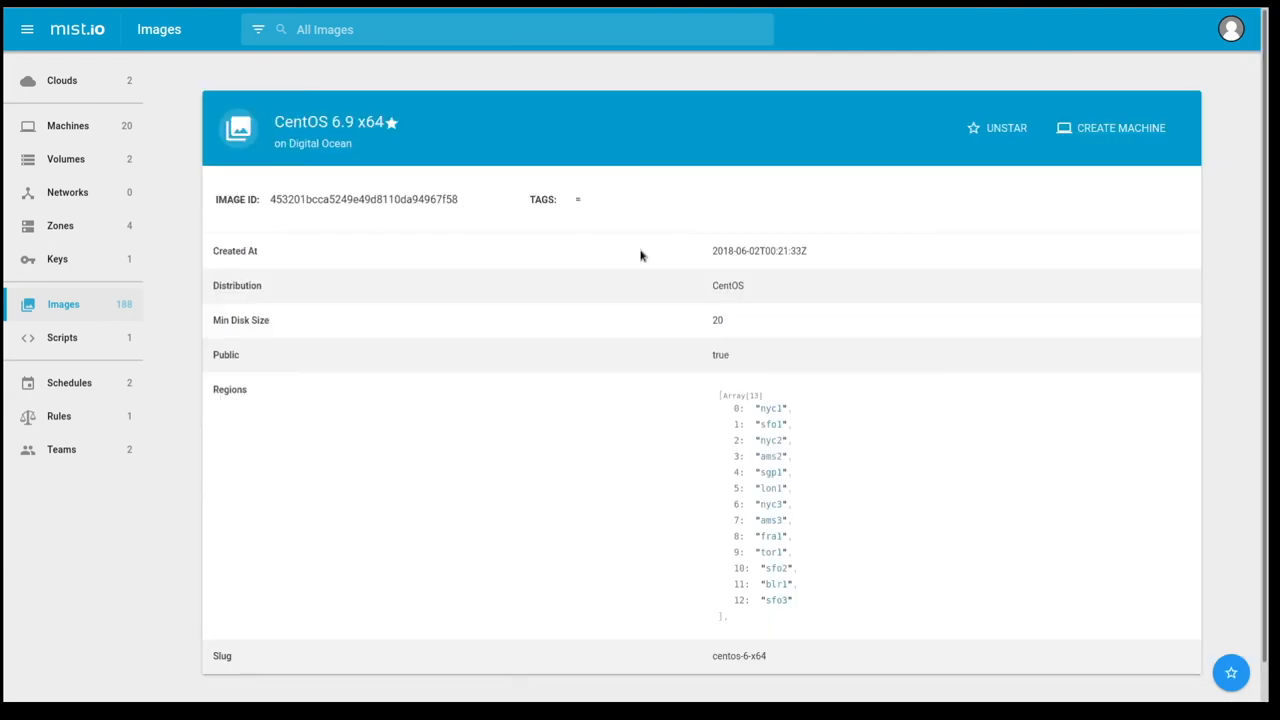
mouse_move(1128, 136)
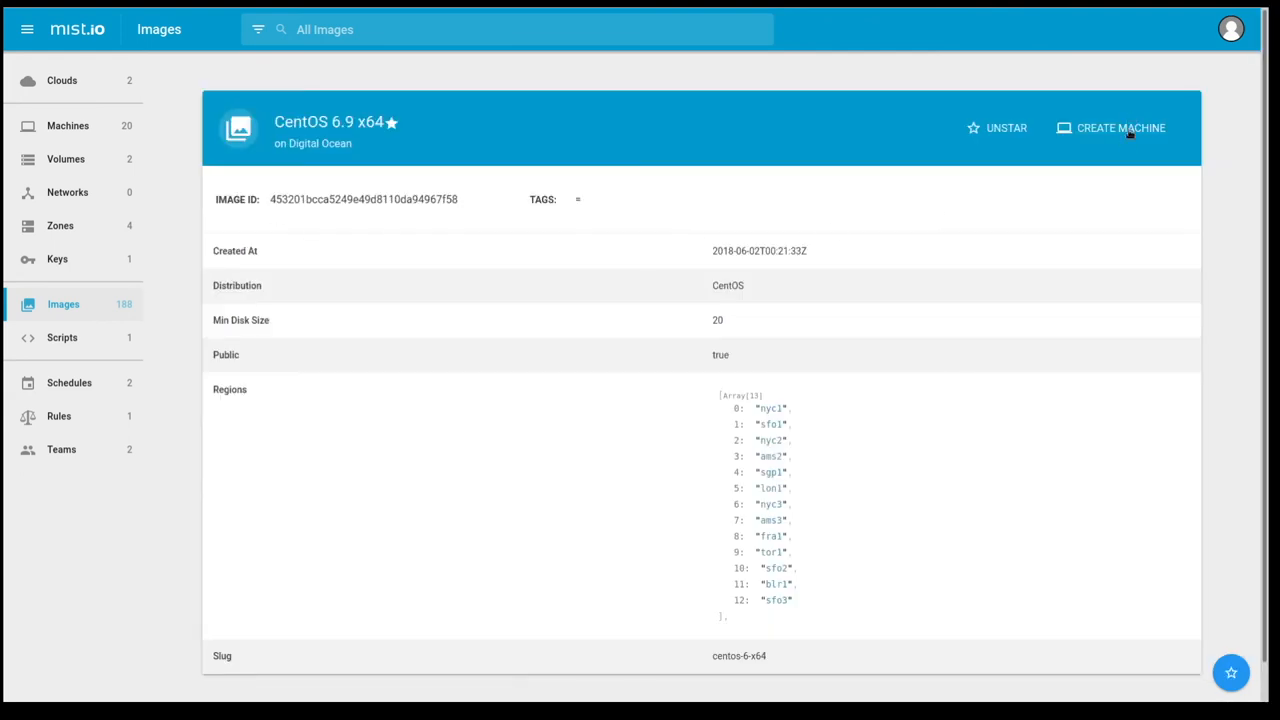
mouse_move(1112, 180)
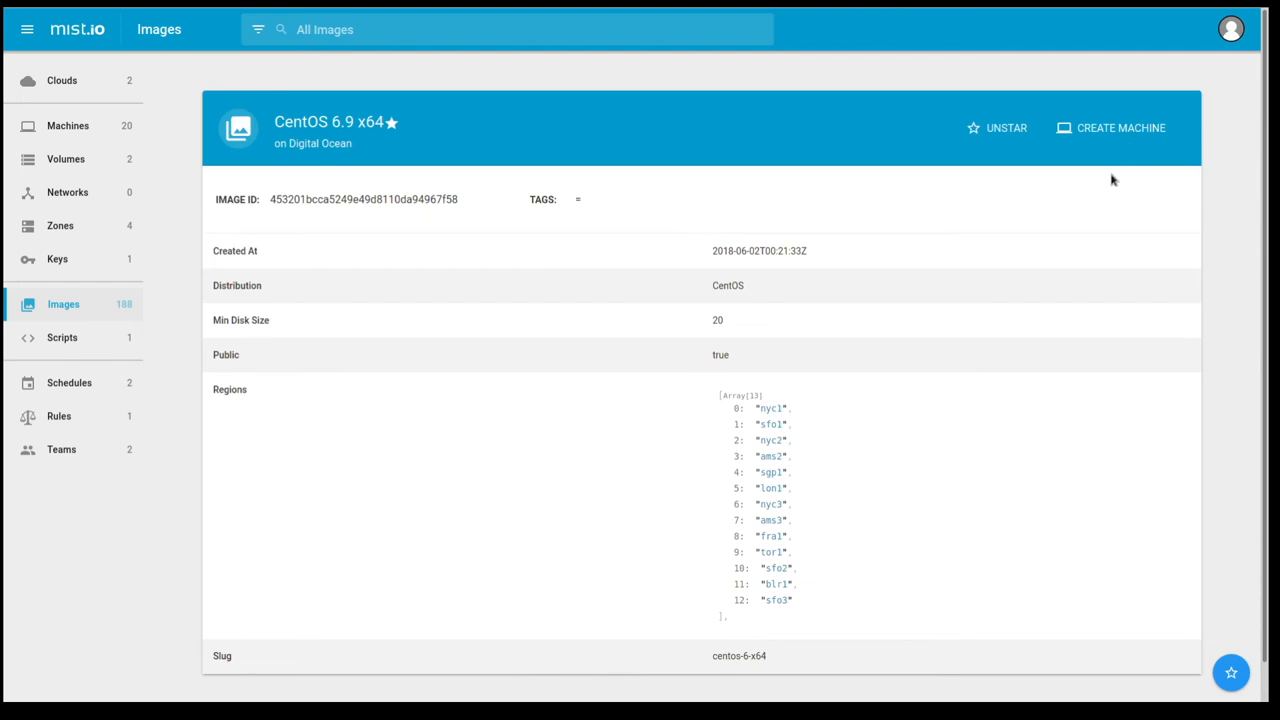
mouse_move(96, 338)
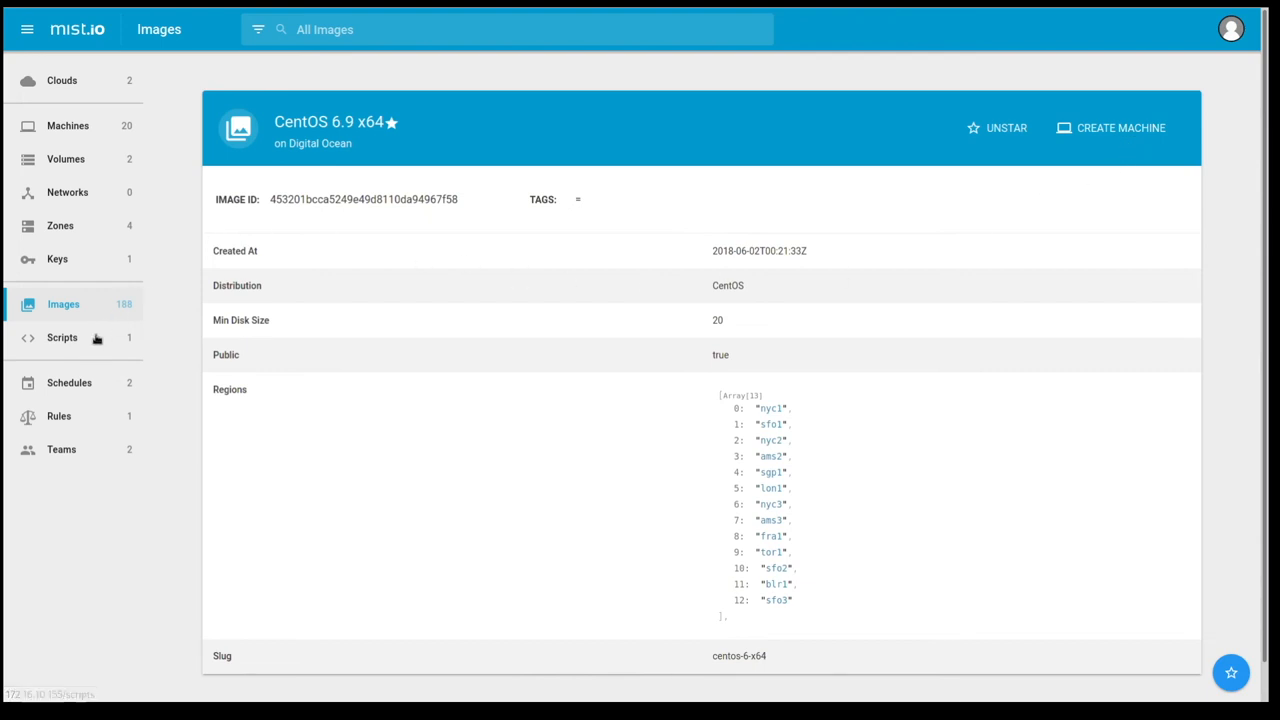
- From the Scripts list, start a new script of type Ansible Playbook with Inline source
left_click(62, 336)
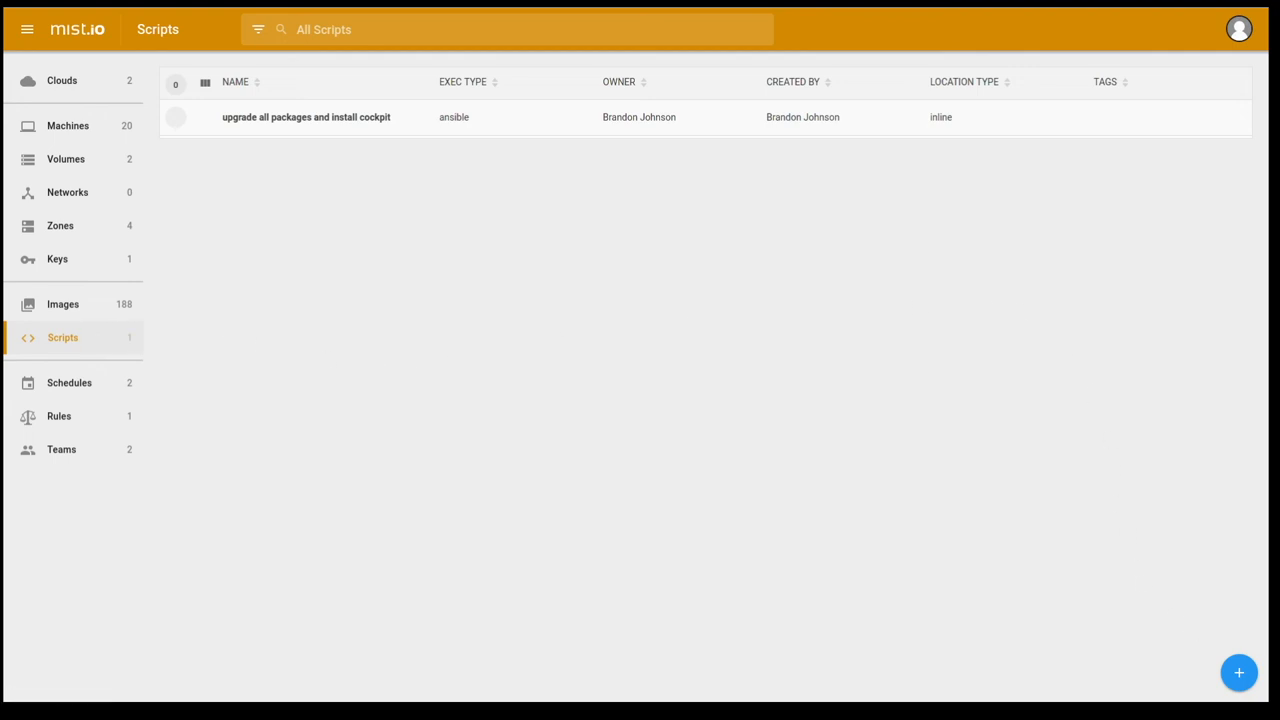
mouse_move(1240, 672)
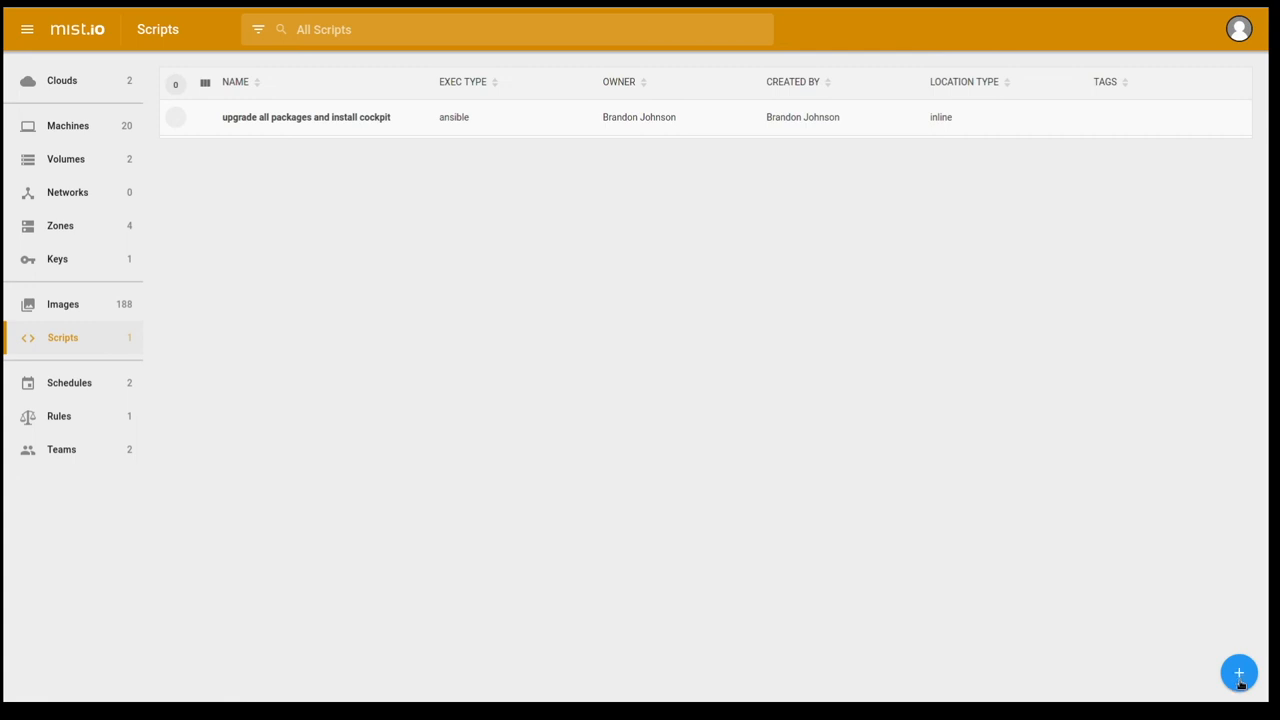
left_click(1238, 672)
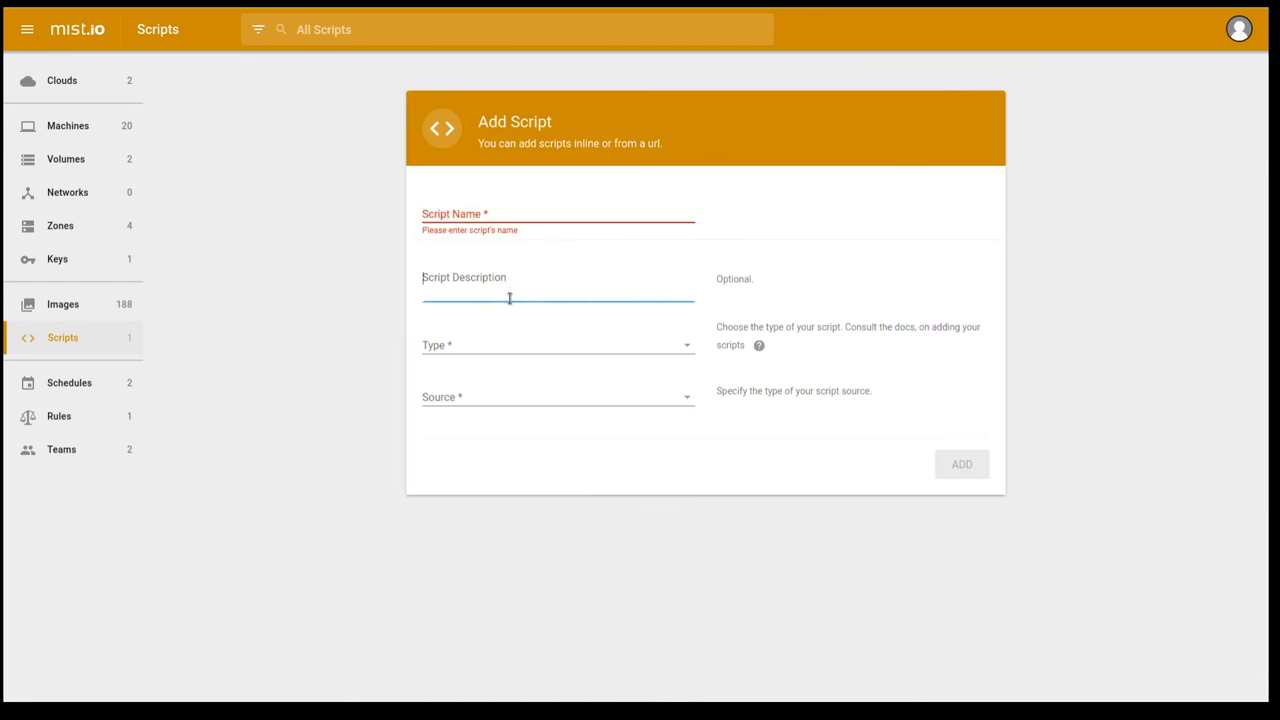
left_click(556, 344)
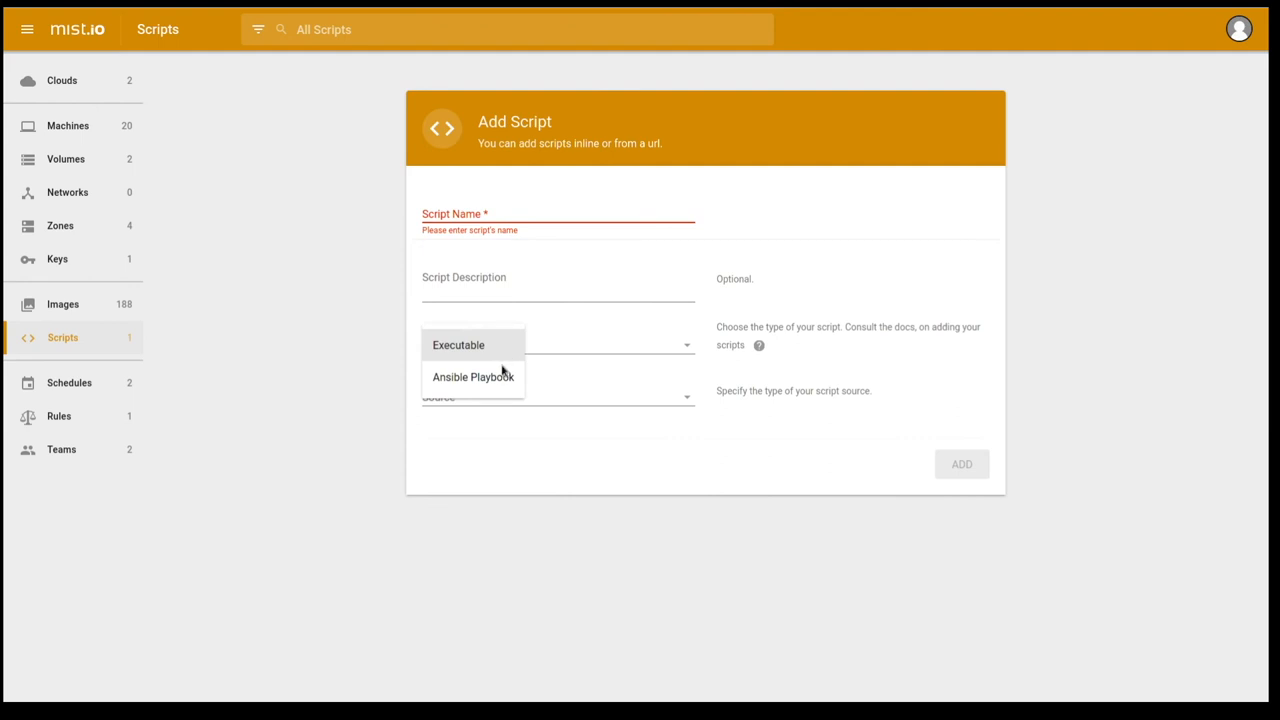
mouse_move(468, 344)
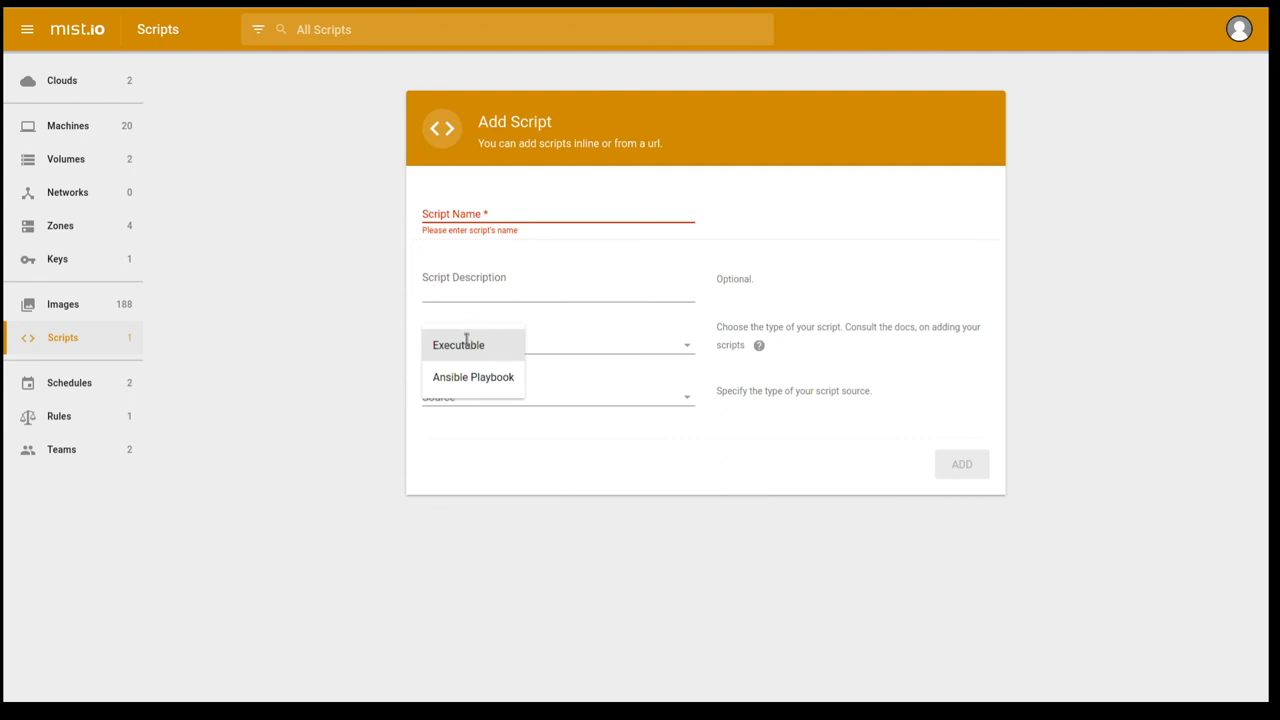
mouse_move(468, 378)
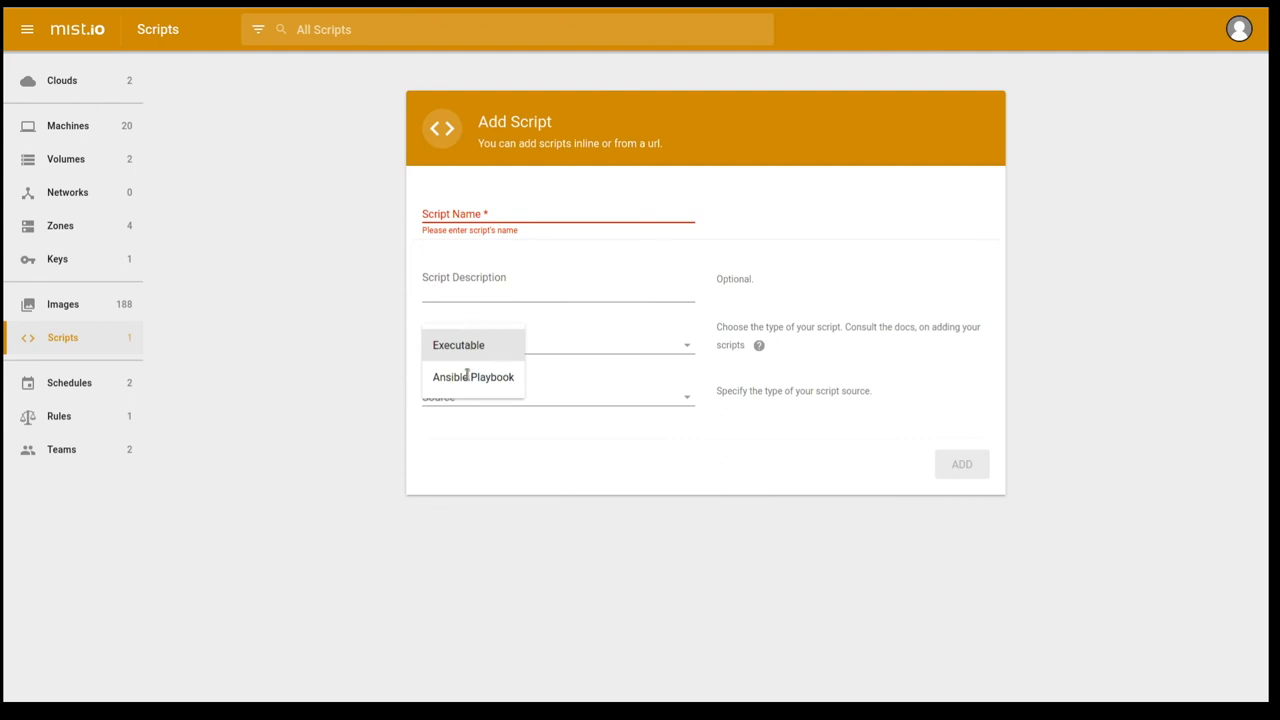
left_click(468, 376)
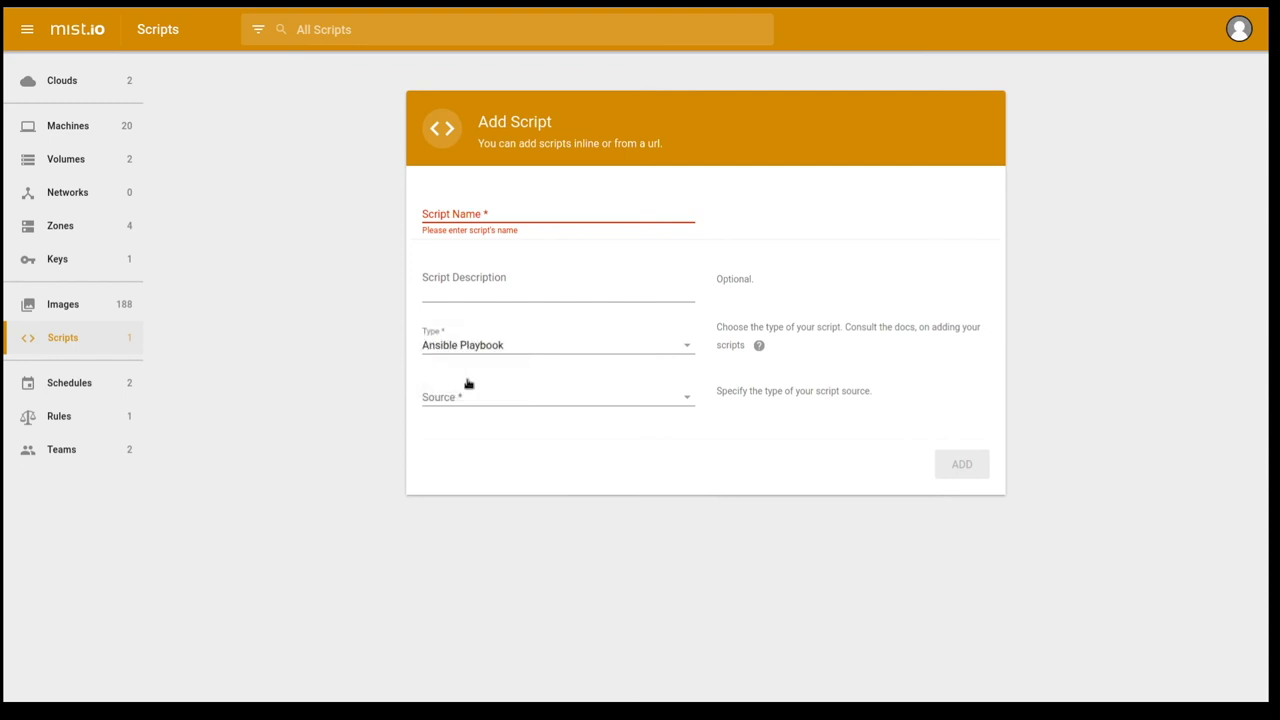
left_click(556, 396)
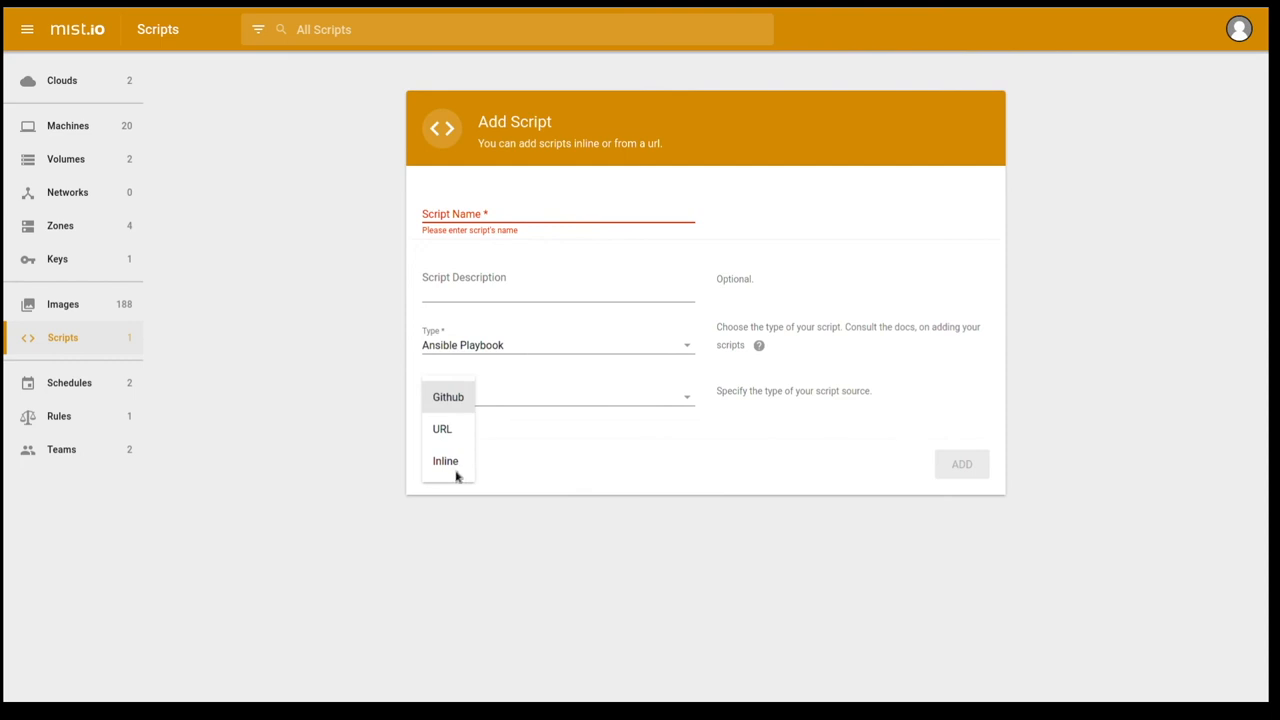
left_click(444, 460)
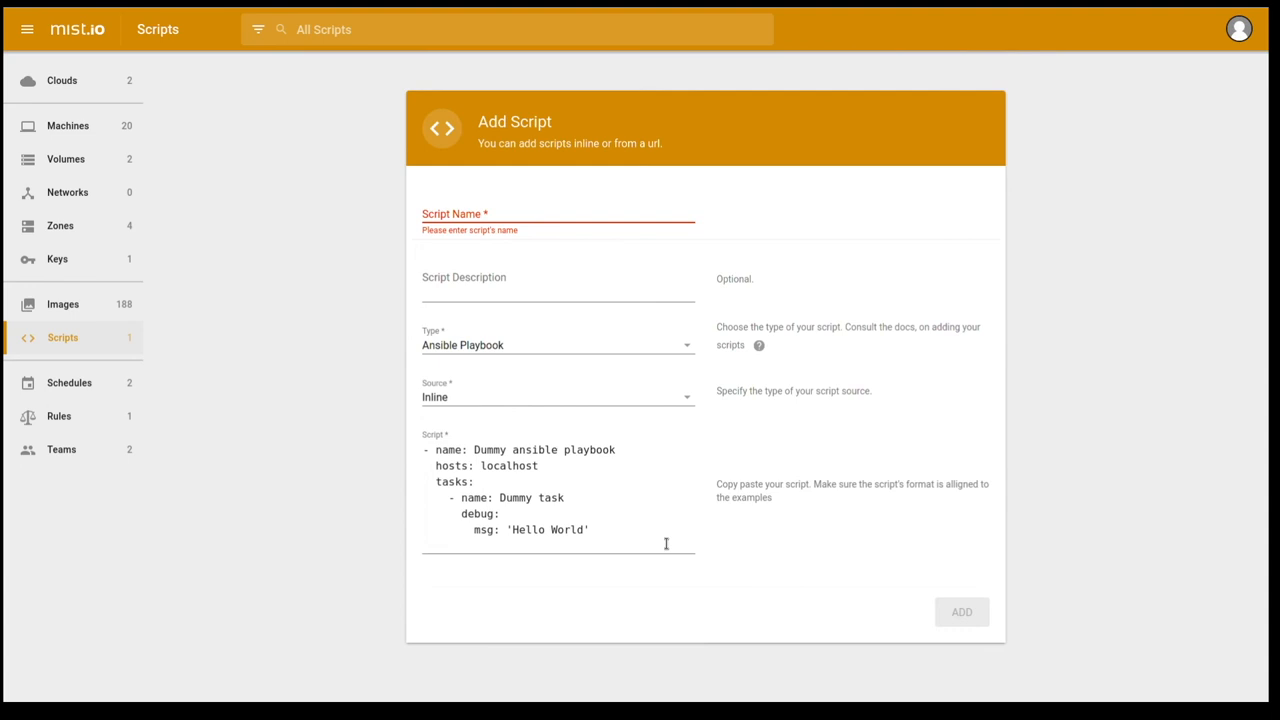
mouse_move(96, 392)
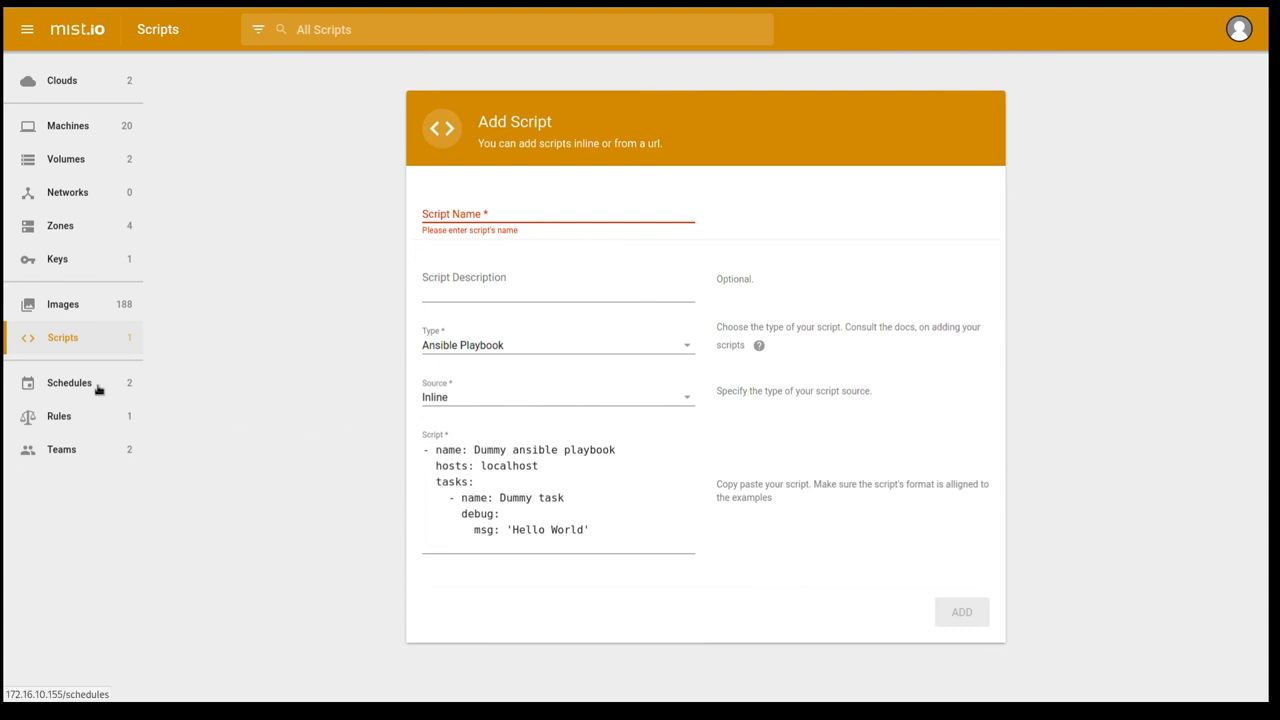
- From the Schedules list of two destroy schedules, start a new empty schedule
left_click(68, 382)
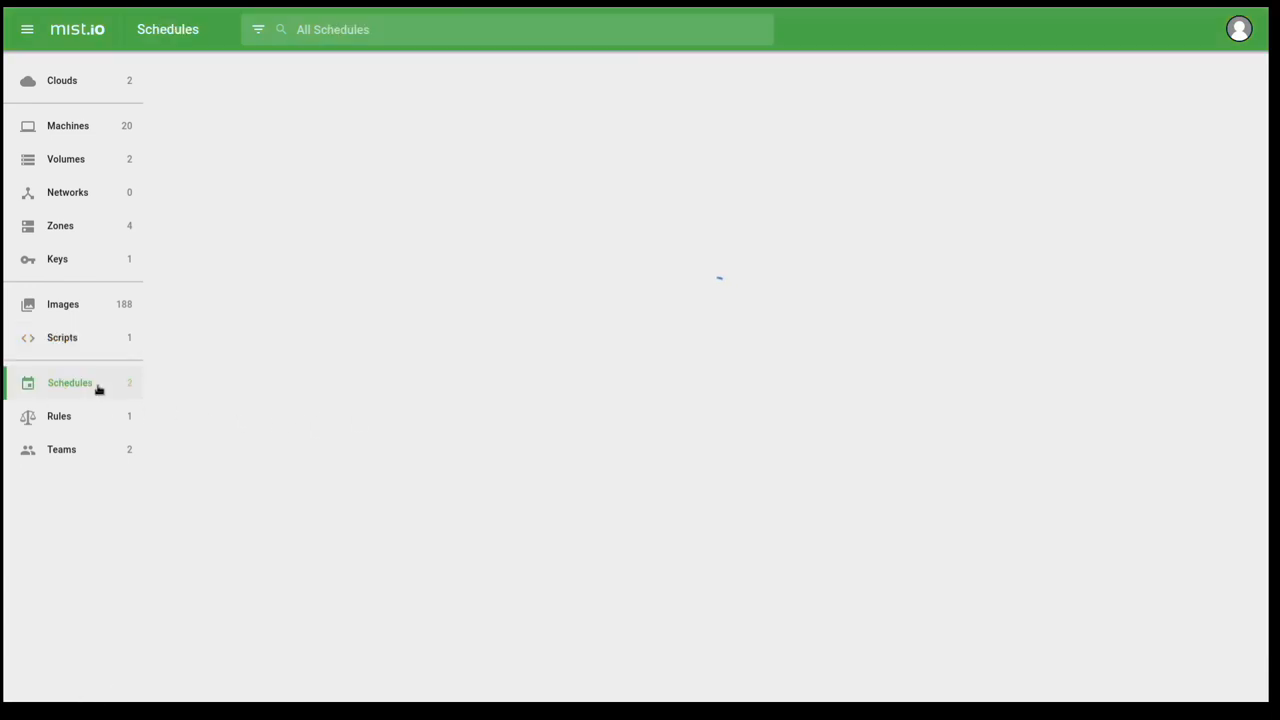
left_click(68, 382)
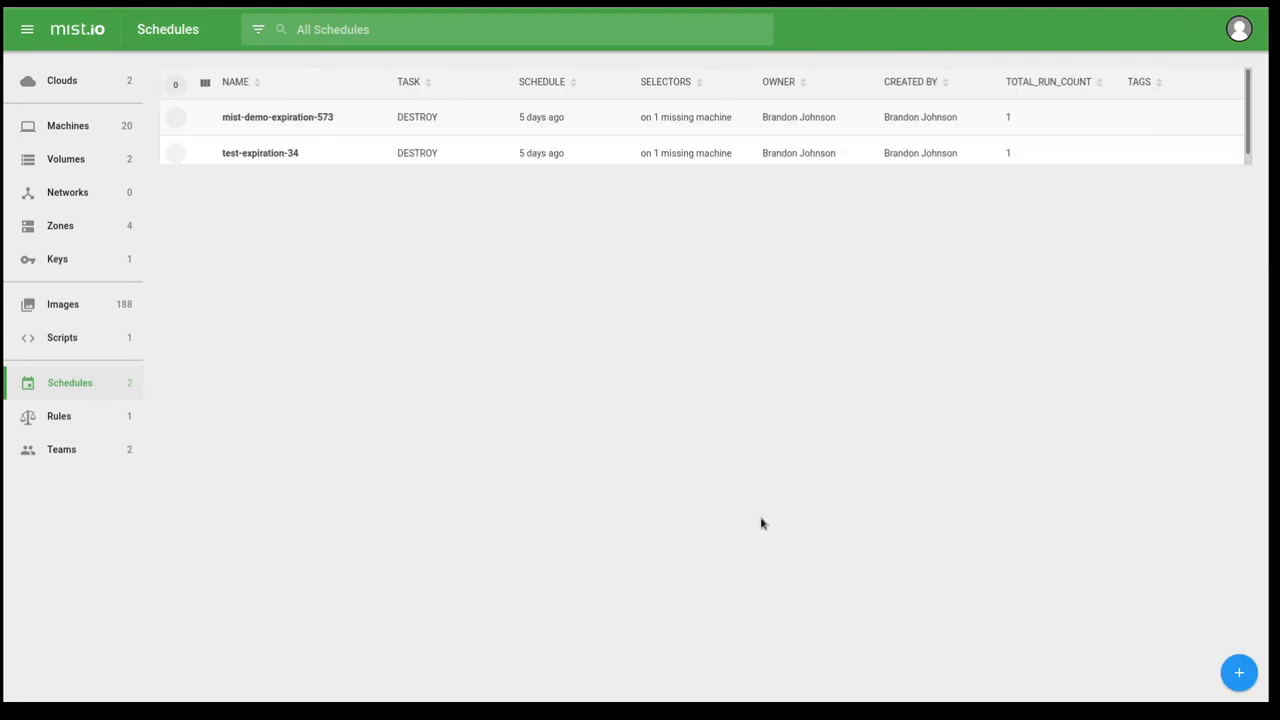
mouse_move(1210, 642)
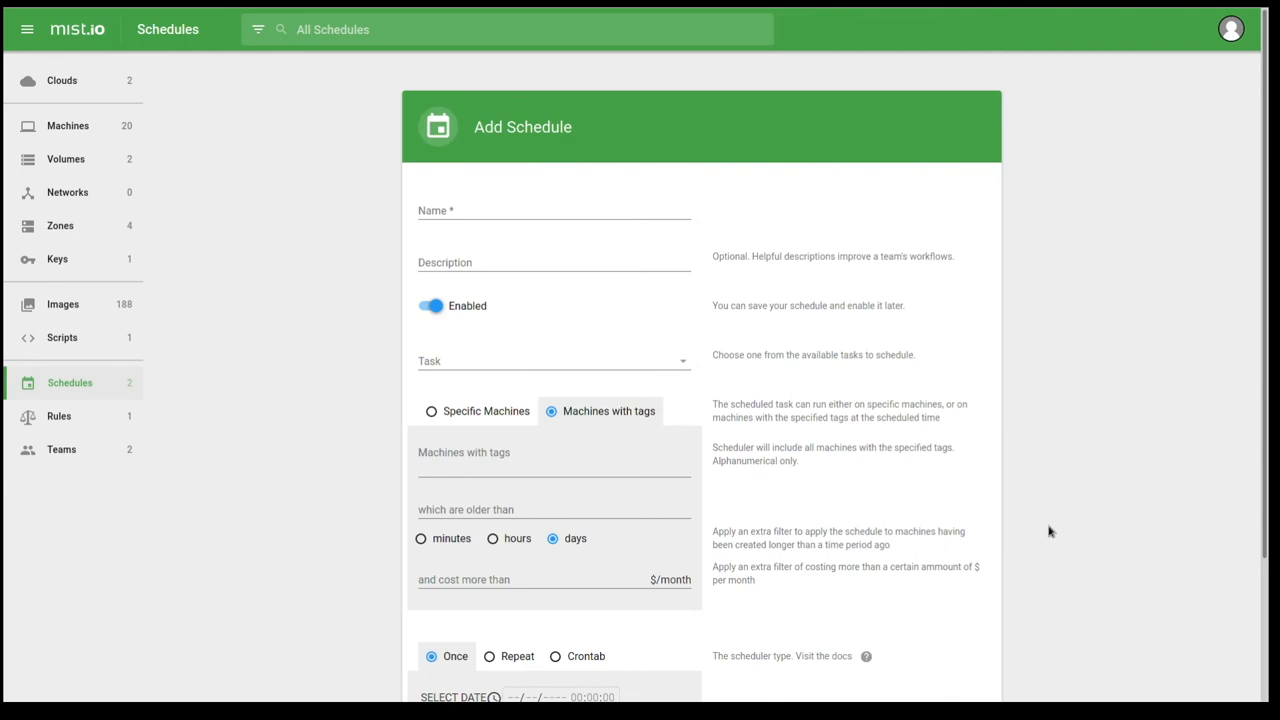
scroll("down", 3)
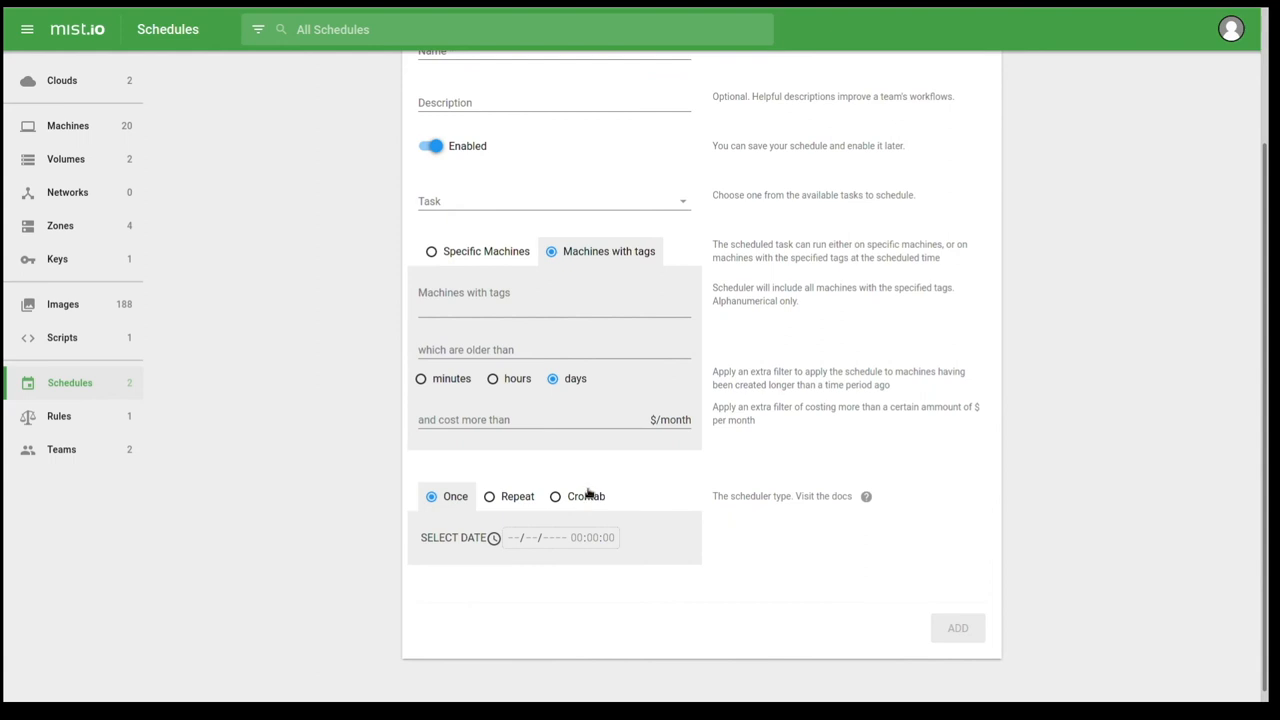
mouse_move(592, 376)
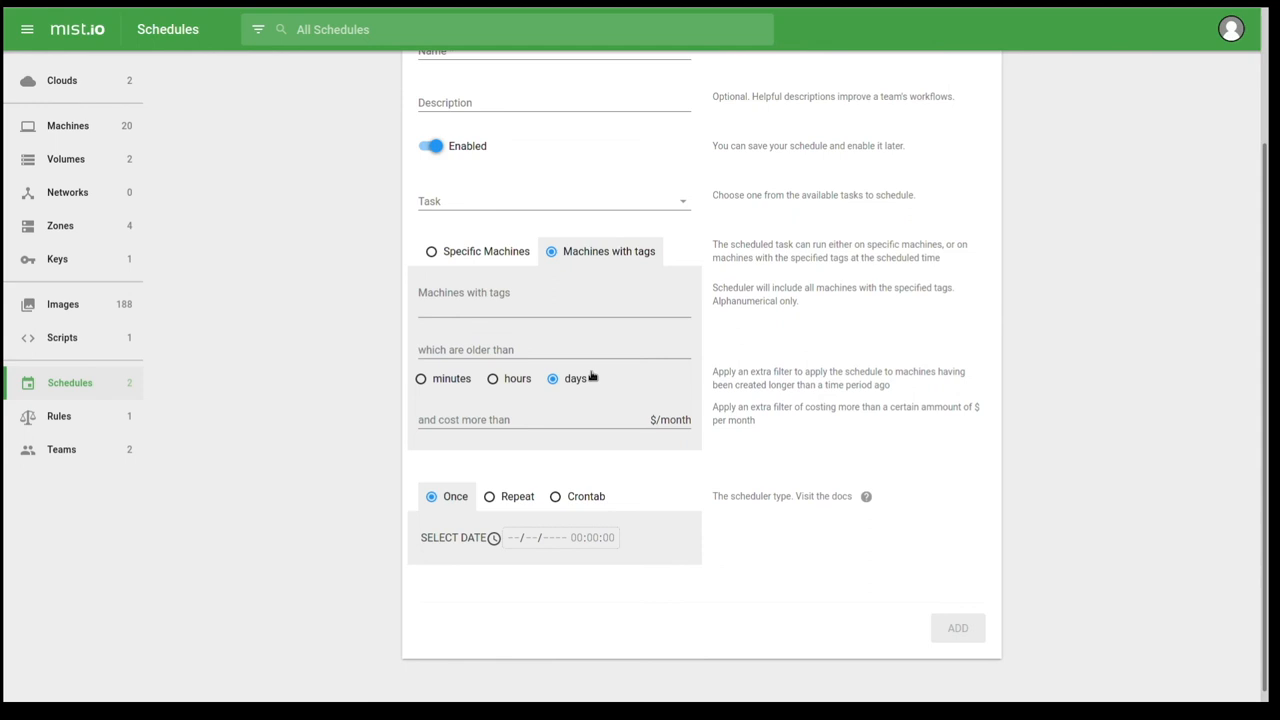
mouse_move(82, 422)
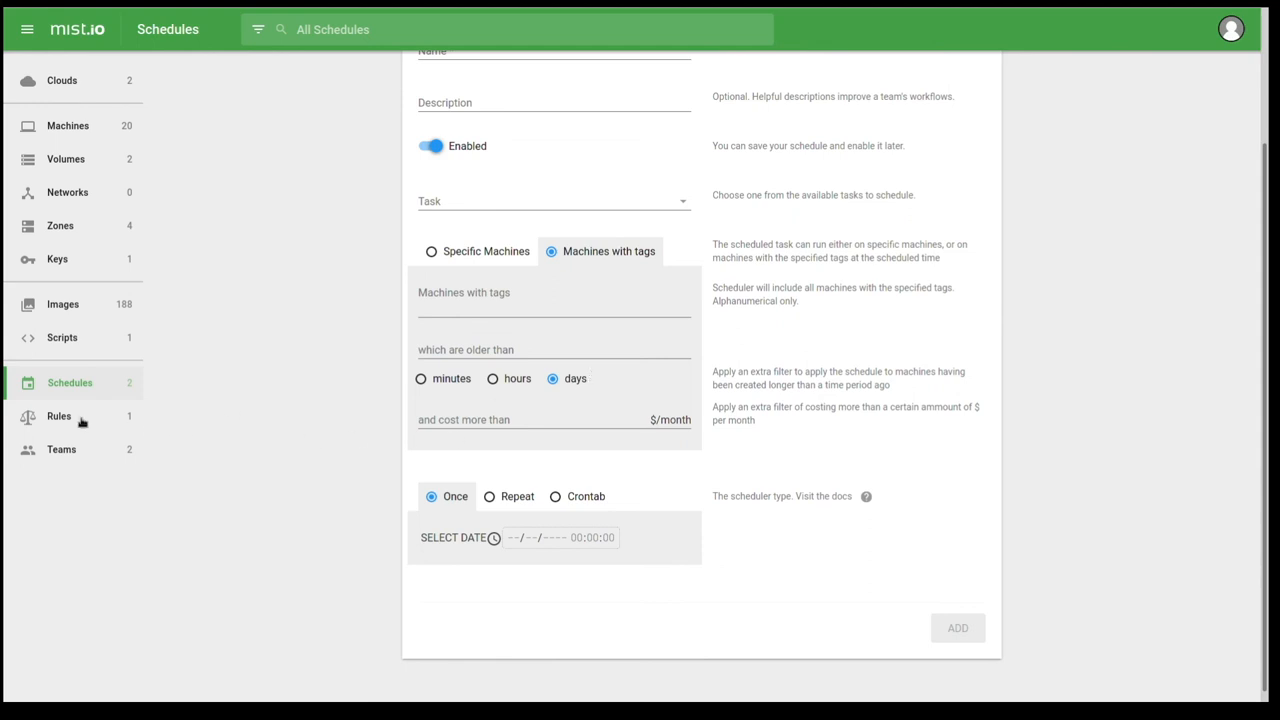
mouse_move(316, 332)
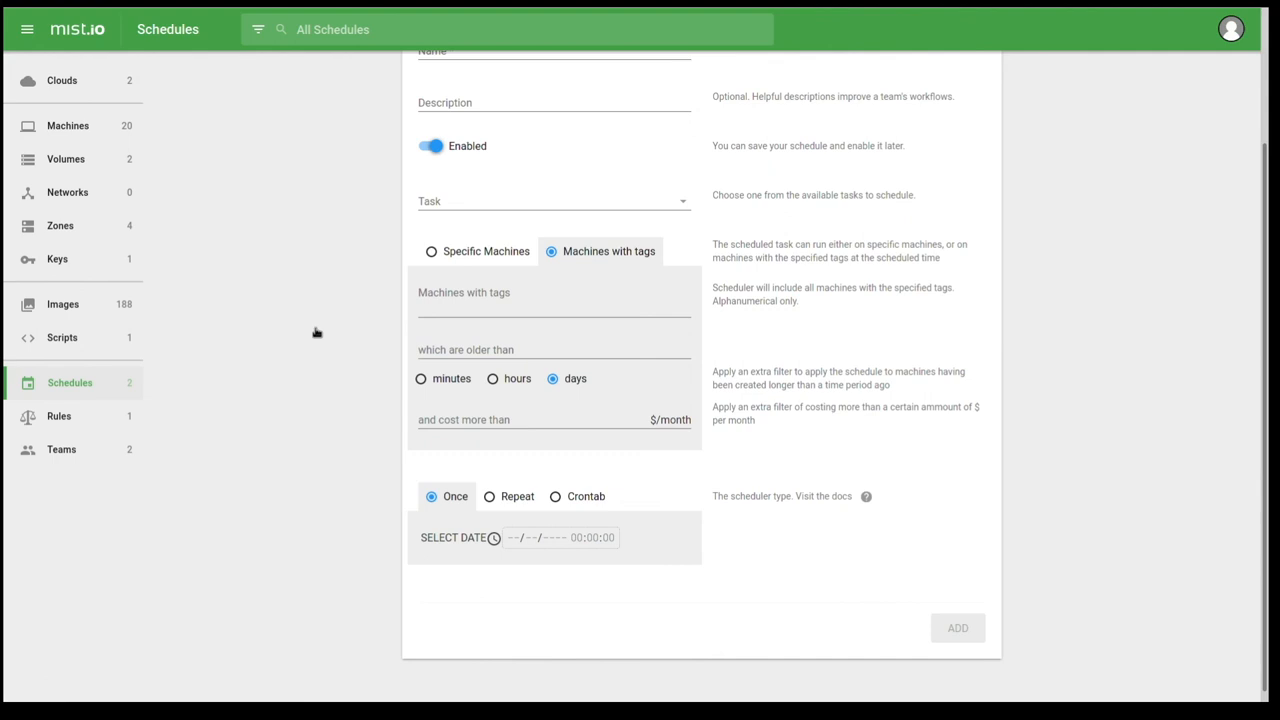
- Review the one alert rule and the Owners and test teams, then show account options
left_click(60, 416)
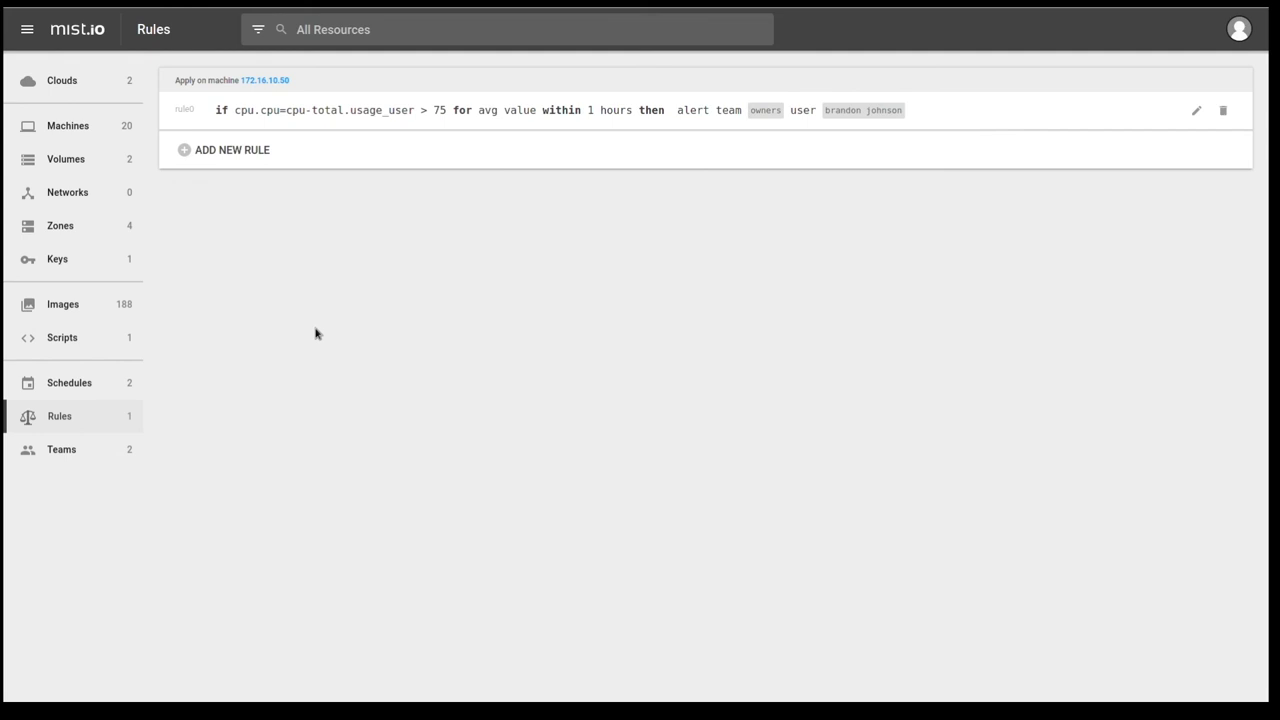
left_click(60, 448)
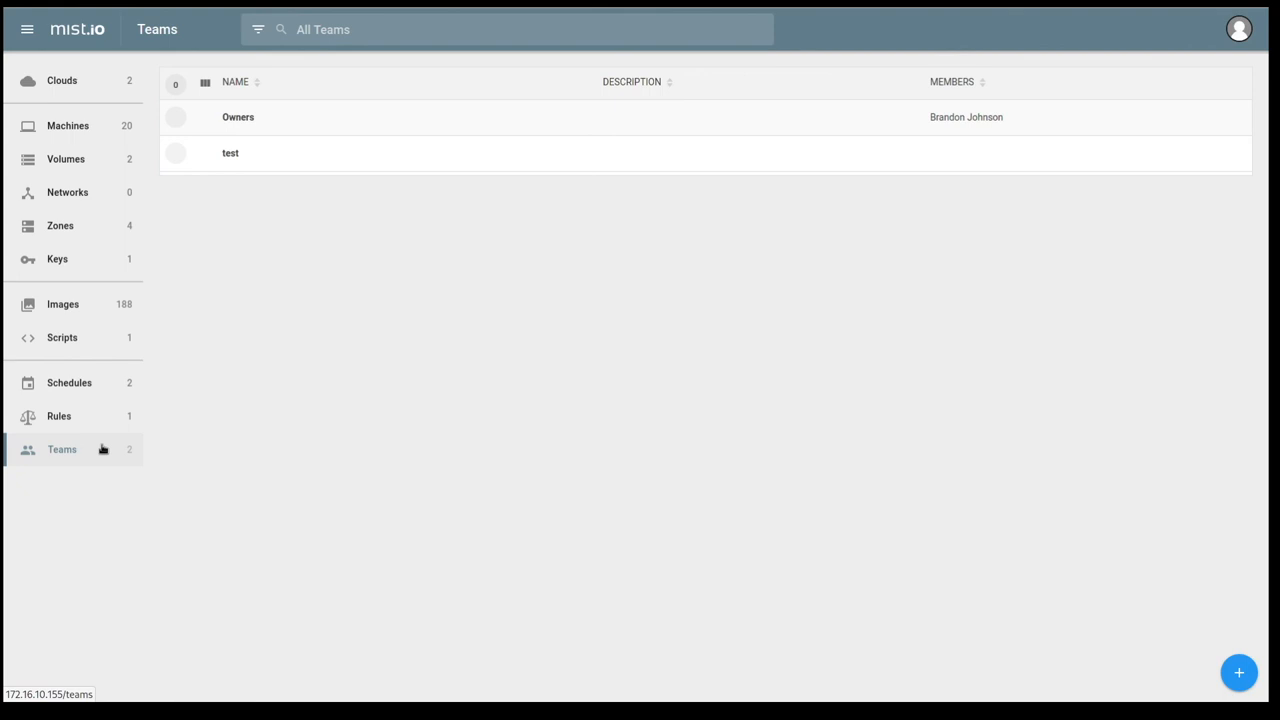
mouse_move(84, 452)
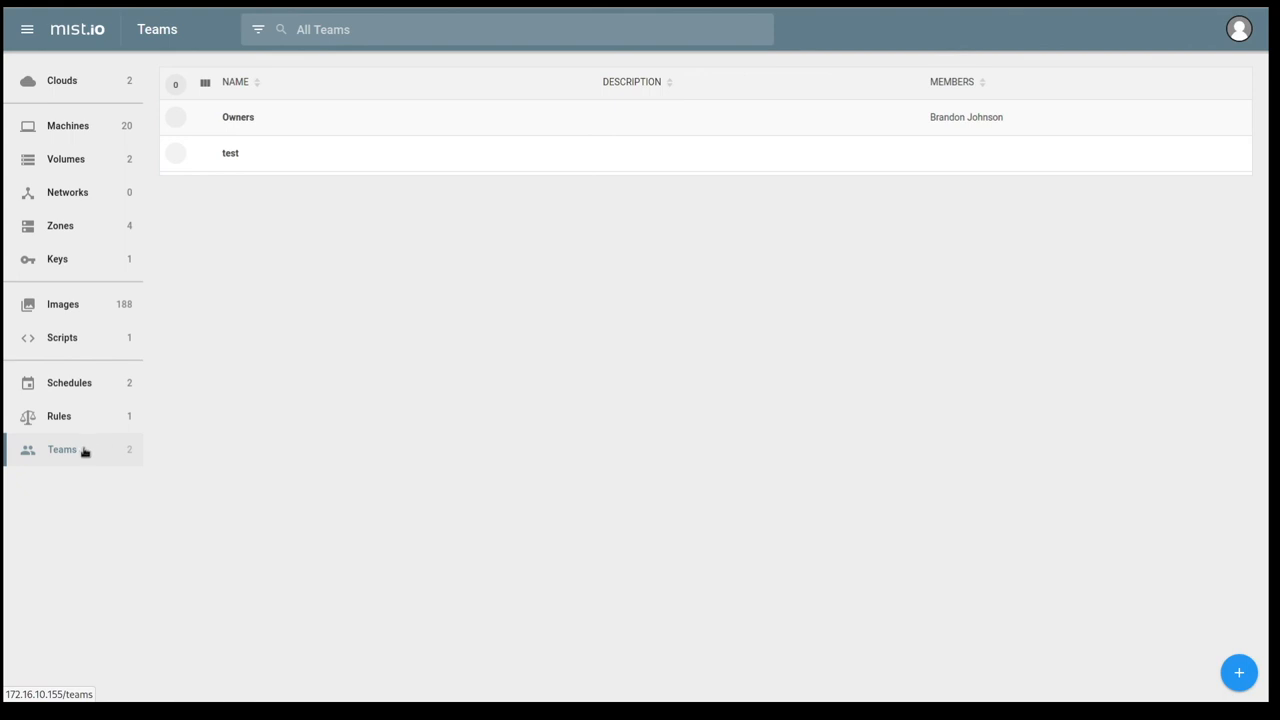
mouse_move(1248, 36)
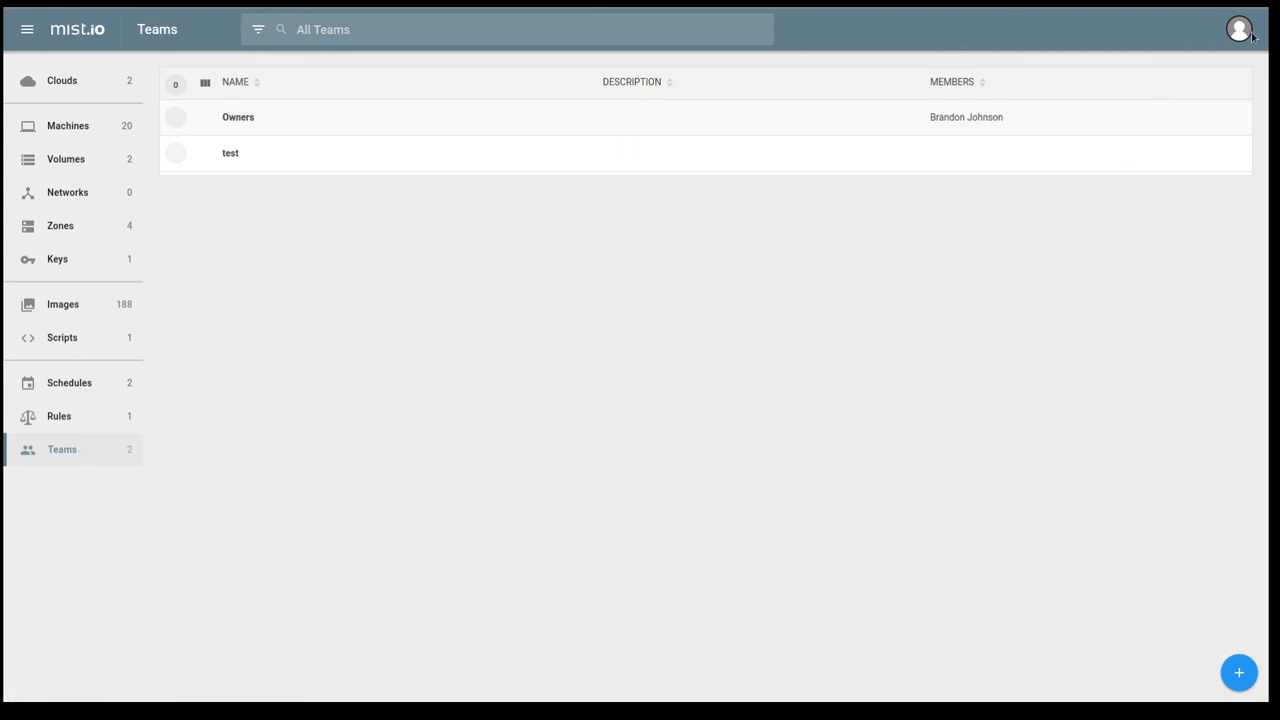
left_click(1240, 28)
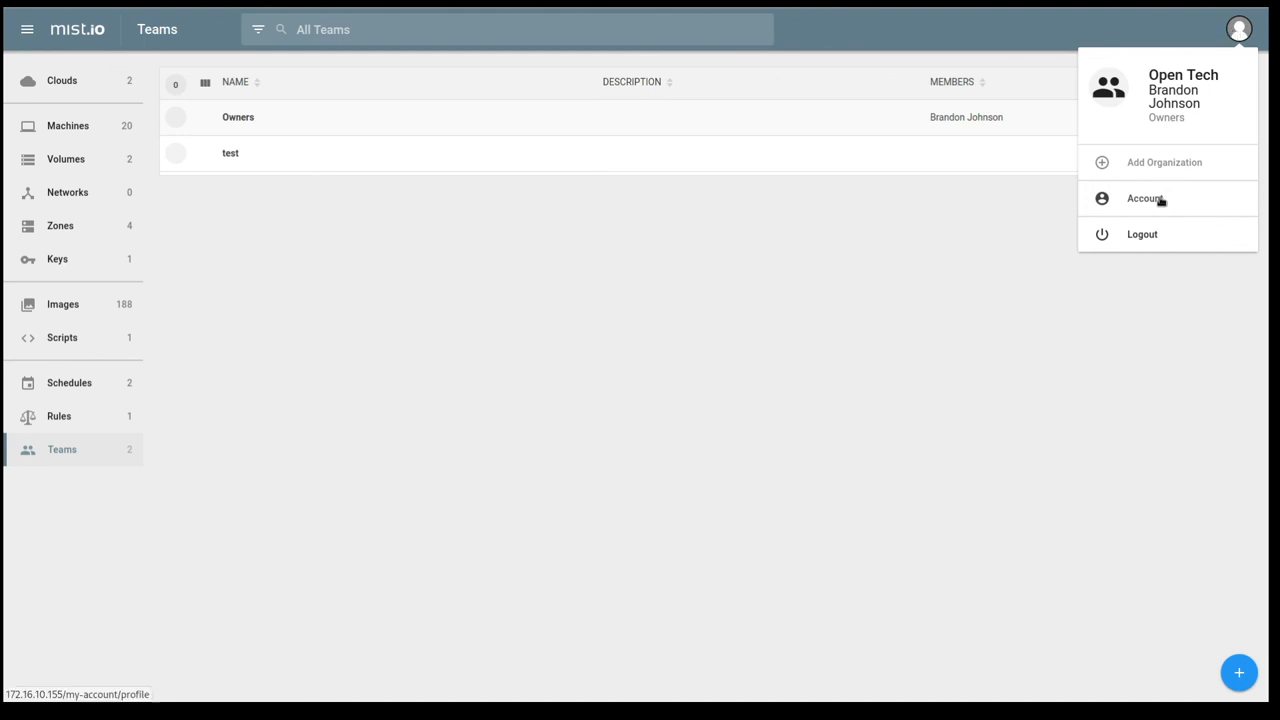
- In Account settings, view API Tokens and cancel the Create API Token dialog
left_click(1146, 198)
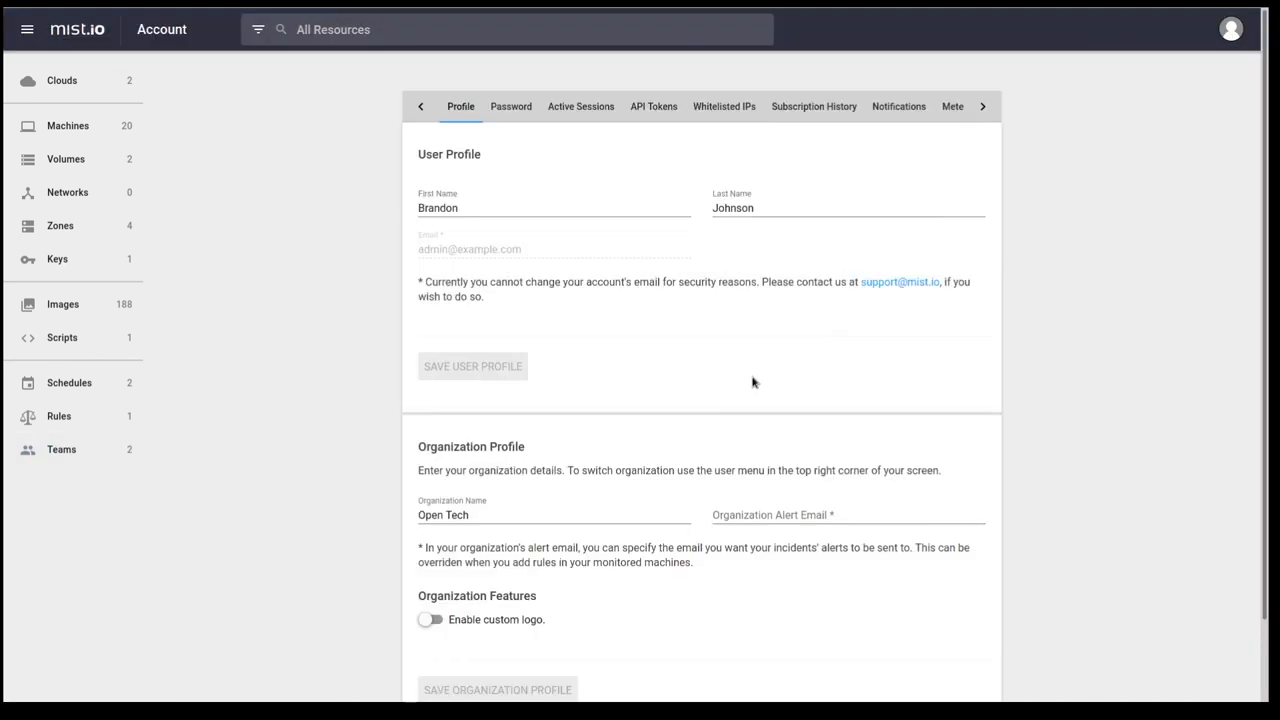
mouse_move(656, 112)
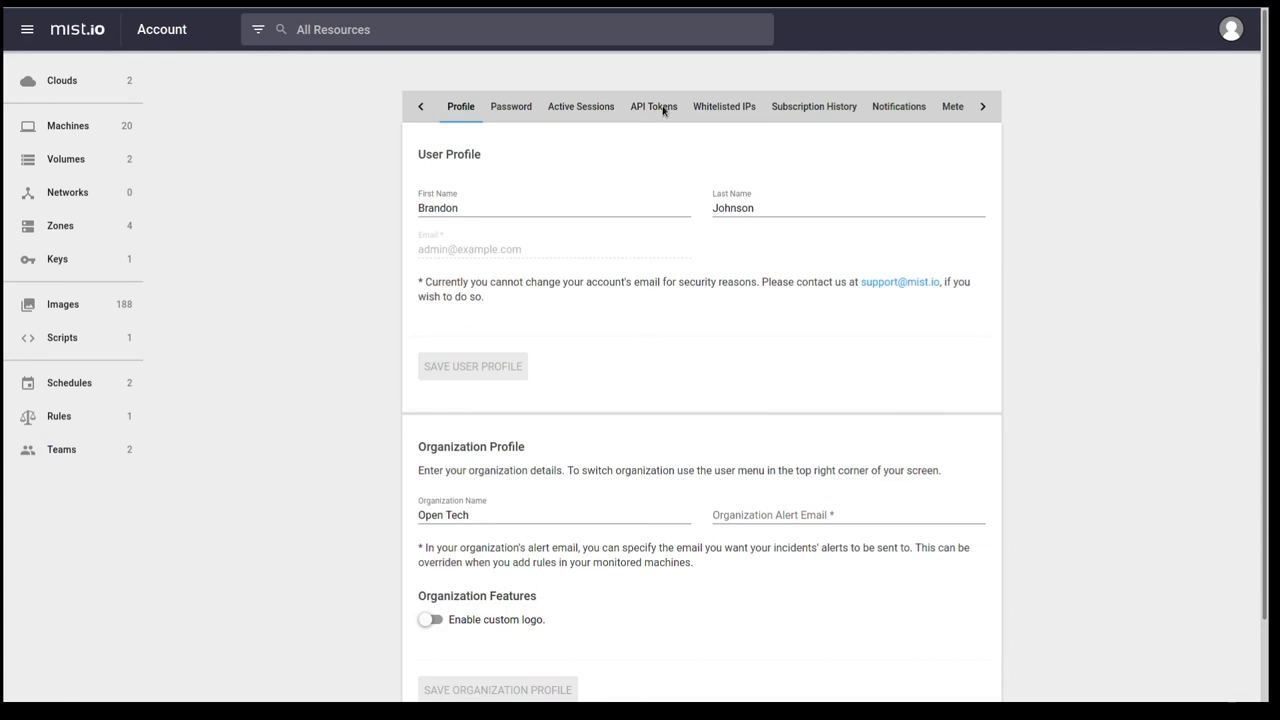
left_click(652, 106)
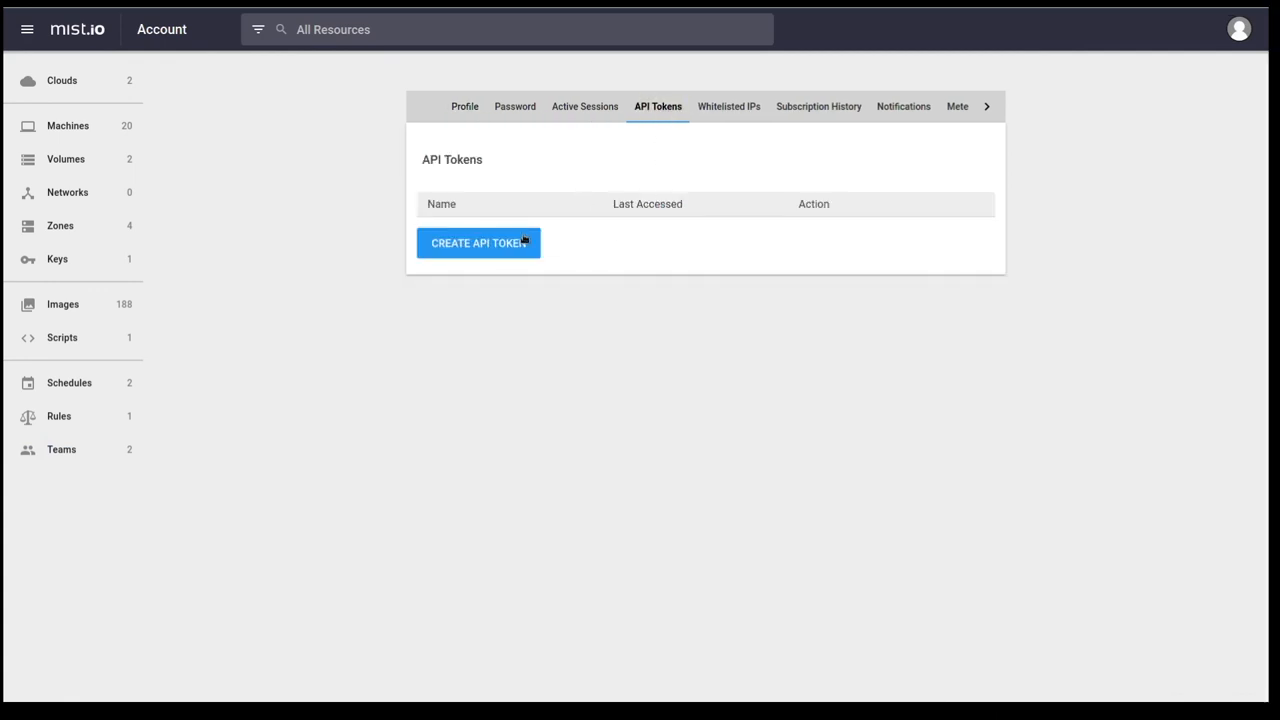
left_click(478, 244)
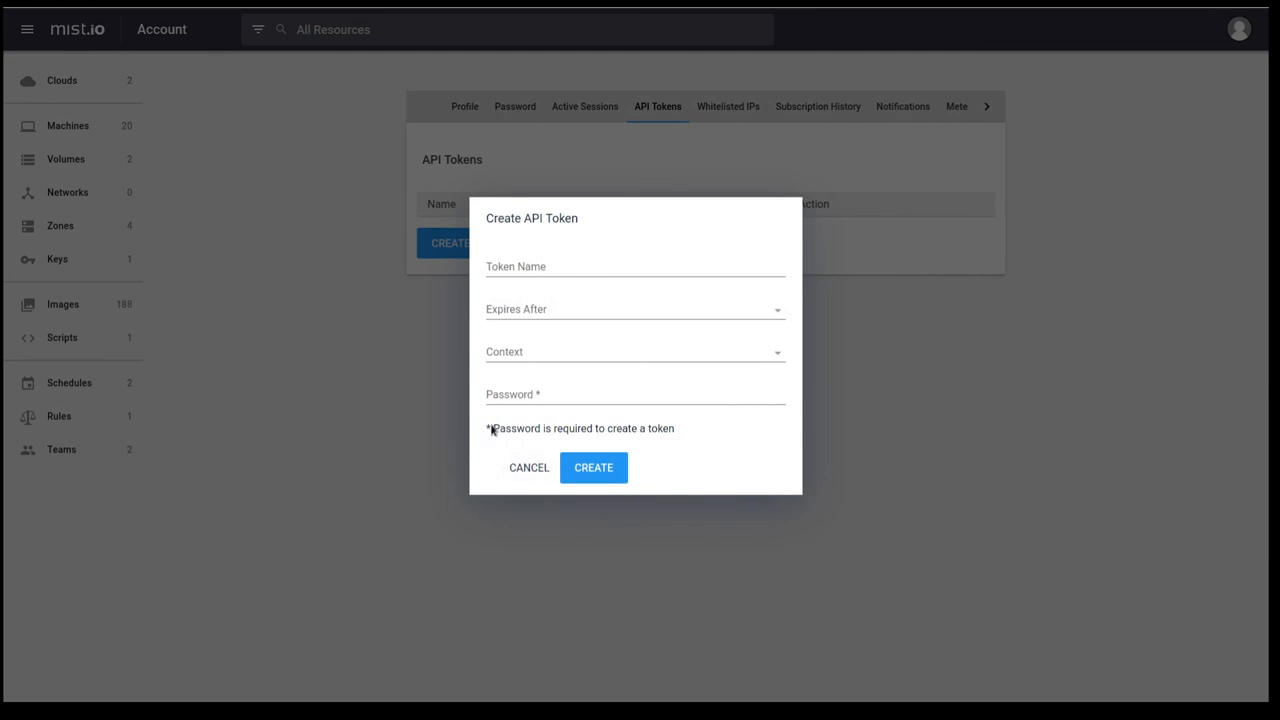
mouse_move(528, 438)
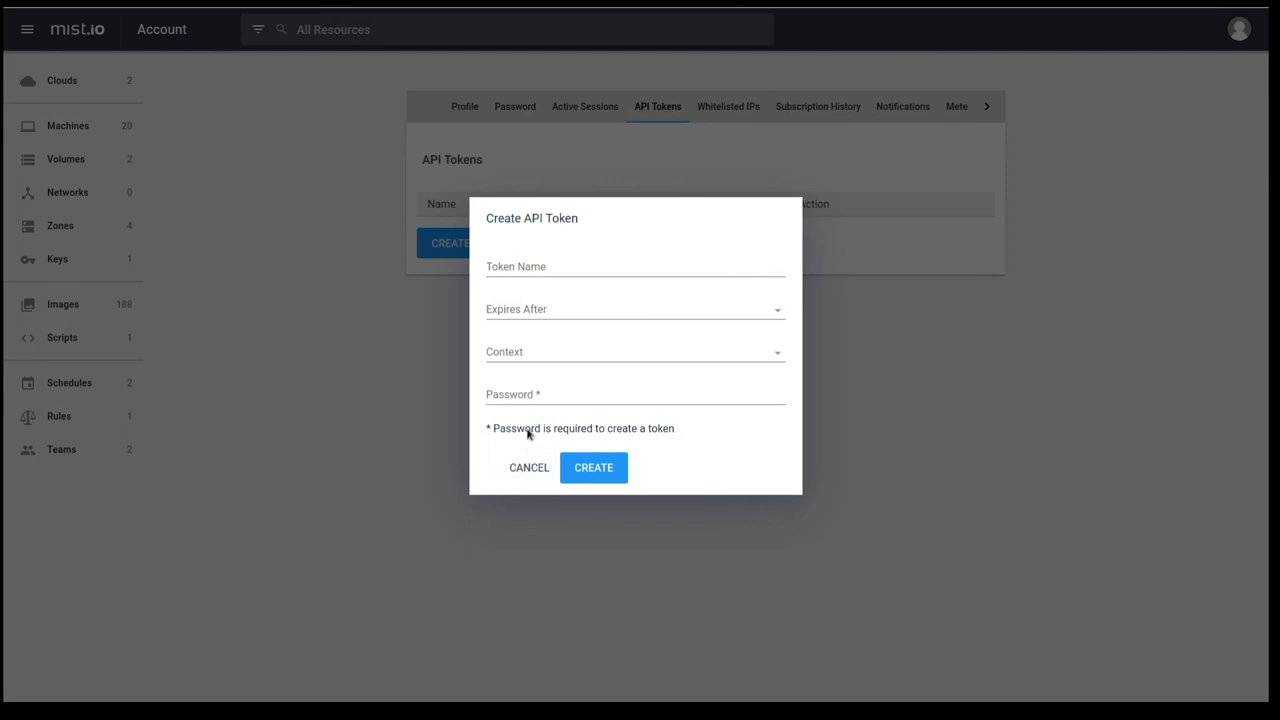
left_click(528, 468)
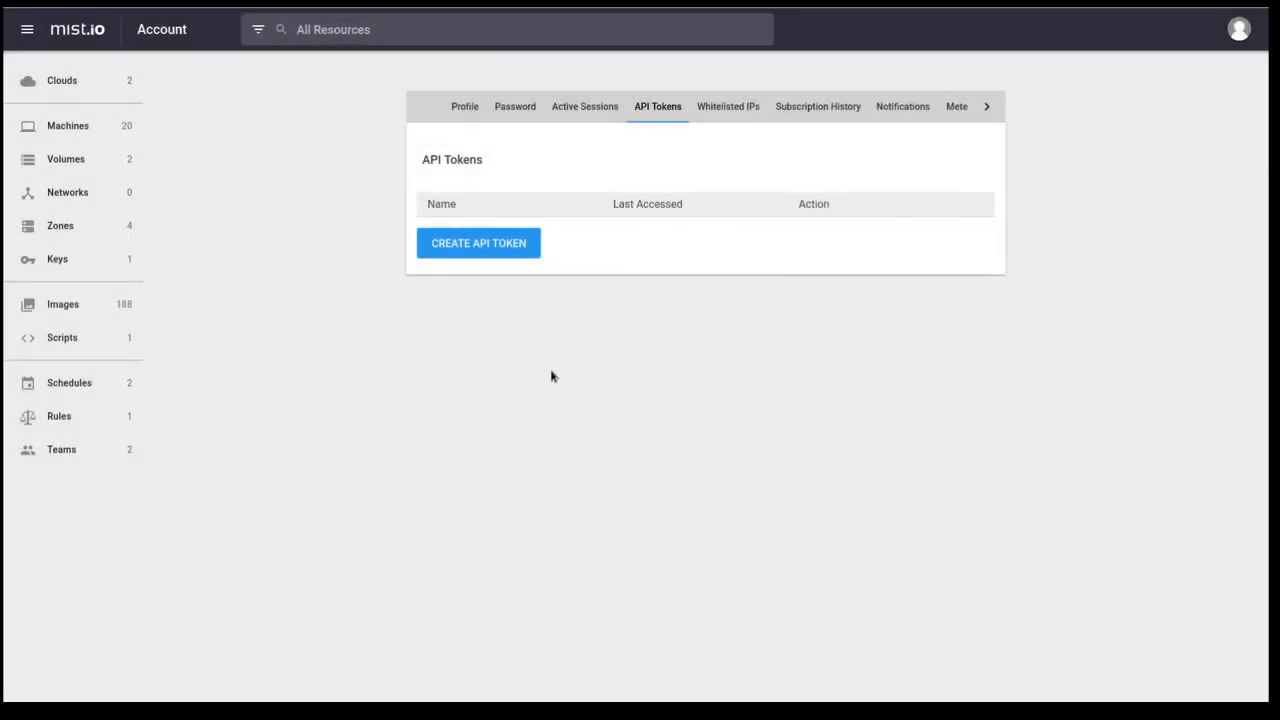
mouse_move(592, 114)
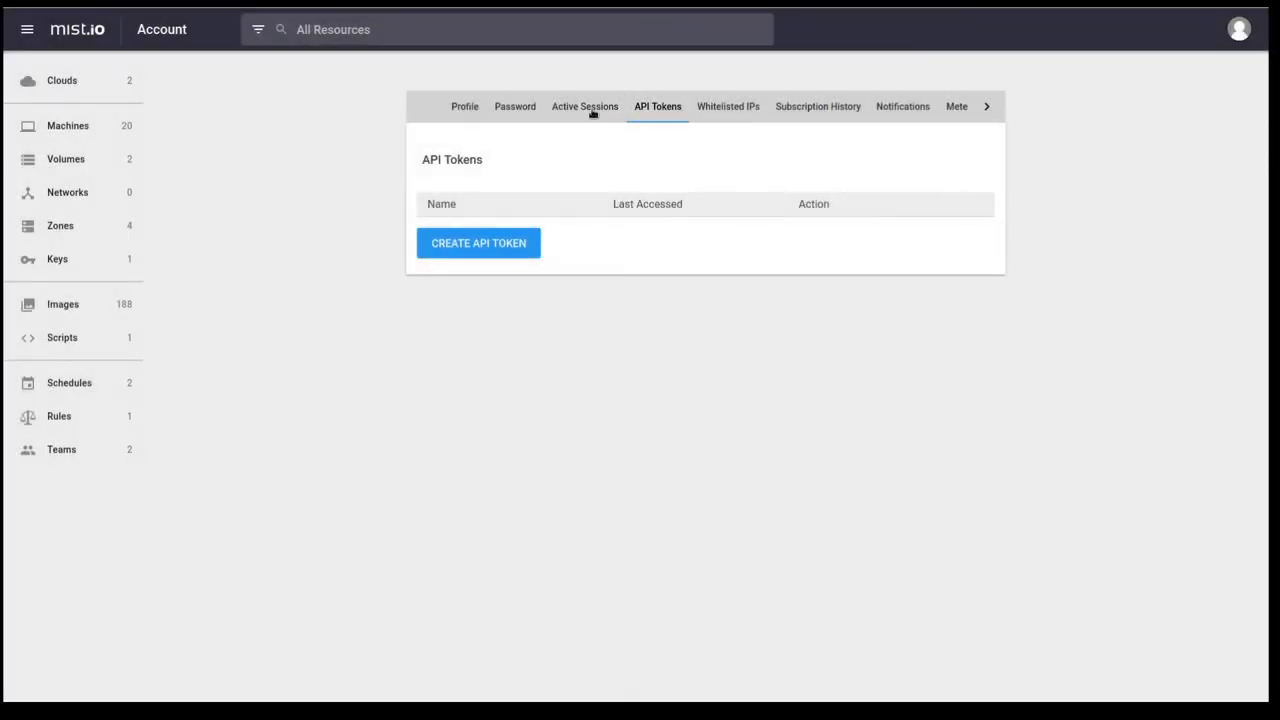
mouse_move(468, 110)
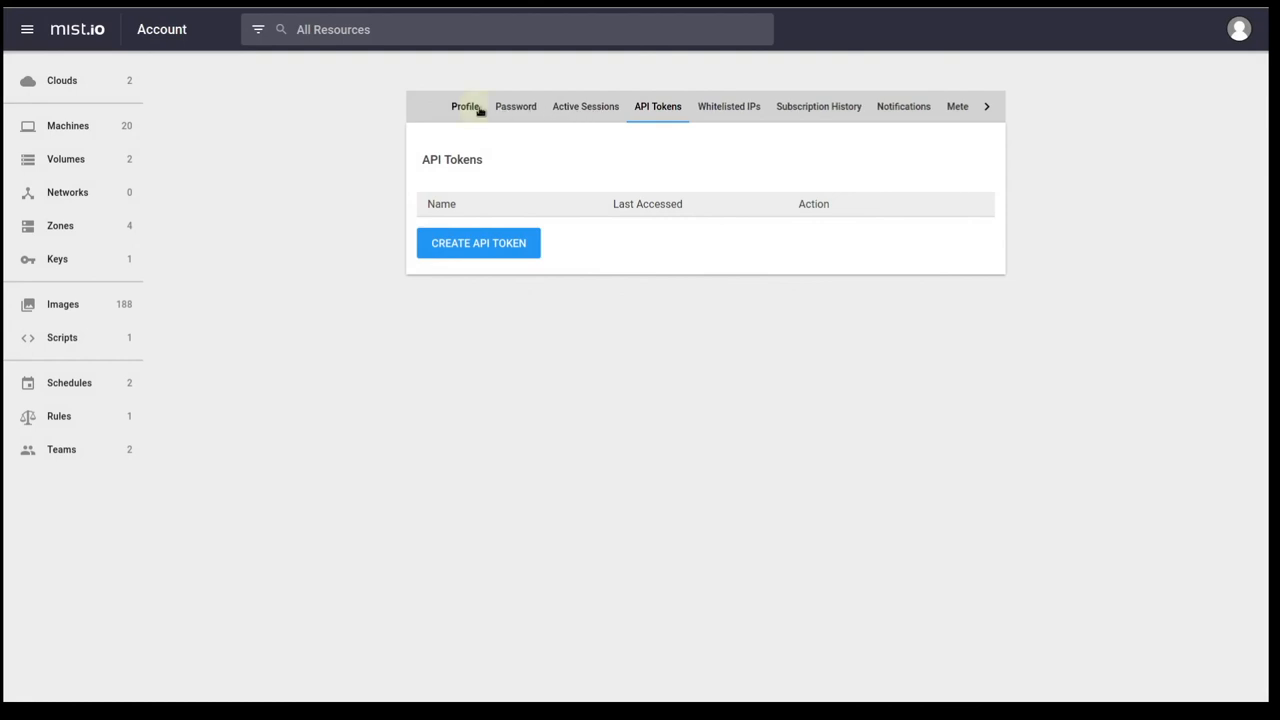
left_click(464, 106)
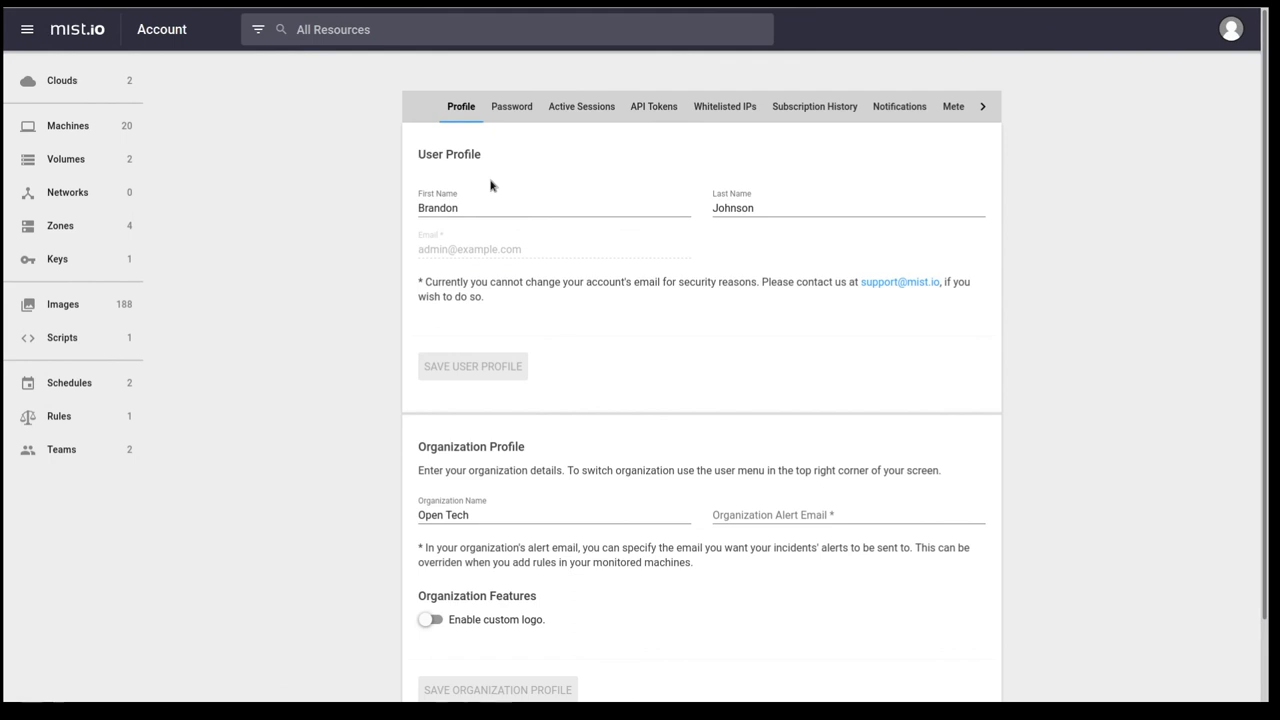
scroll("down", 3)
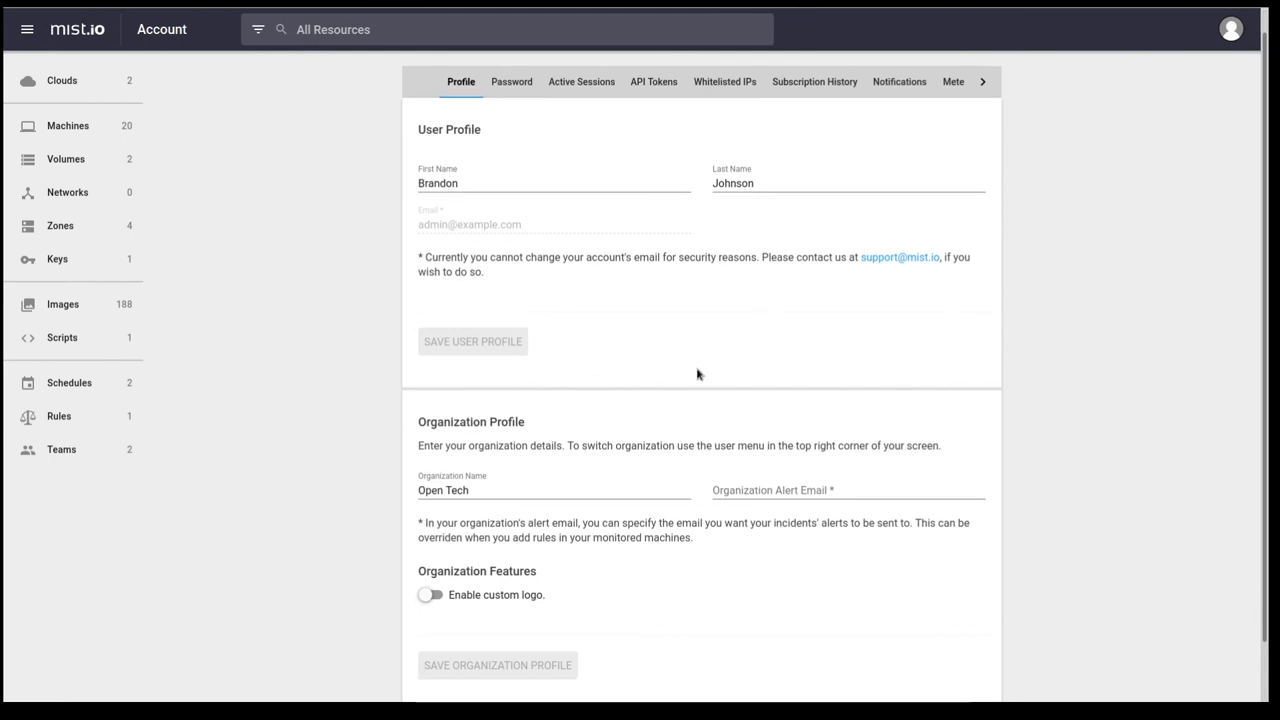
scroll("down", 3)
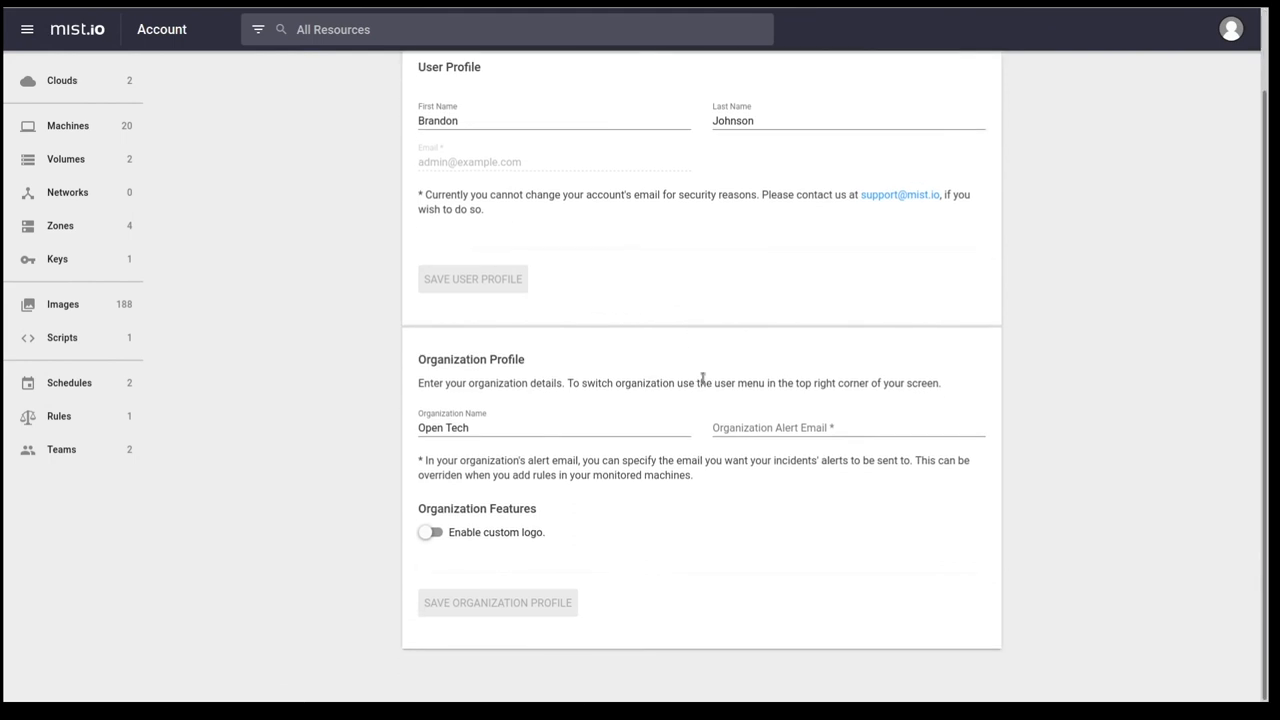